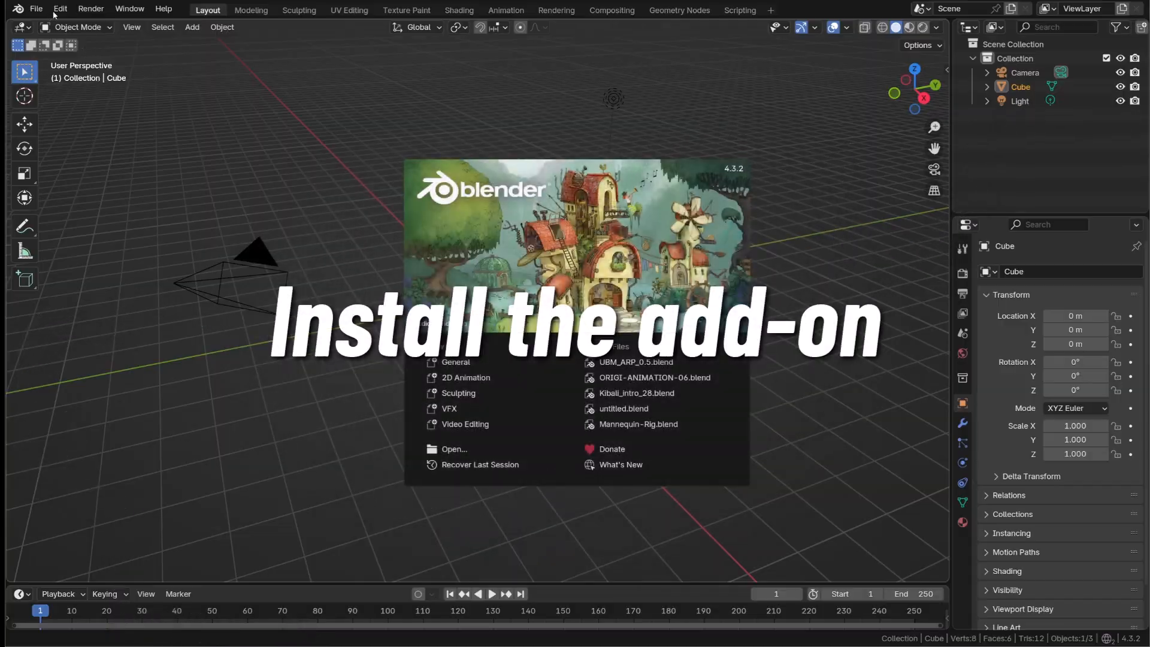
Install the Transformator add-on zip from disk through Preferences > Add-ons
left_click(60, 9)
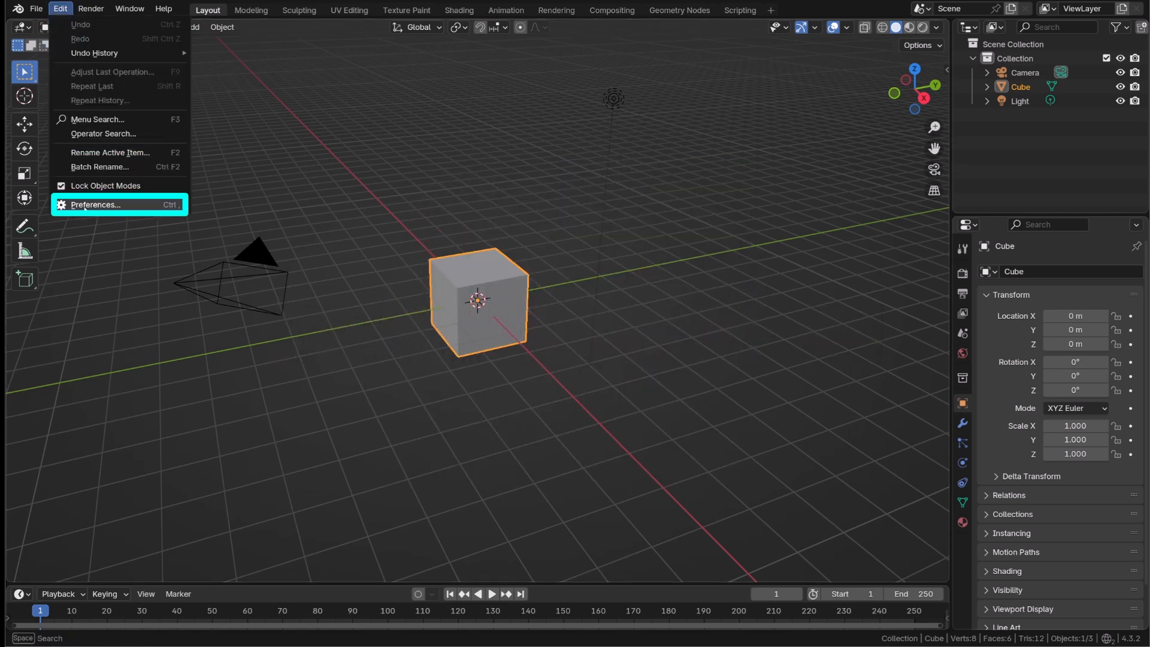
left_click(95, 204)
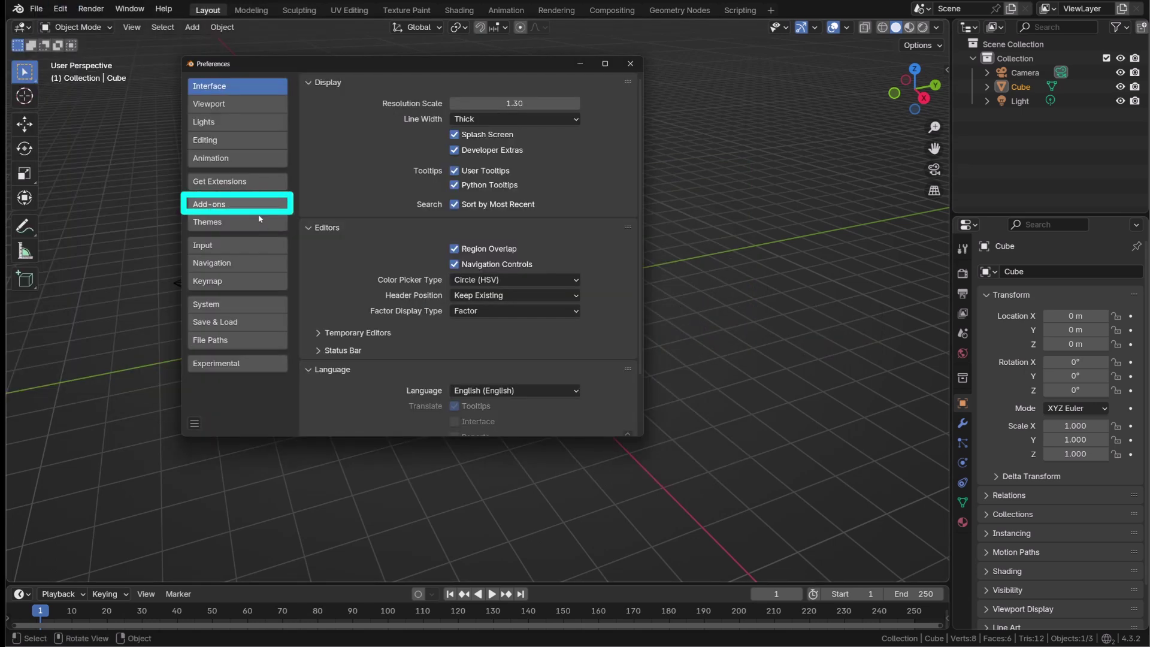
left_click(209, 204)
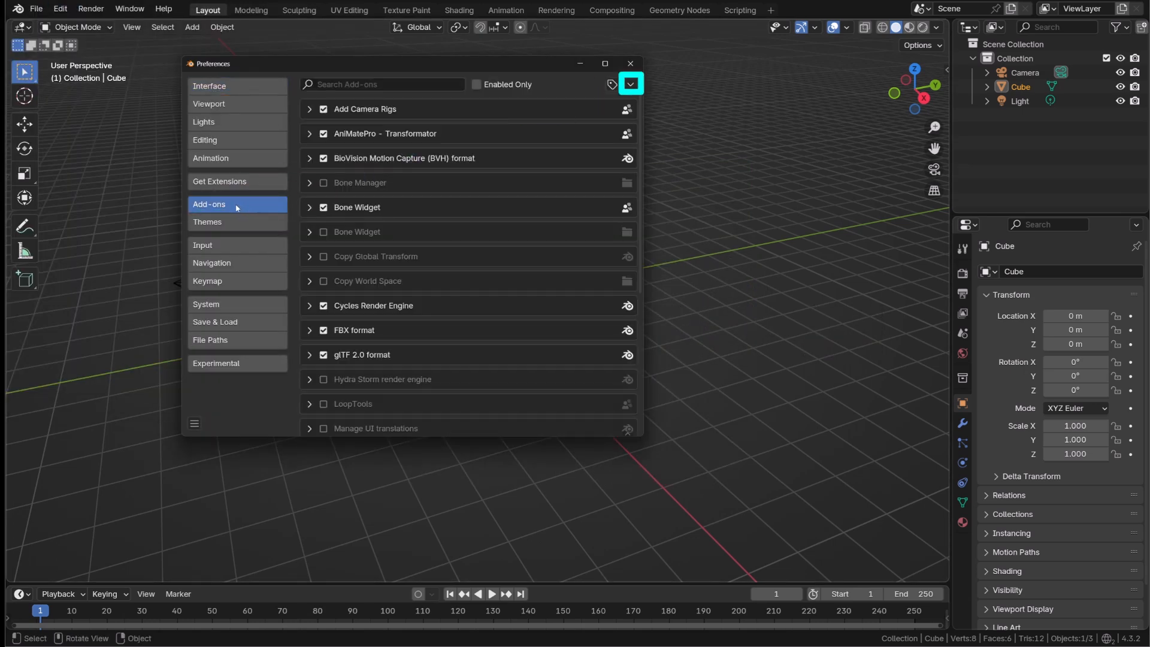
left_click(631, 83)
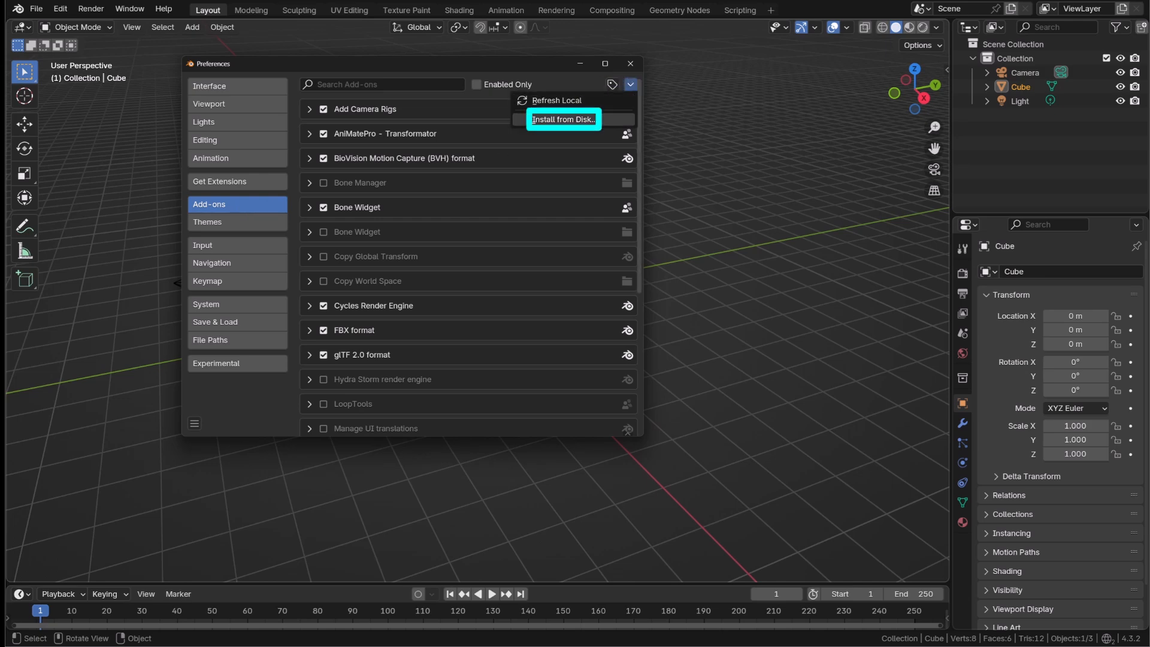
left_click(564, 119)
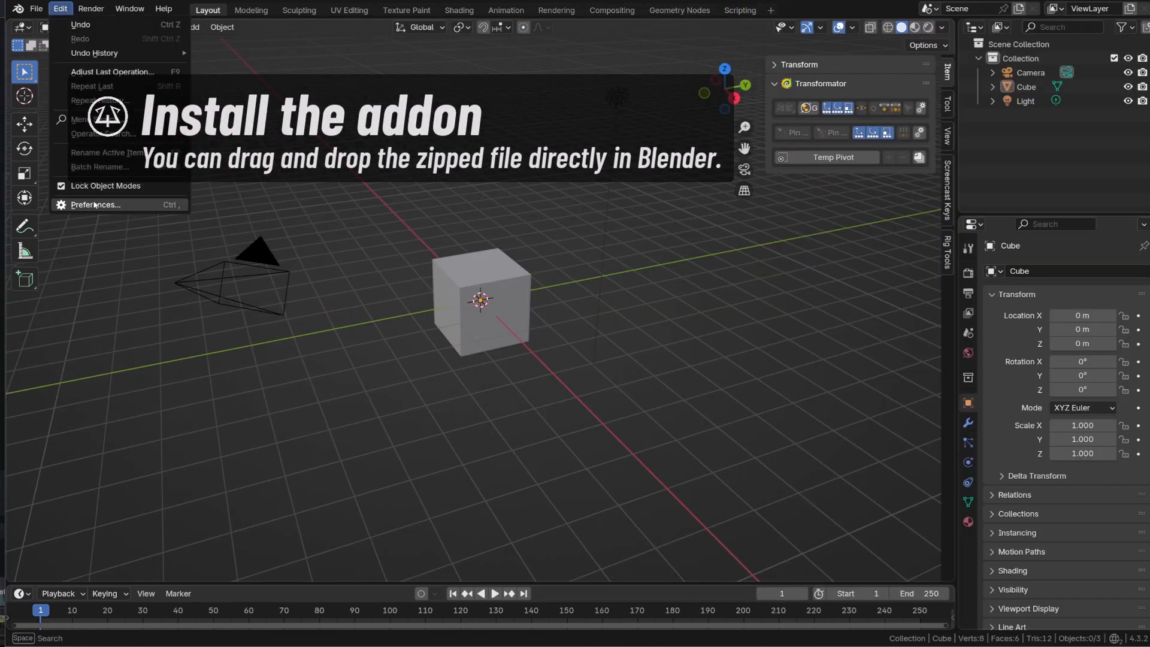
Find Transformator with 'tra' and switch Category Name to Animation, then back to Item
left_click(94, 204)
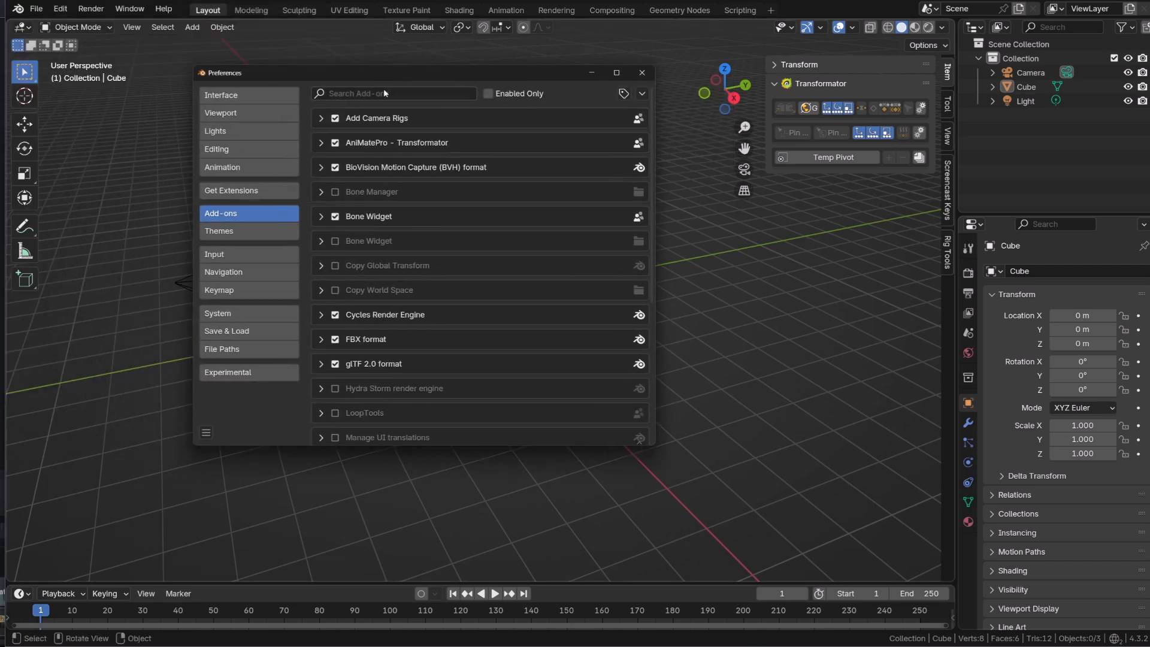
type("tra")
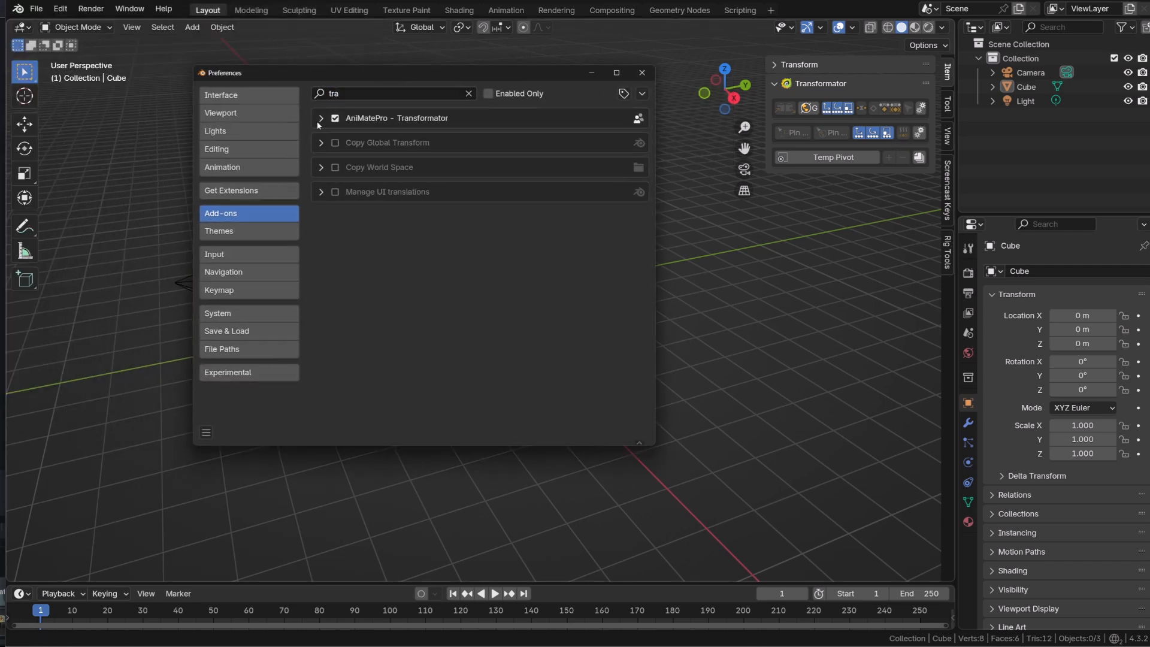
left_click(321, 118)
type("A")
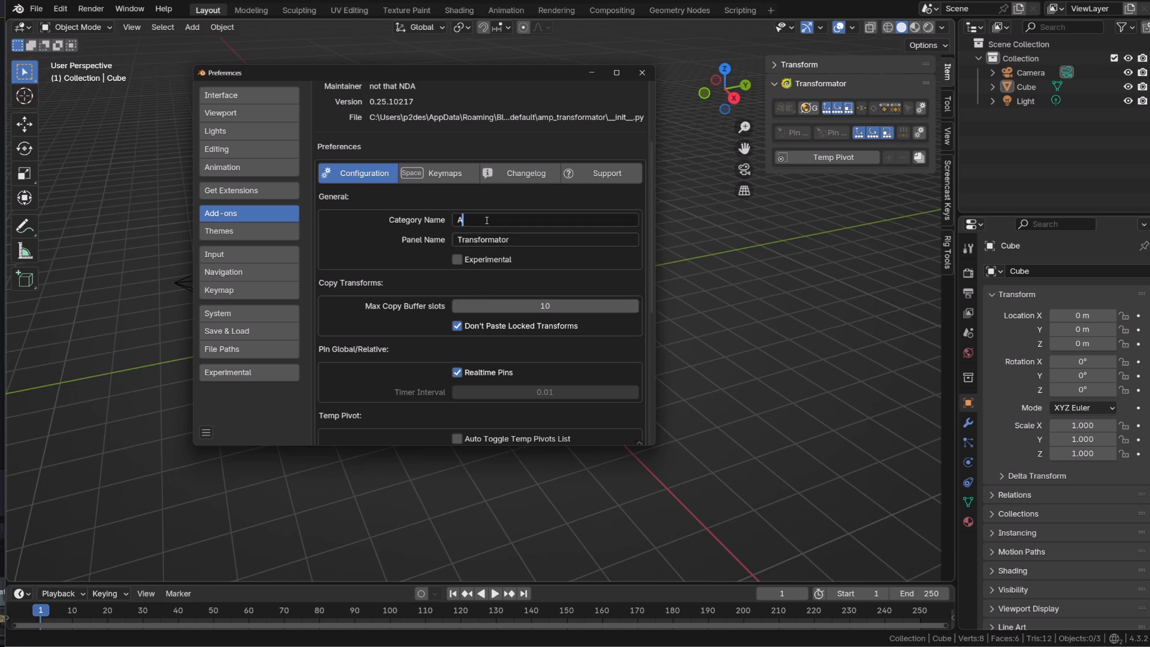
type("nimation")
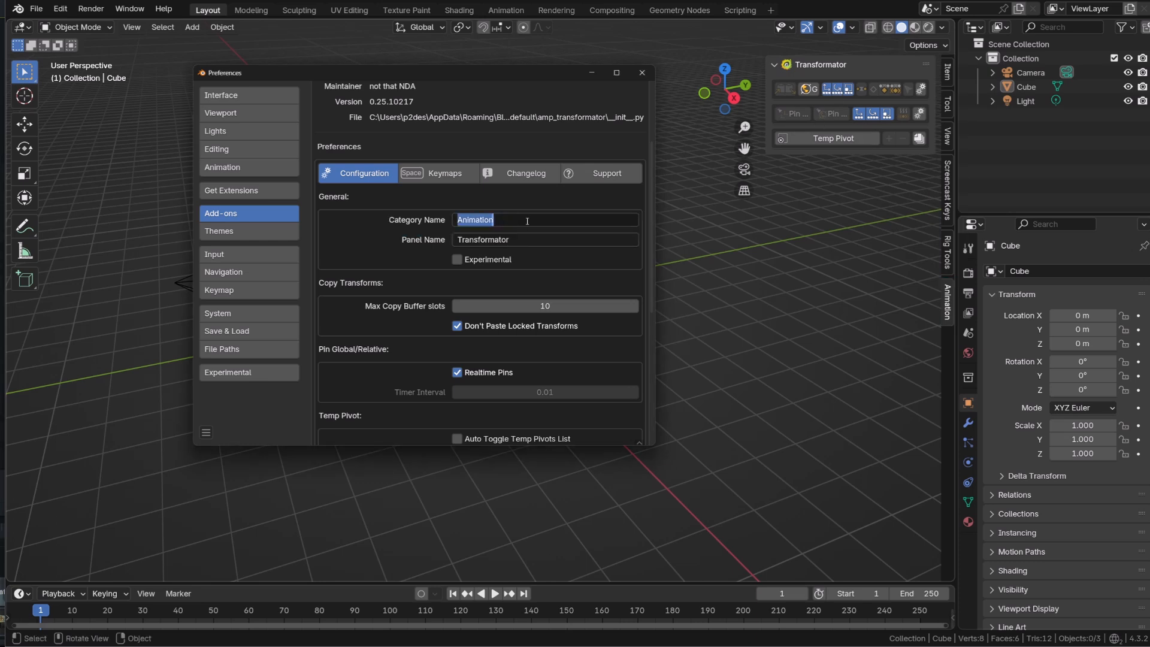
type("Item")
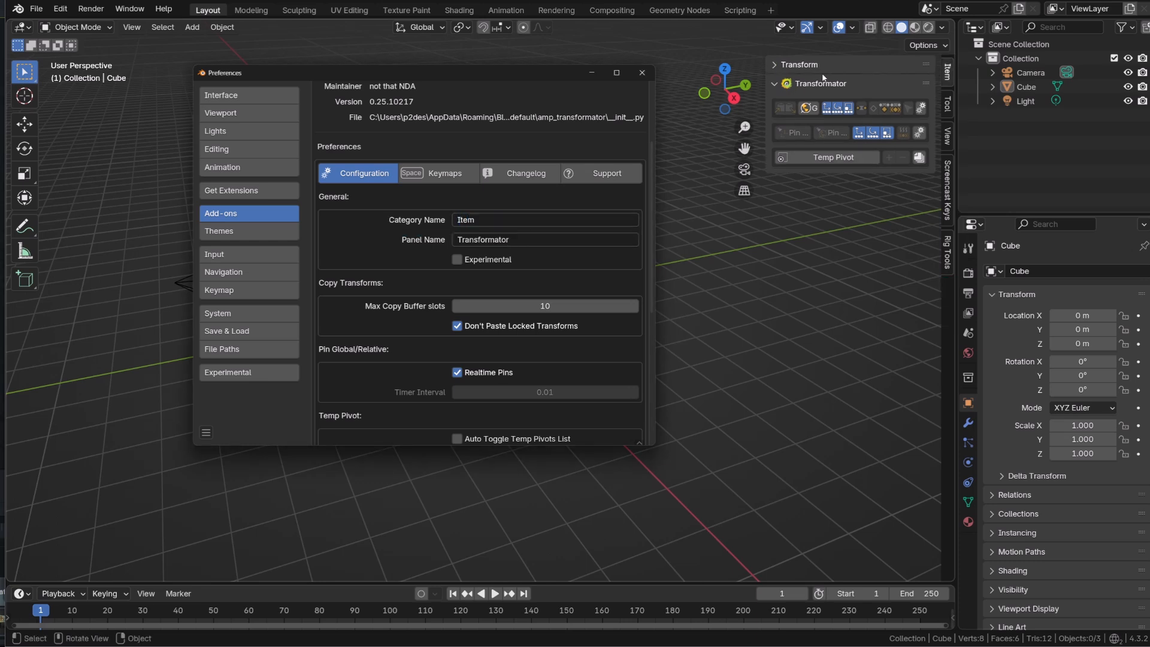
scroll("down", 3)
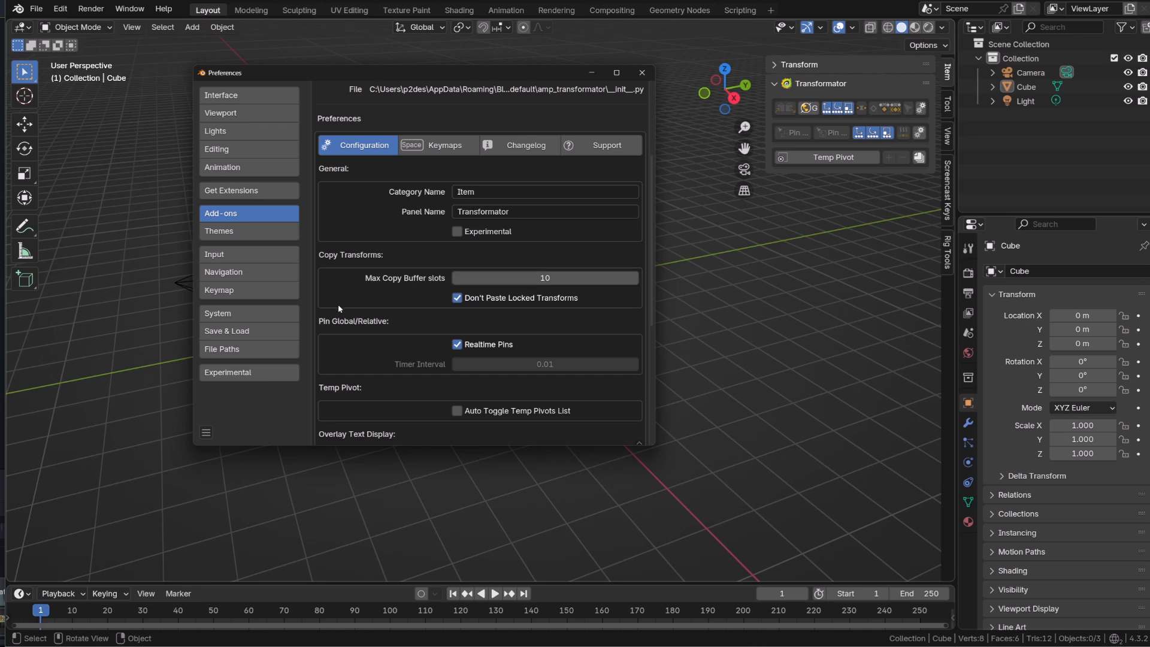
mouse_move(332, 298)
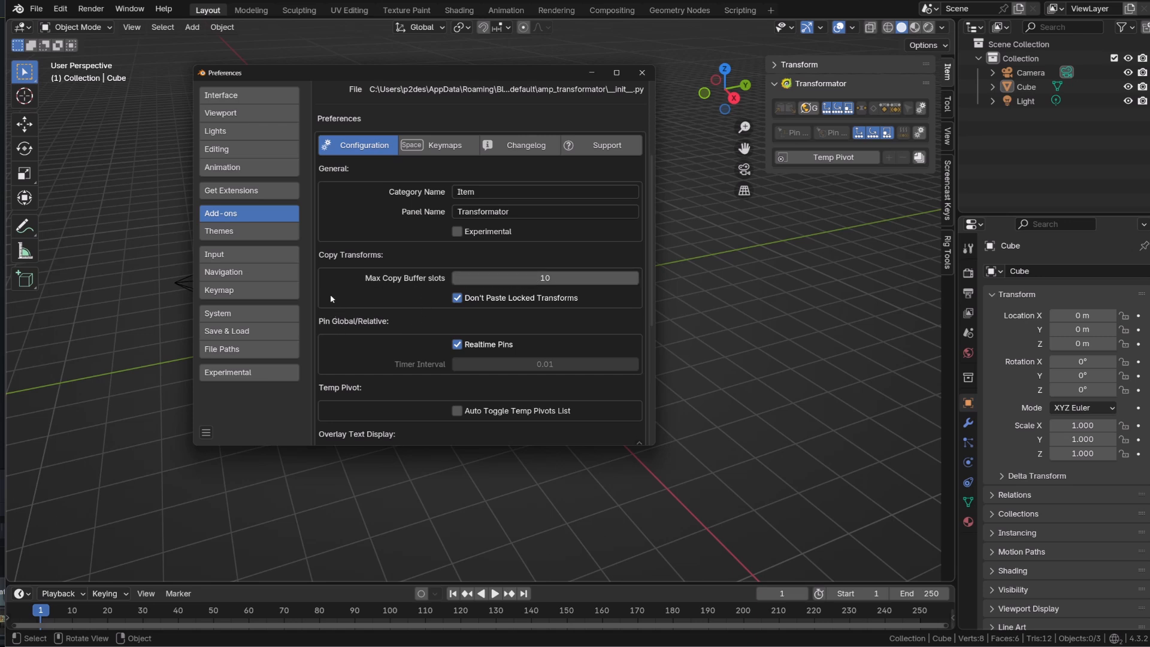
scroll("down", 3)
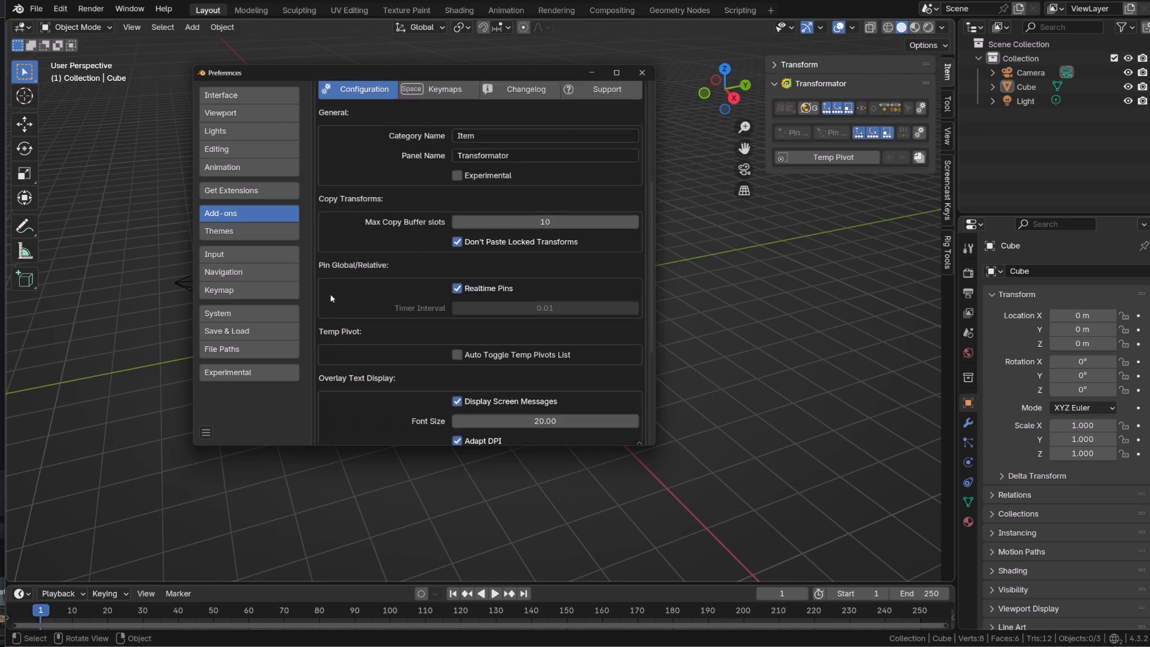
scroll("down", 3)
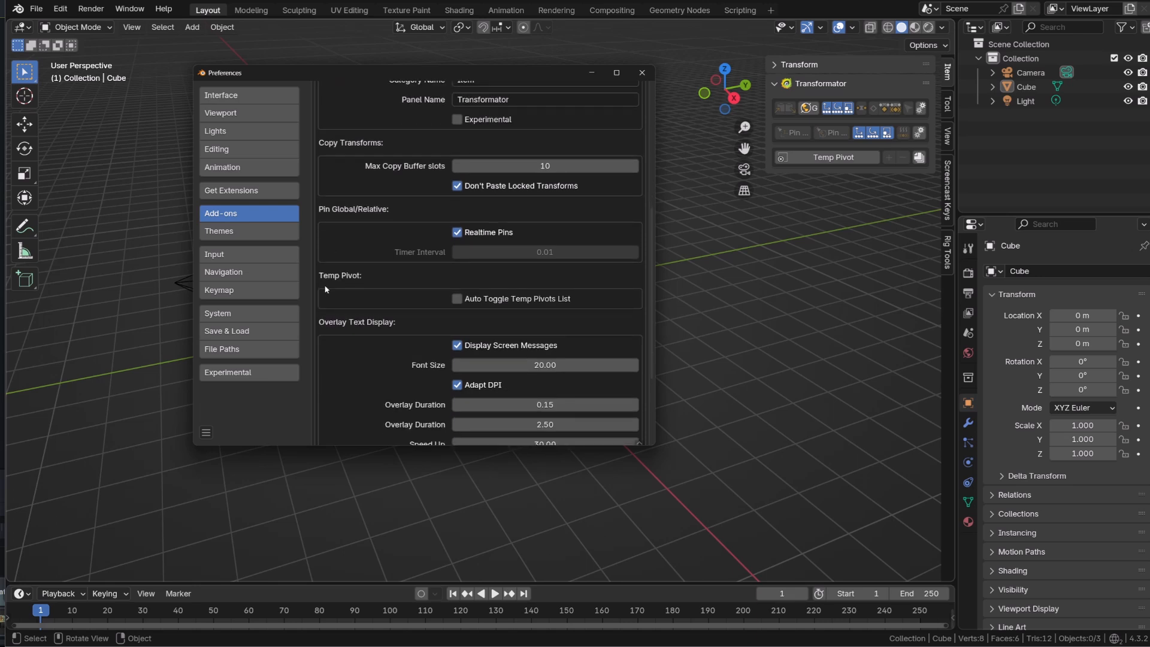
scroll("down", 3)
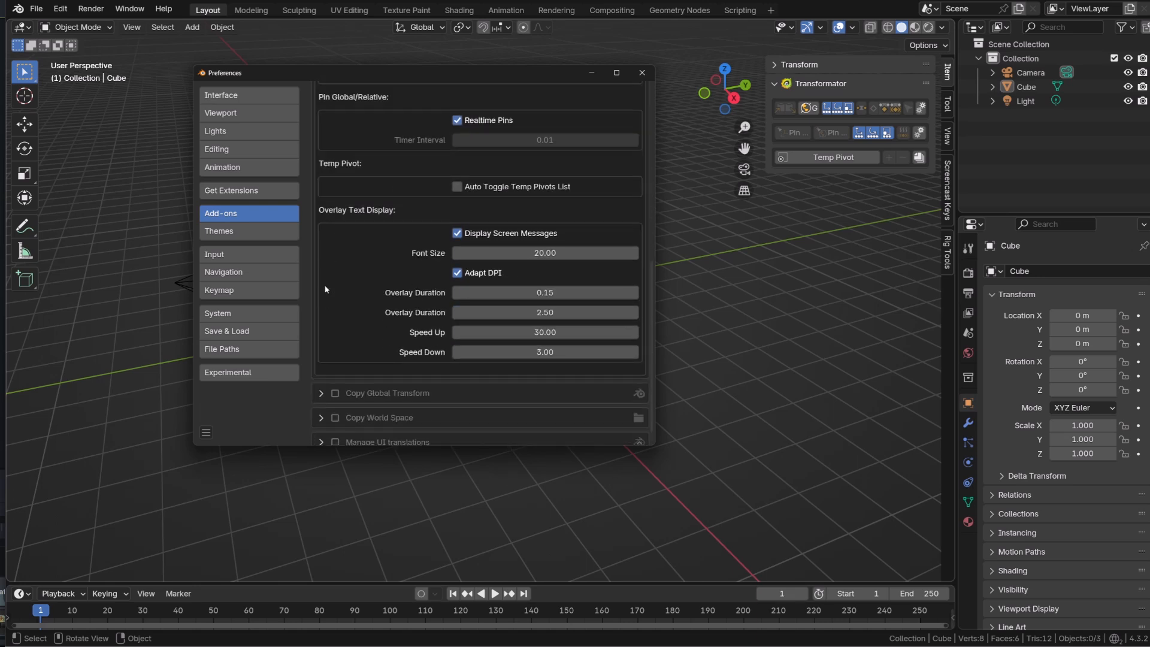
mouse_move(456, 394)
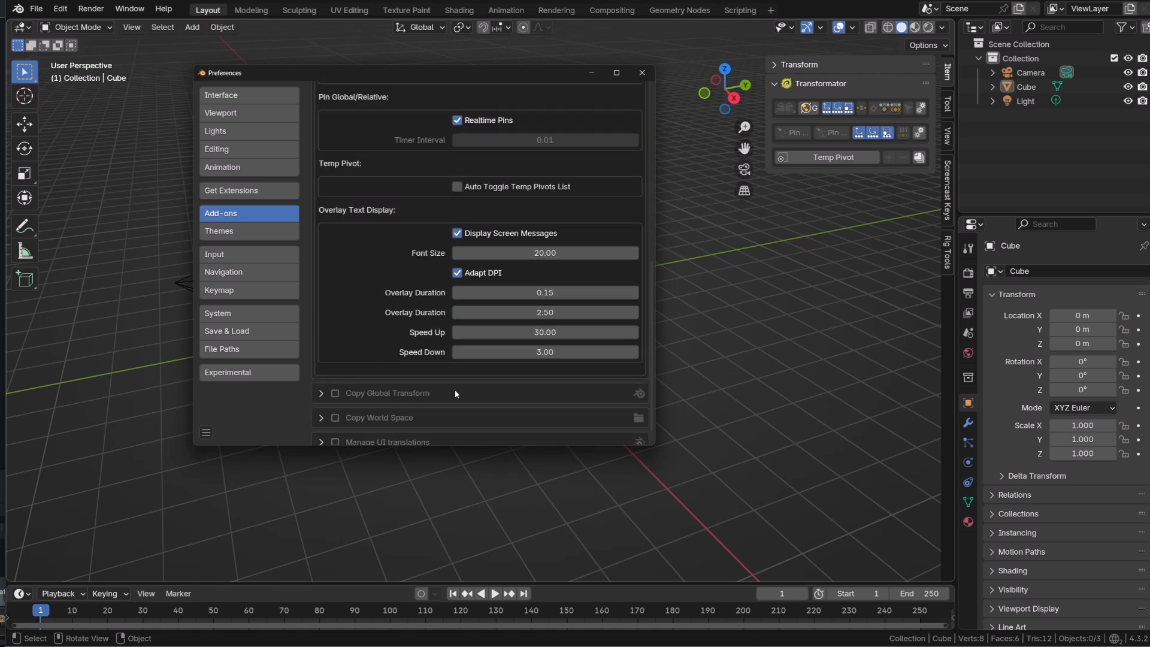
mouse_move(216, 428)
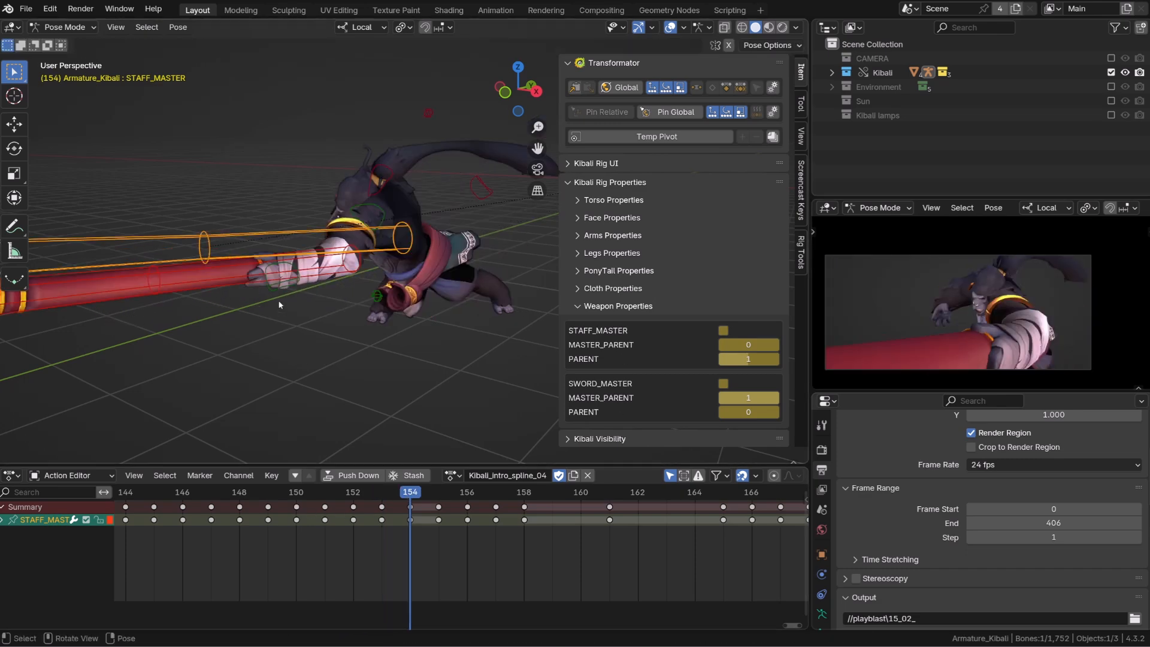
Load the Kibali rig and toggle STAFF_MASTER off and back on to compare the staff
left_click(382, 492)
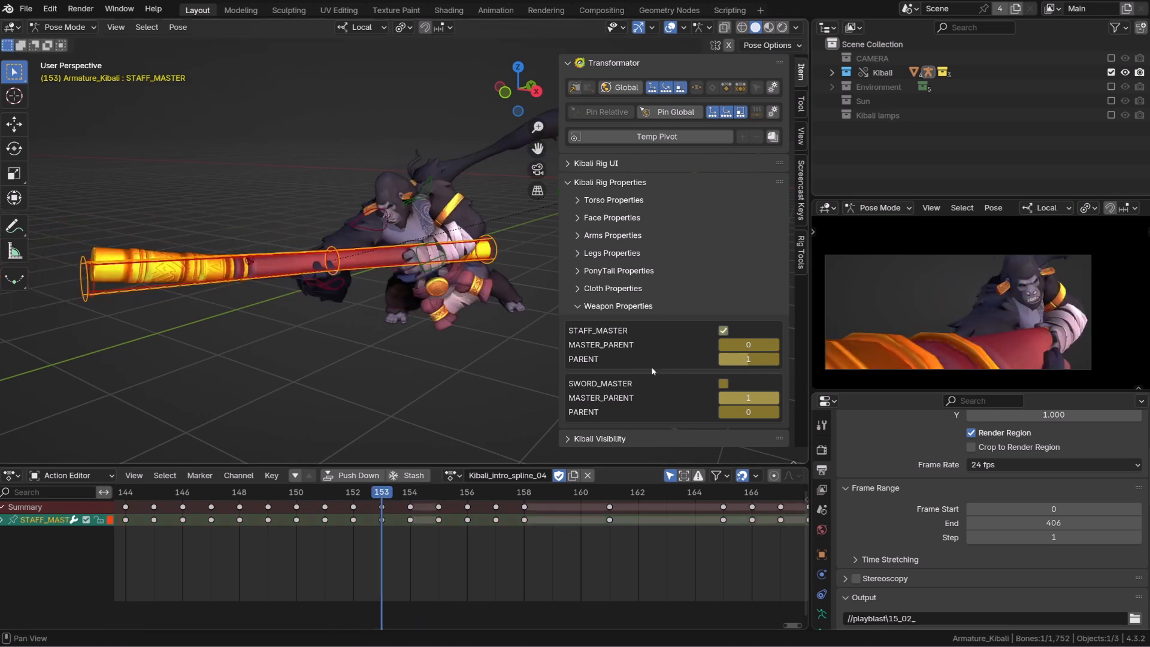
left_click(723, 330)
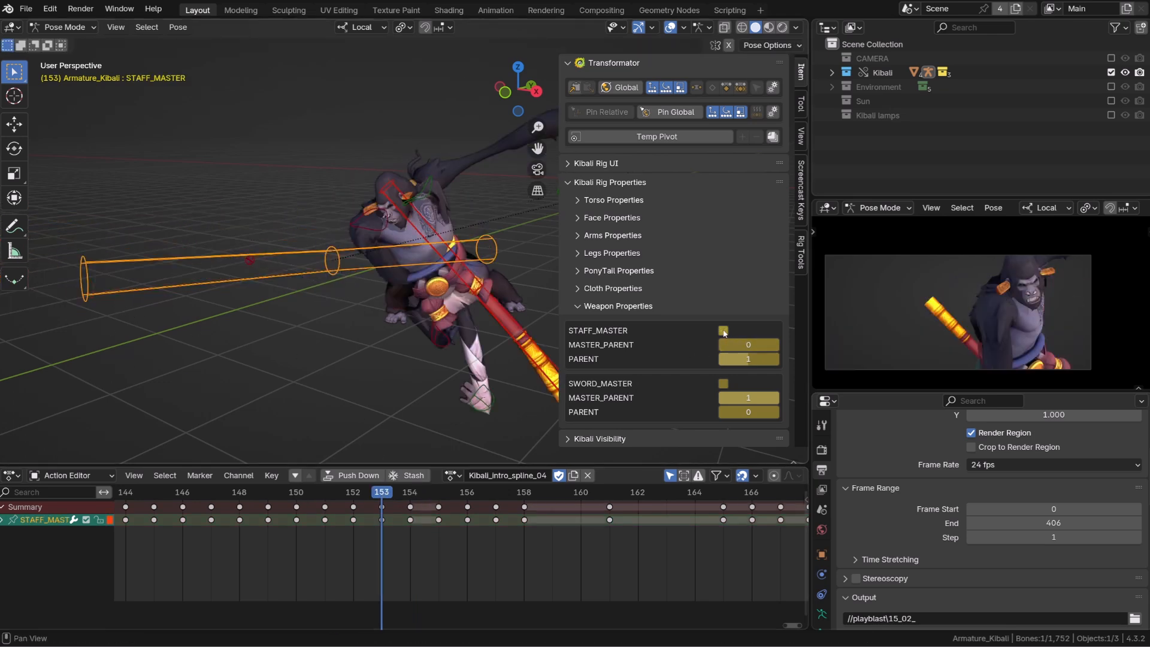
left_click(724, 331)
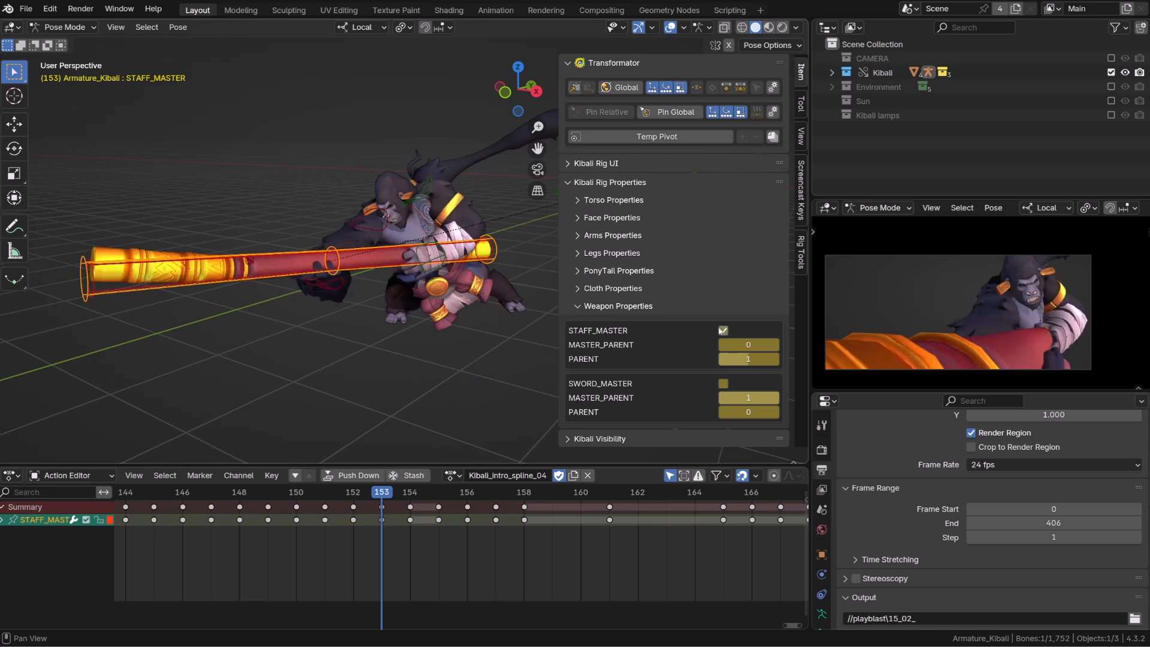
mouse_move(664, 280)
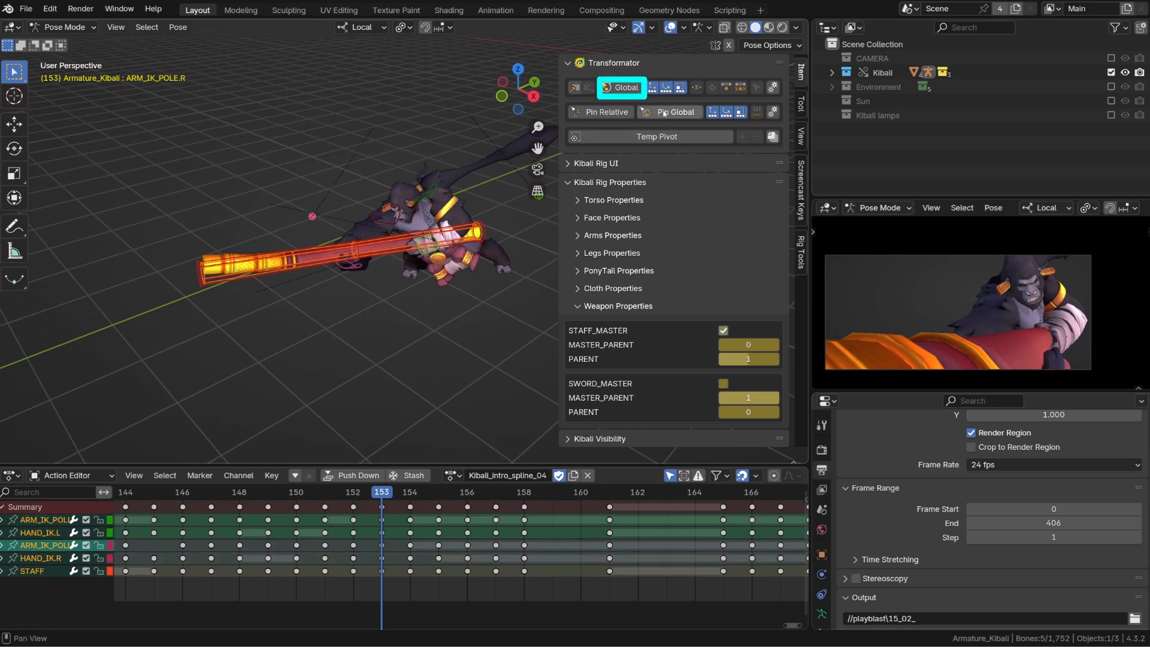
Copy the five controllers' global transforms in Global mode, then switch STAFF_MASTER off
left_click(622, 87)
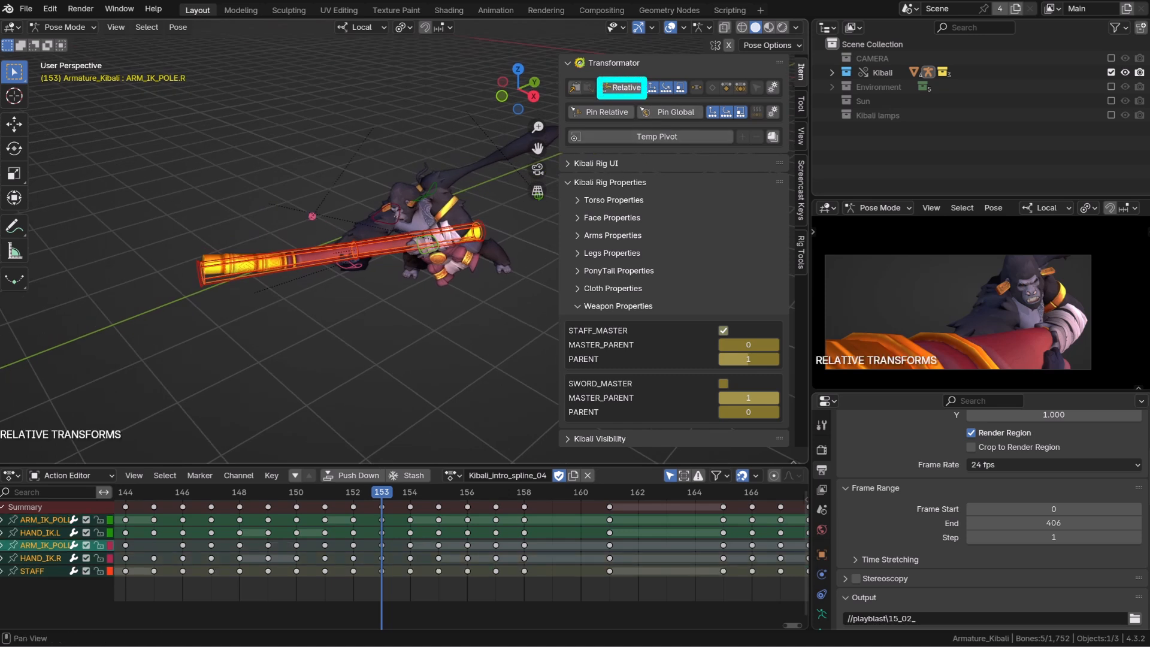
left_click(621, 88)
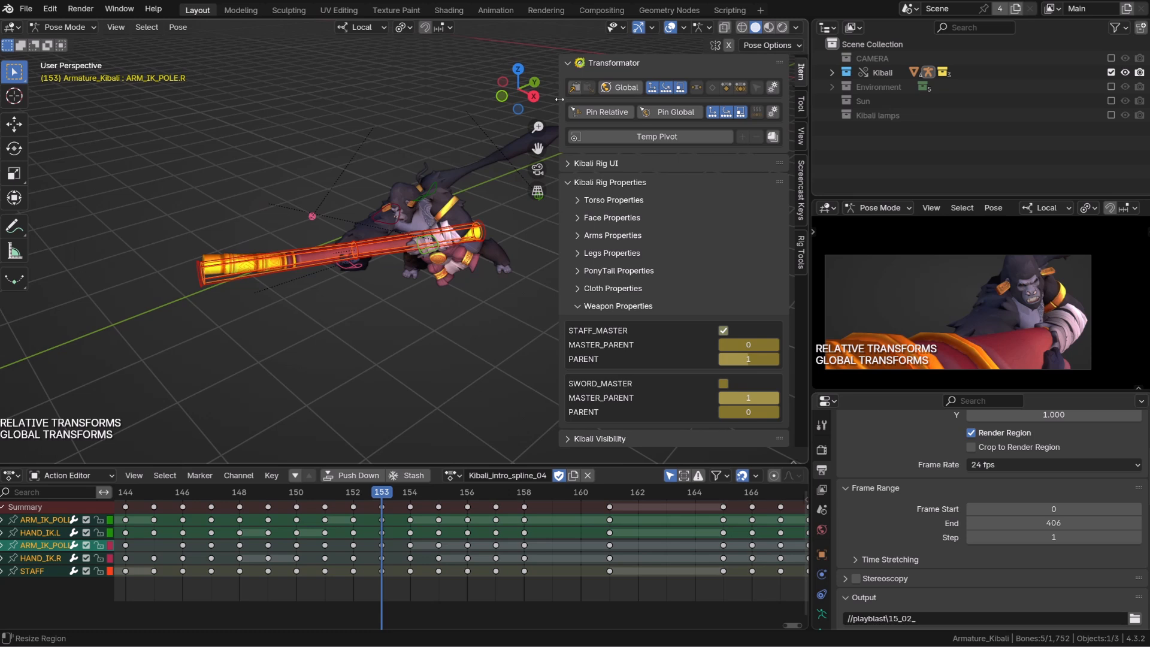
left_click(672, 112)
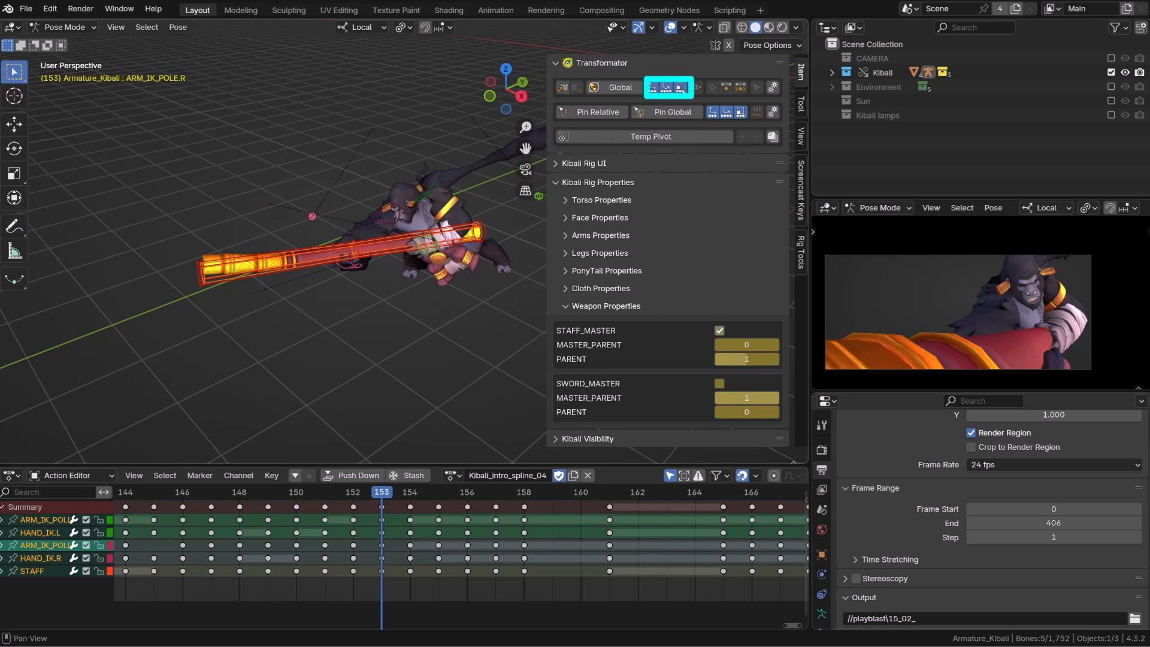
left_click(563, 87)
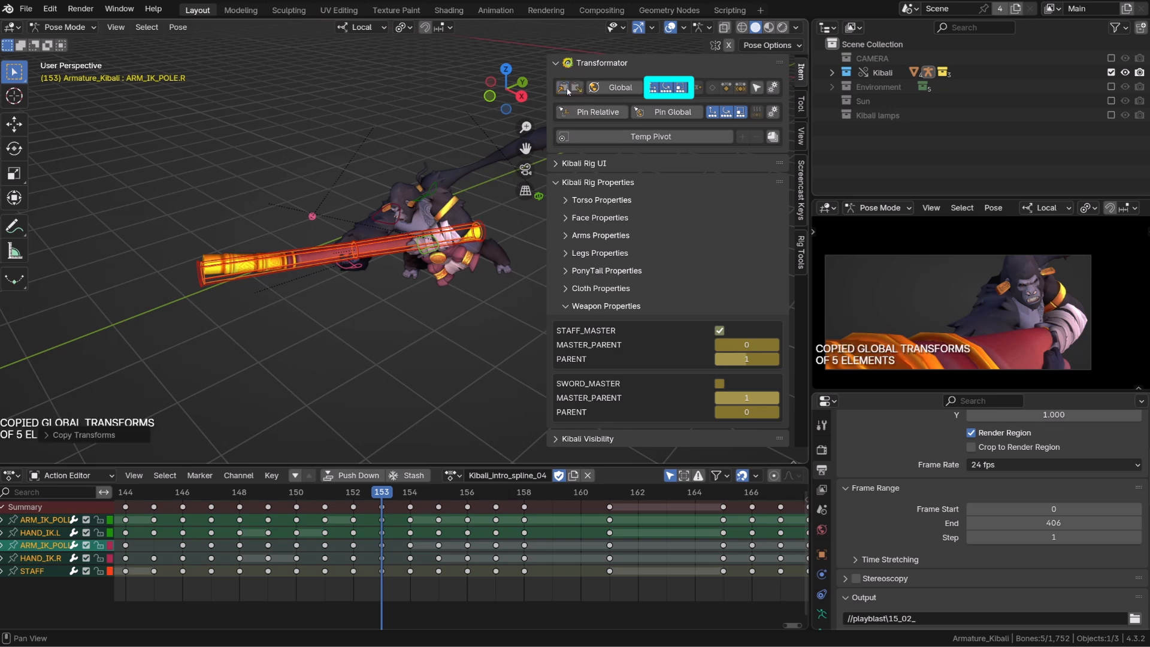
left_click(562, 87)
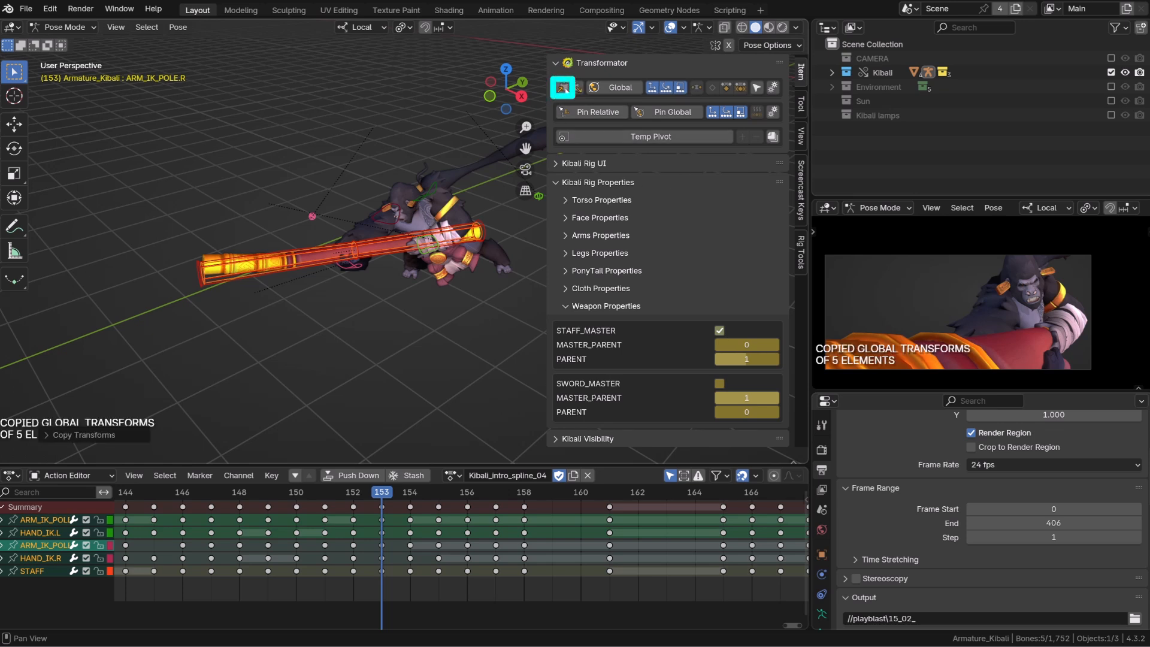
left_click(562, 87)
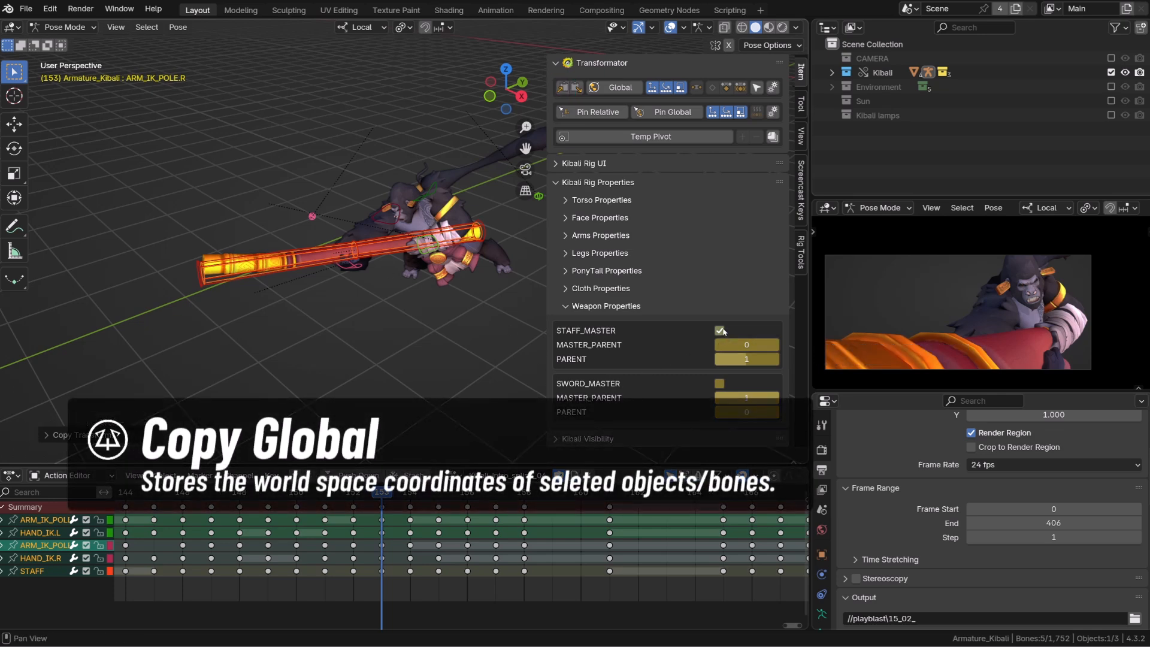
left_click(719, 331)
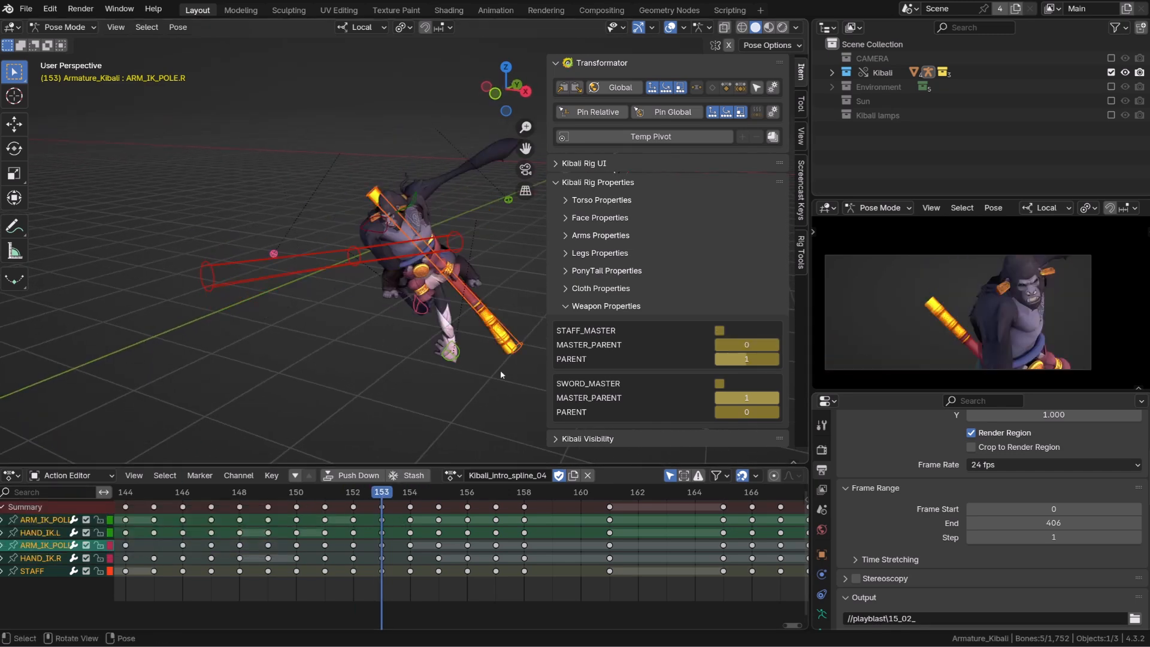
mouse_move(364, 339)
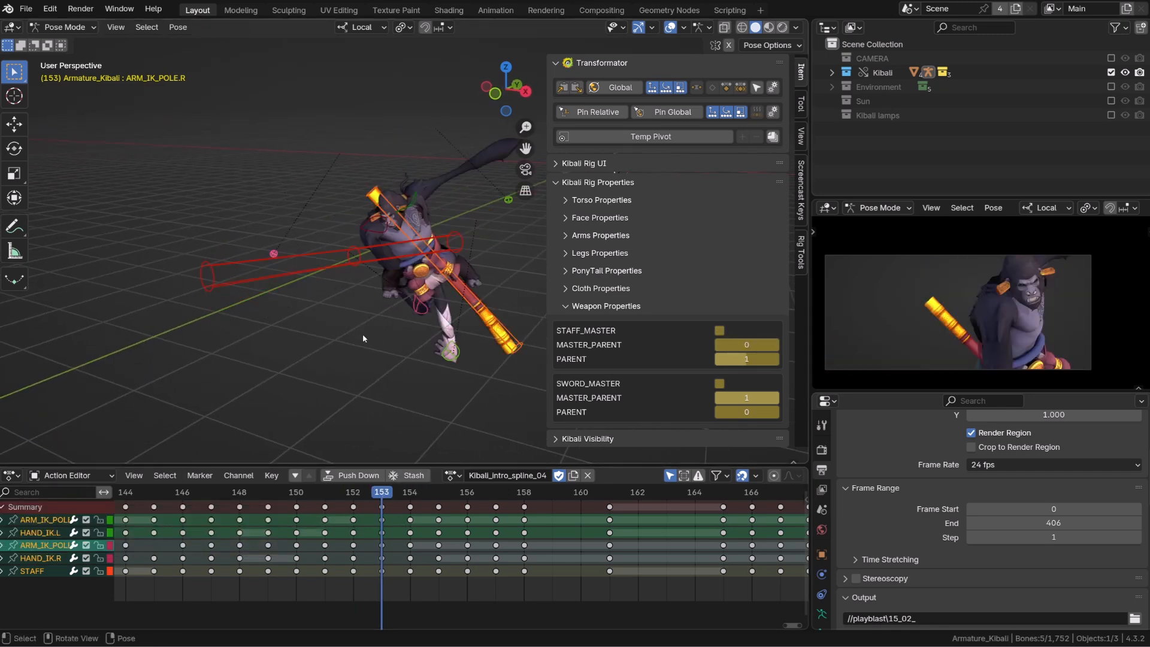
Tick STAFF_MASTER so the staff returns to Kibali's hands
left_click(712, 86)
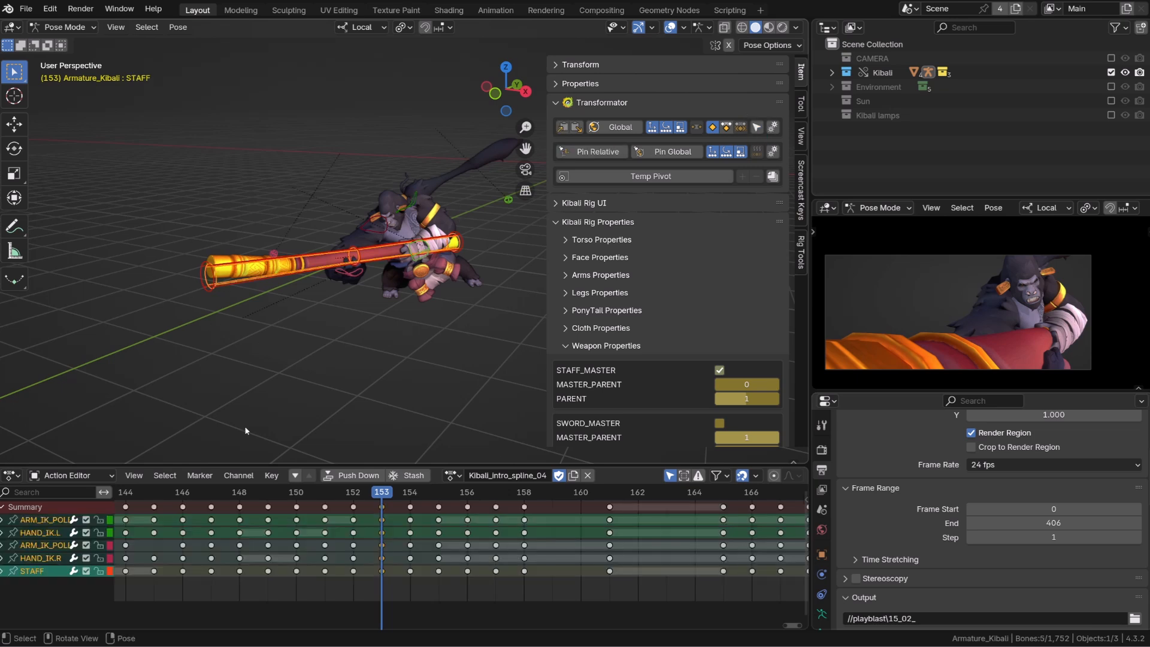
Expand the Transformator copy buffer and pin the hands_staff entry
left_click(774, 127)
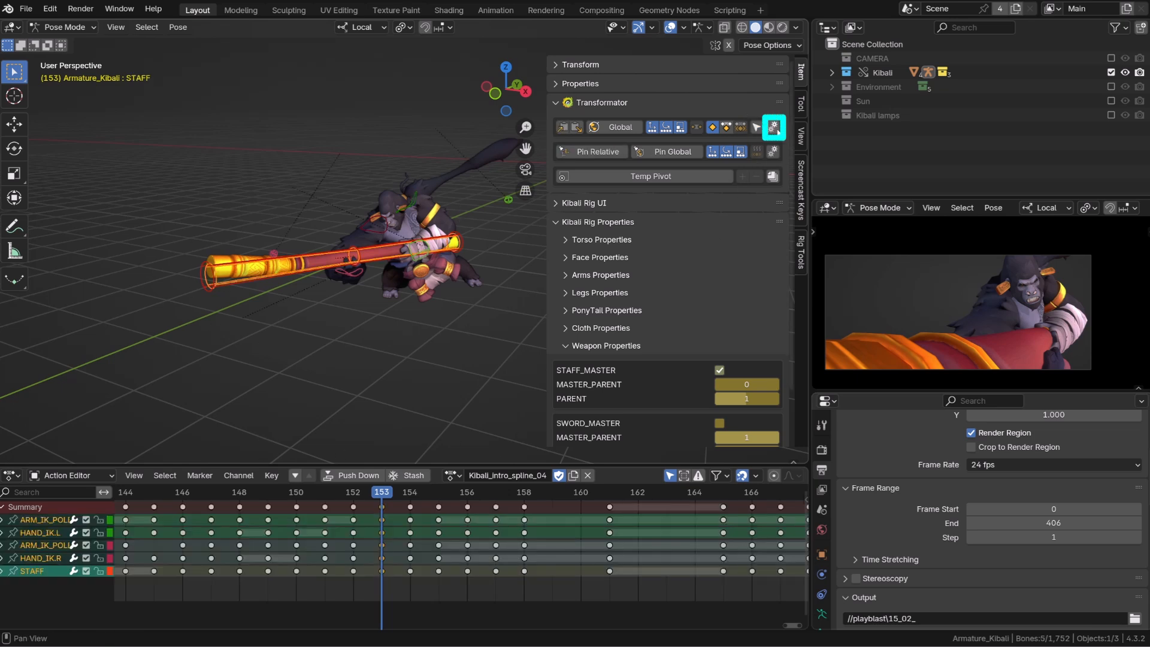
left_click(773, 127)
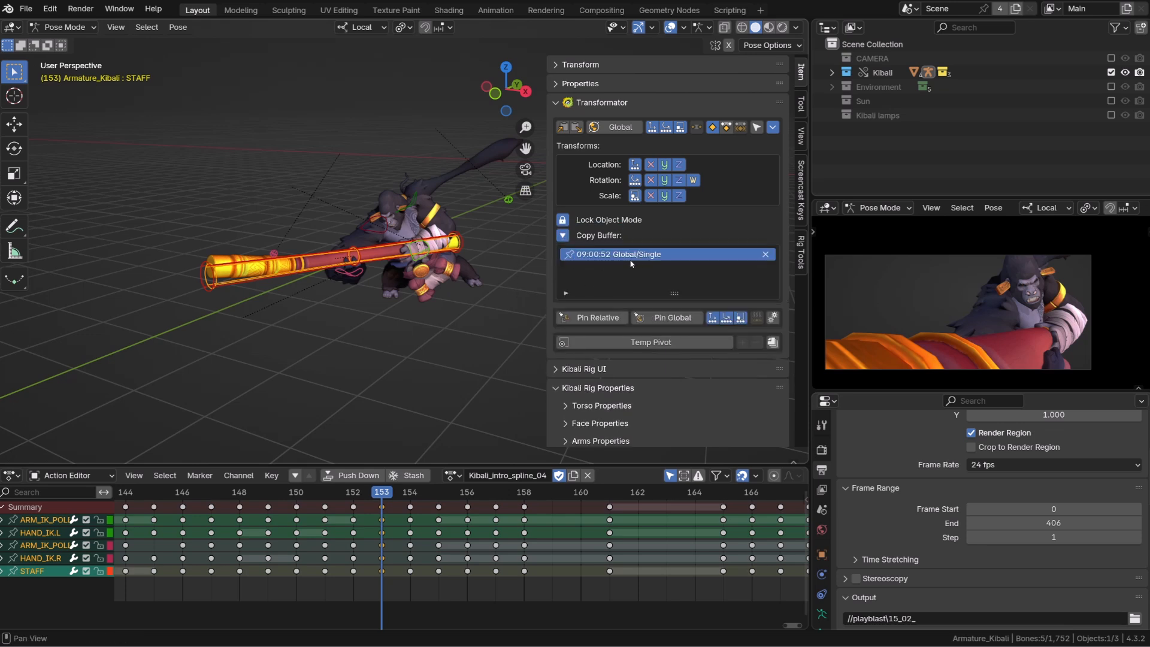
mouse_move(387, 236)
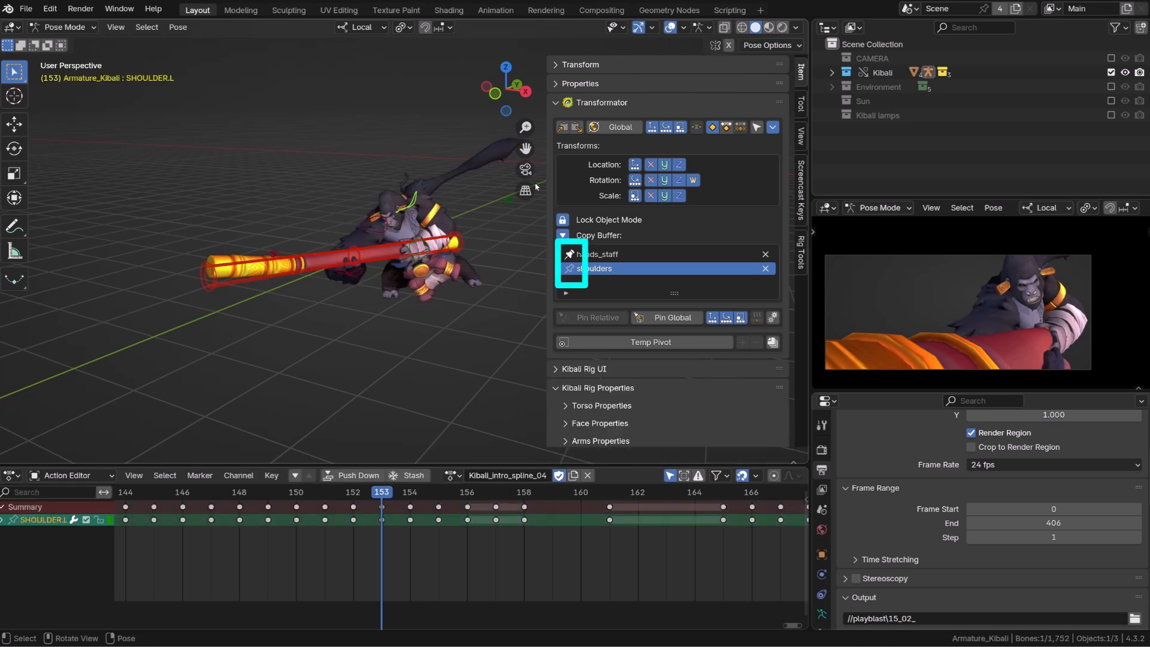
left_click(562, 127)
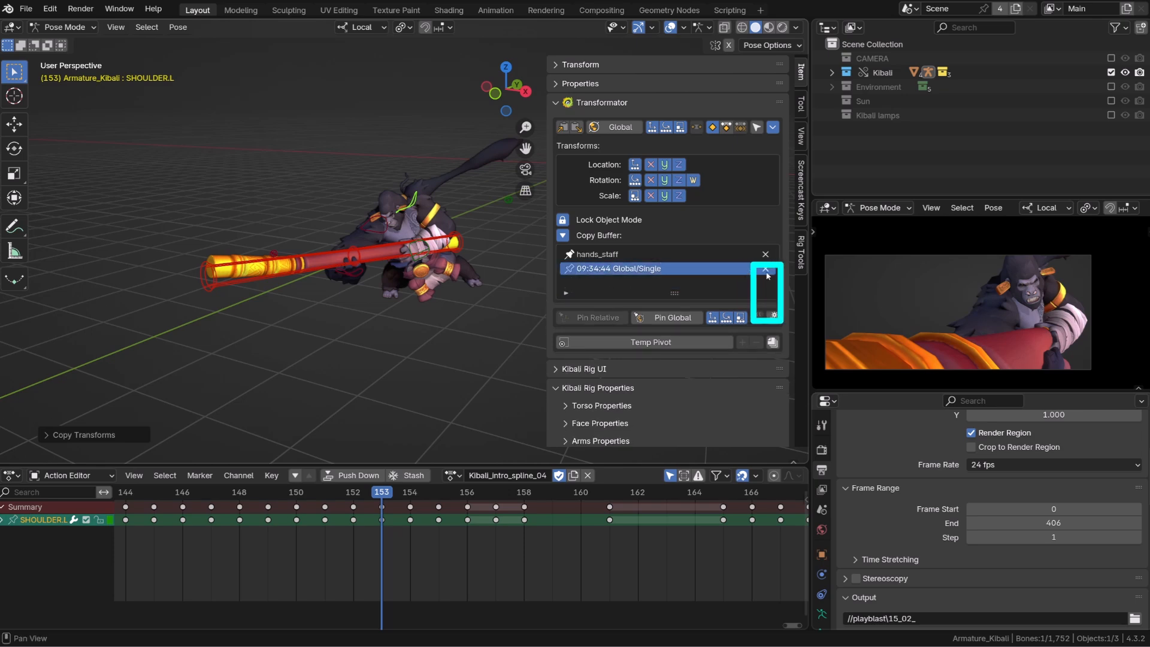
Delete the shoulder buffer entry, disable Location copying, and select the KIBALI object in Object Mode
left_click(49, 9)
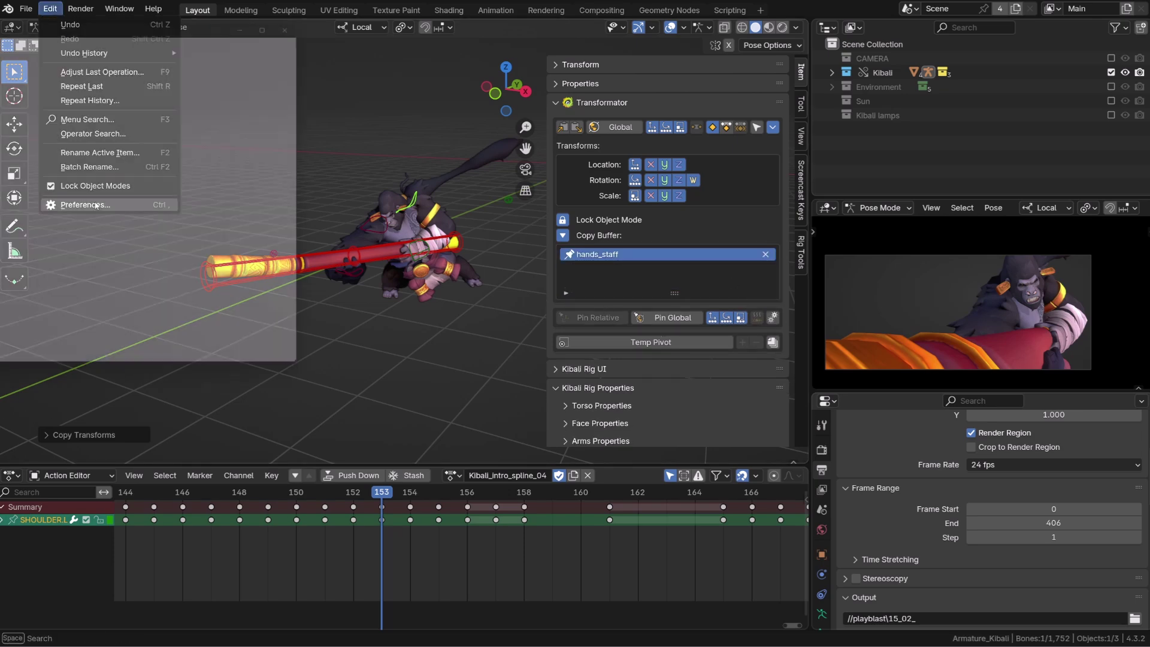
left_click(85, 204)
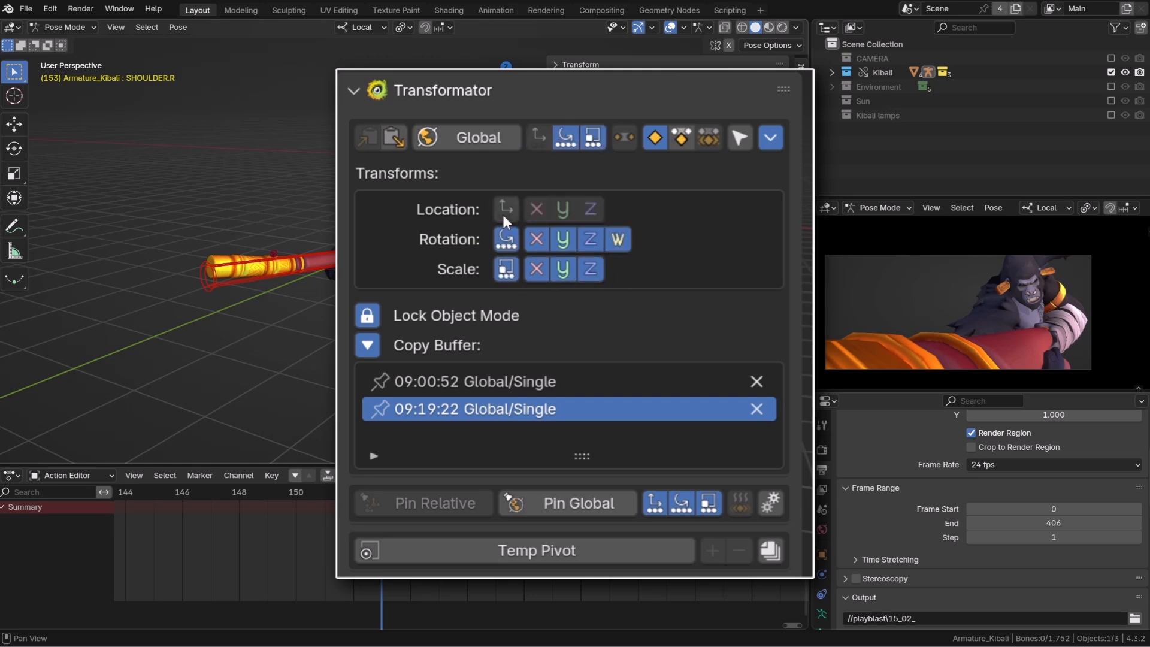
left_click(506, 209)
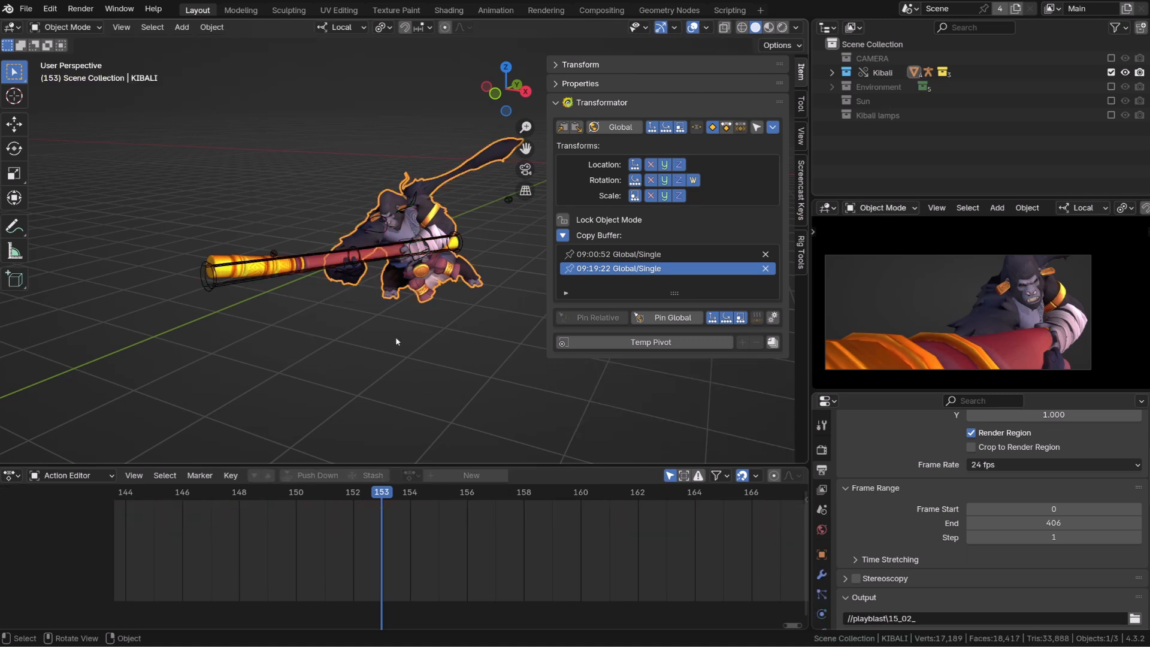
left_click(562, 220)
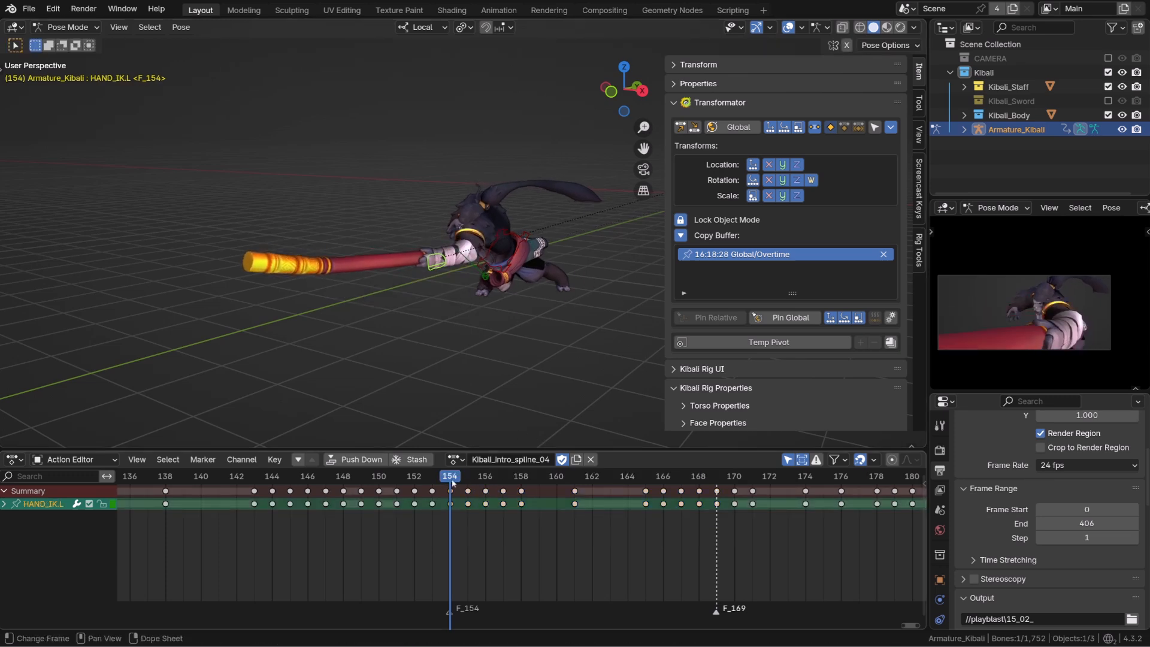
Select TORSO and compare IK_PARENT.L at frame 158 and back at frame 154
left_click(514, 243)
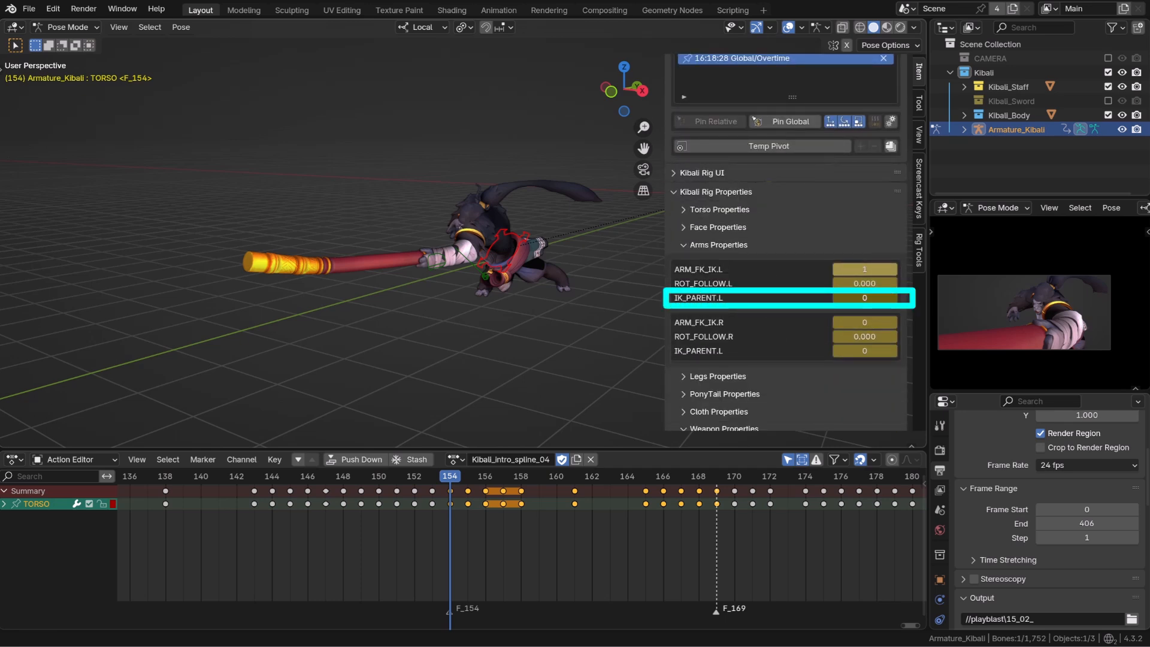
left_click(521, 476)
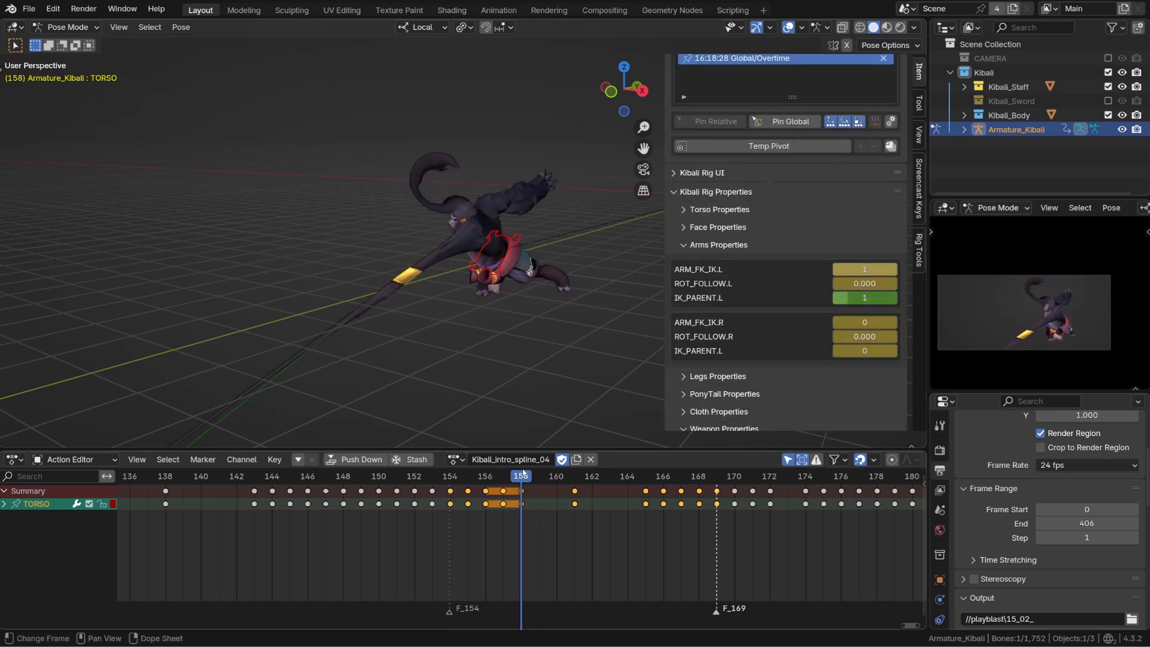
left_click(448, 477)
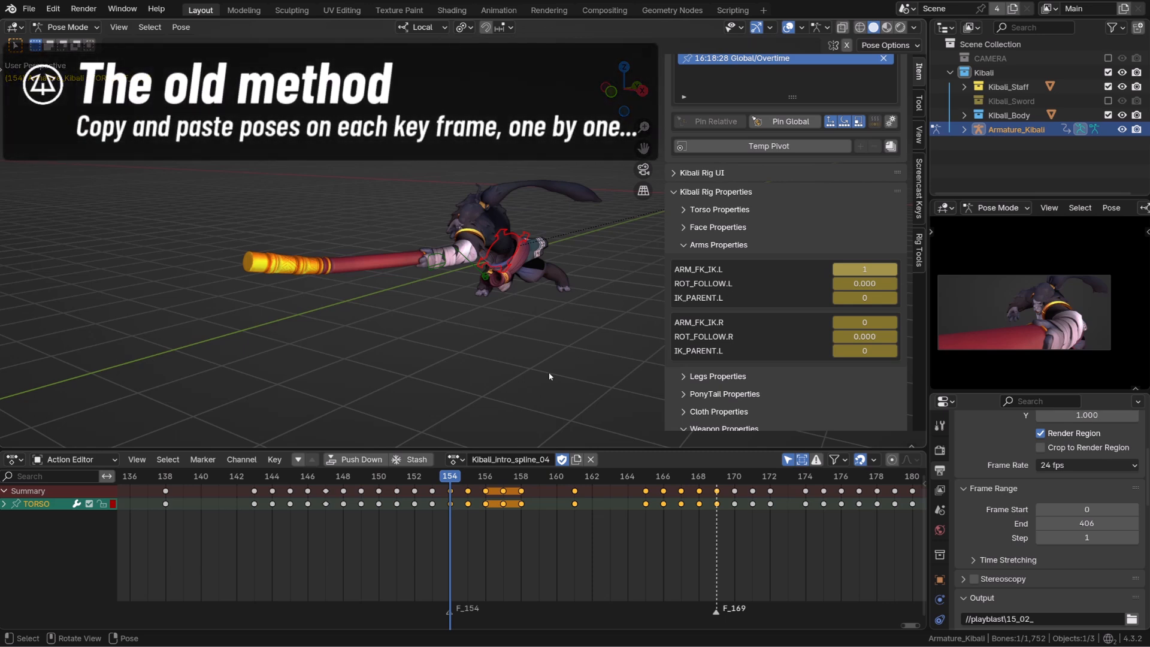
left_click(483, 279)
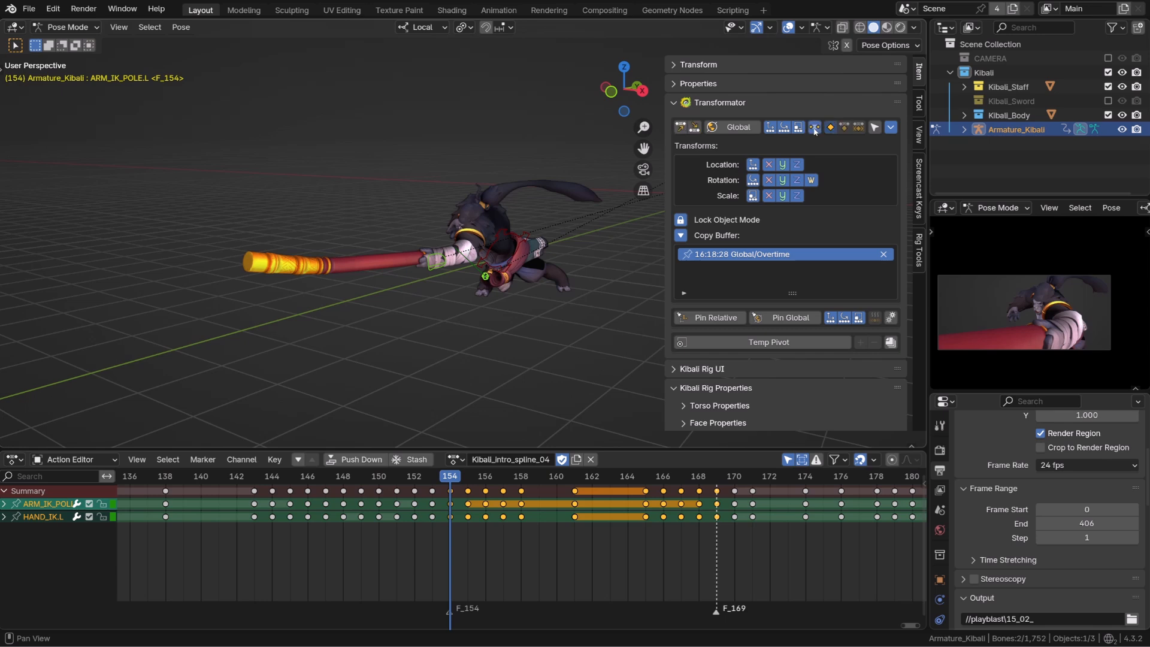
Copy ARM_IK_POLE.L and HAND_IK.L global motion over frames 154–169 and paste it back
left_click(816, 127)
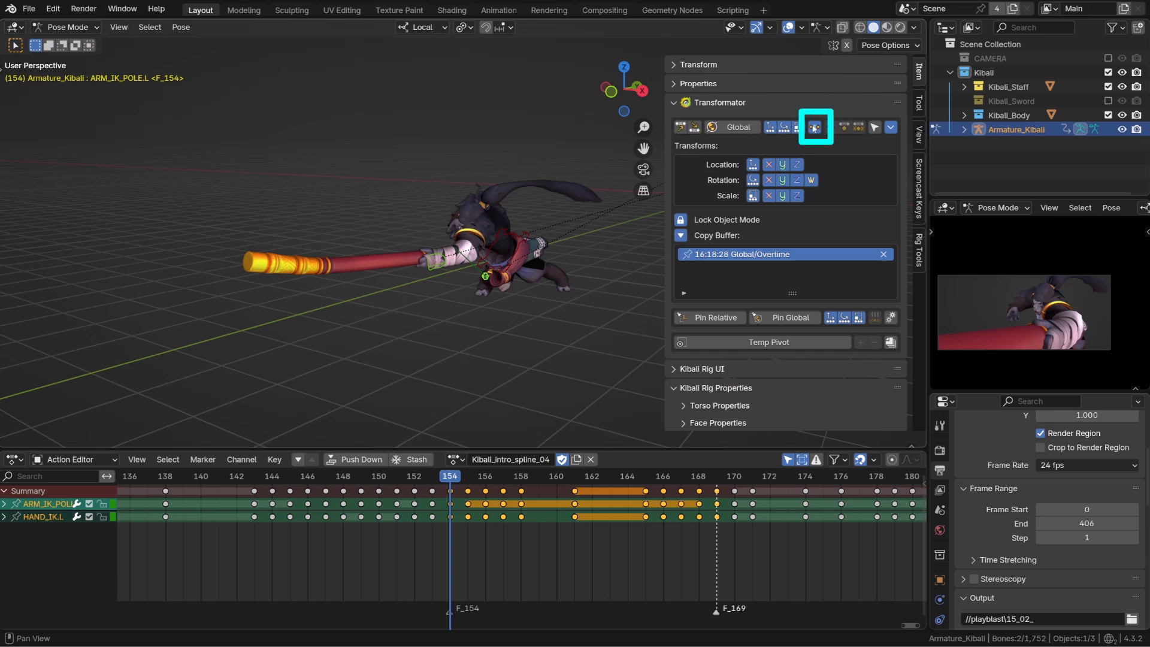
left_click(816, 127)
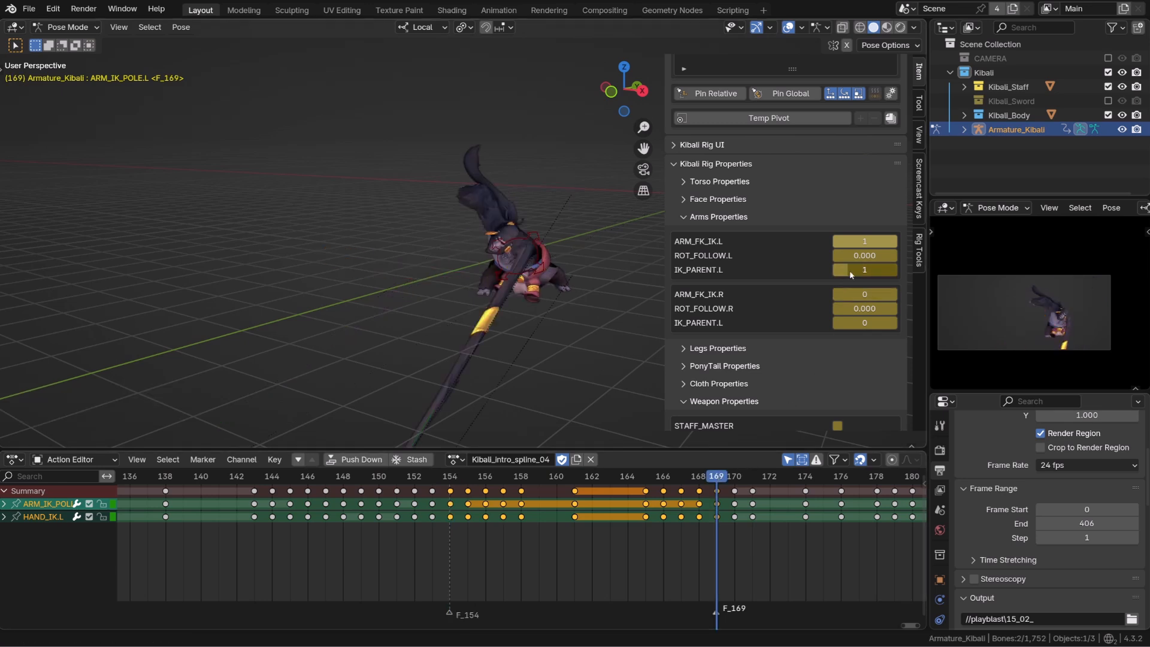
left_click(448, 492)
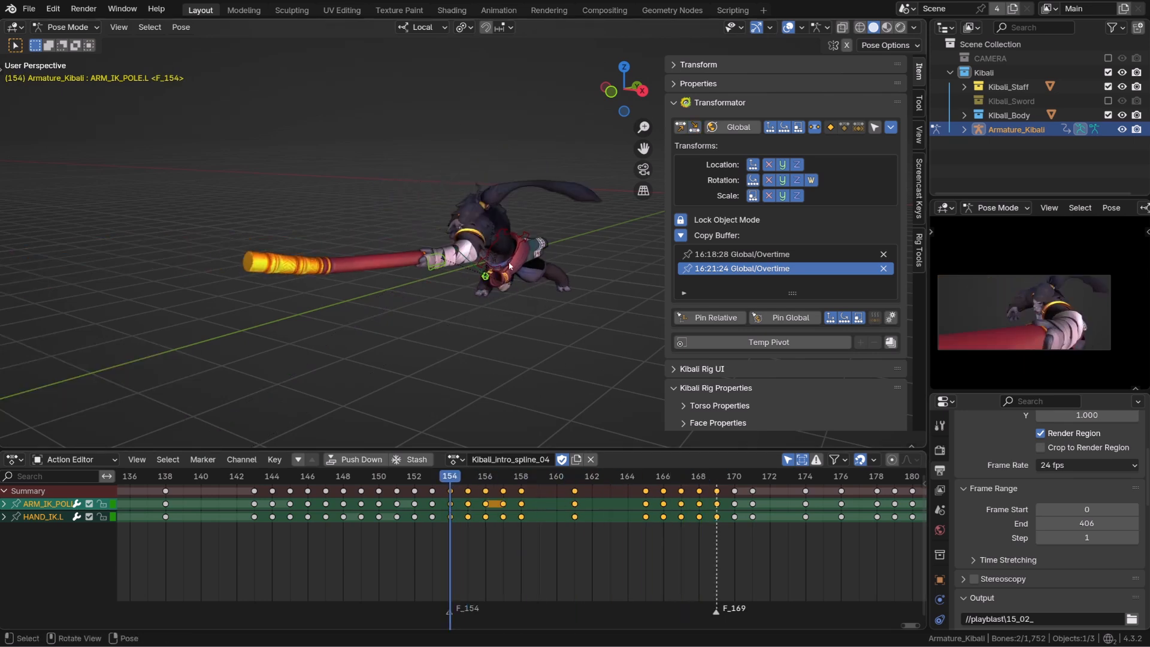
left_click(502, 477)
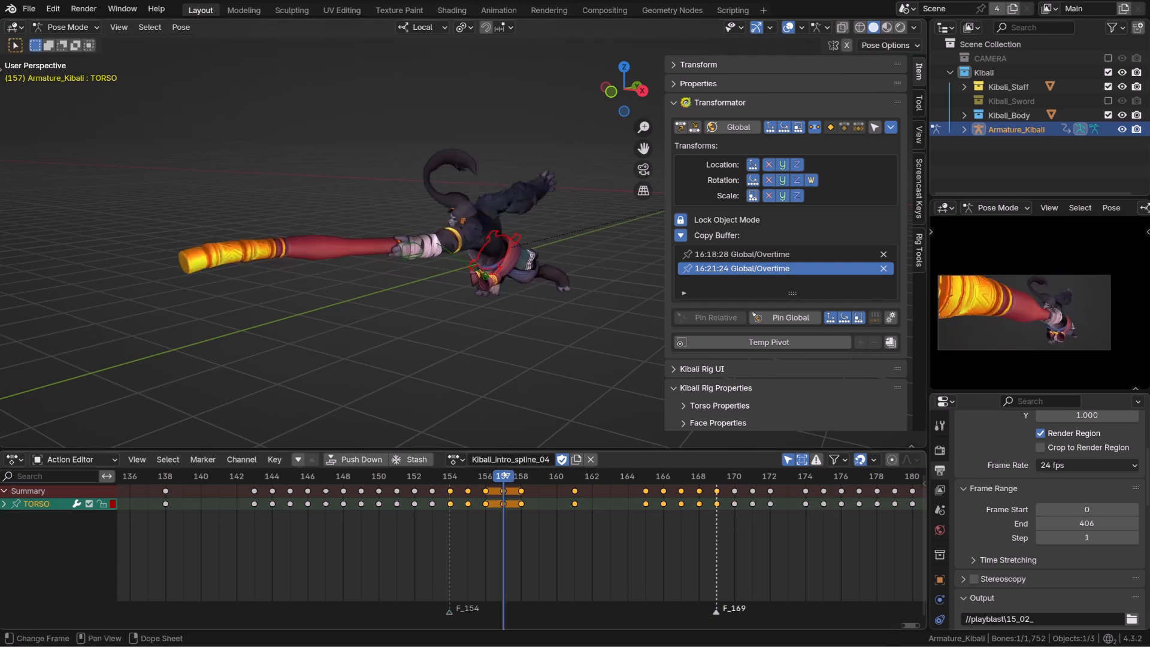
left_click(572, 477)
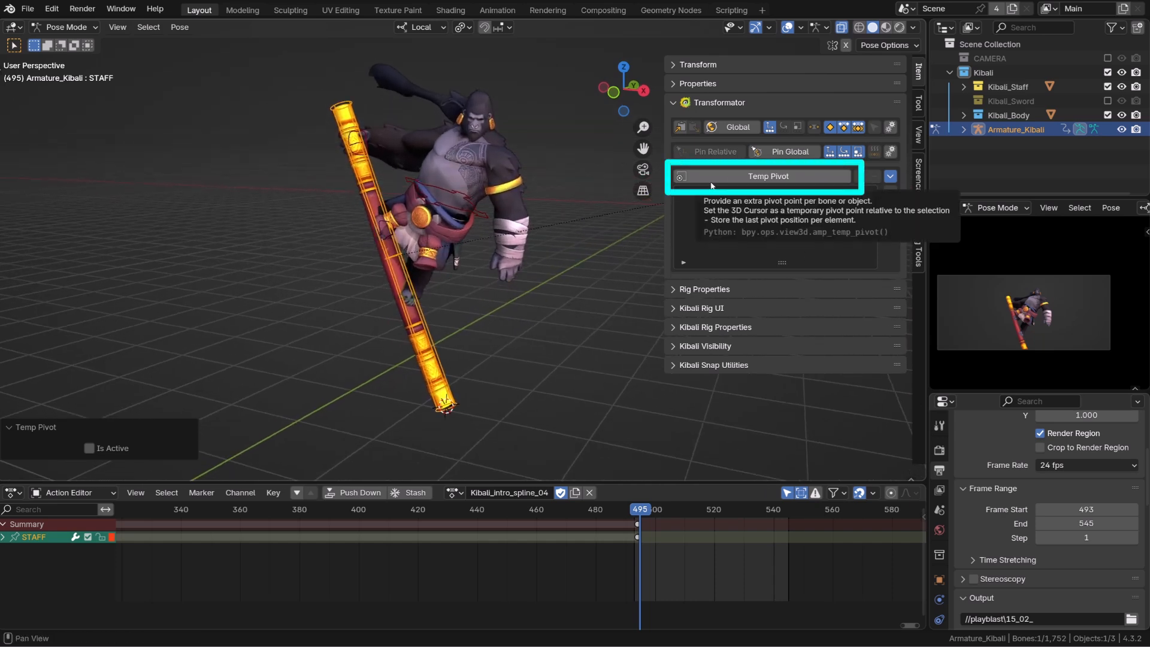
Add Armature_Kibali/STAFF to the Temp Pivot list, then select the torso controller
left_click(767, 177)
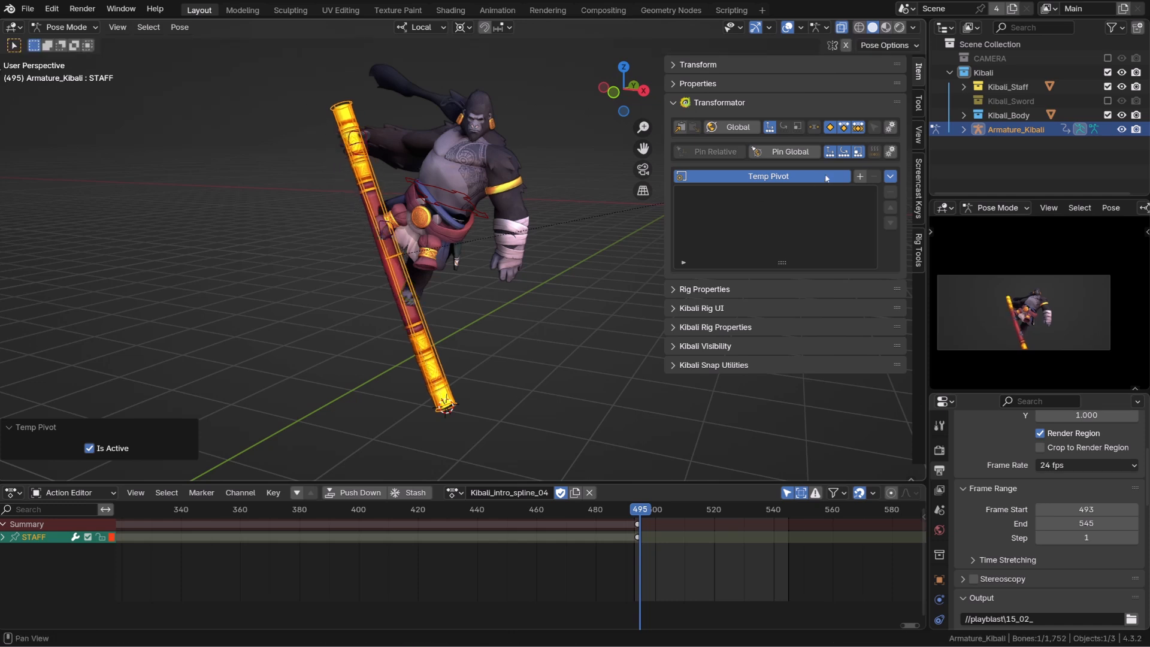
left_click(860, 176)
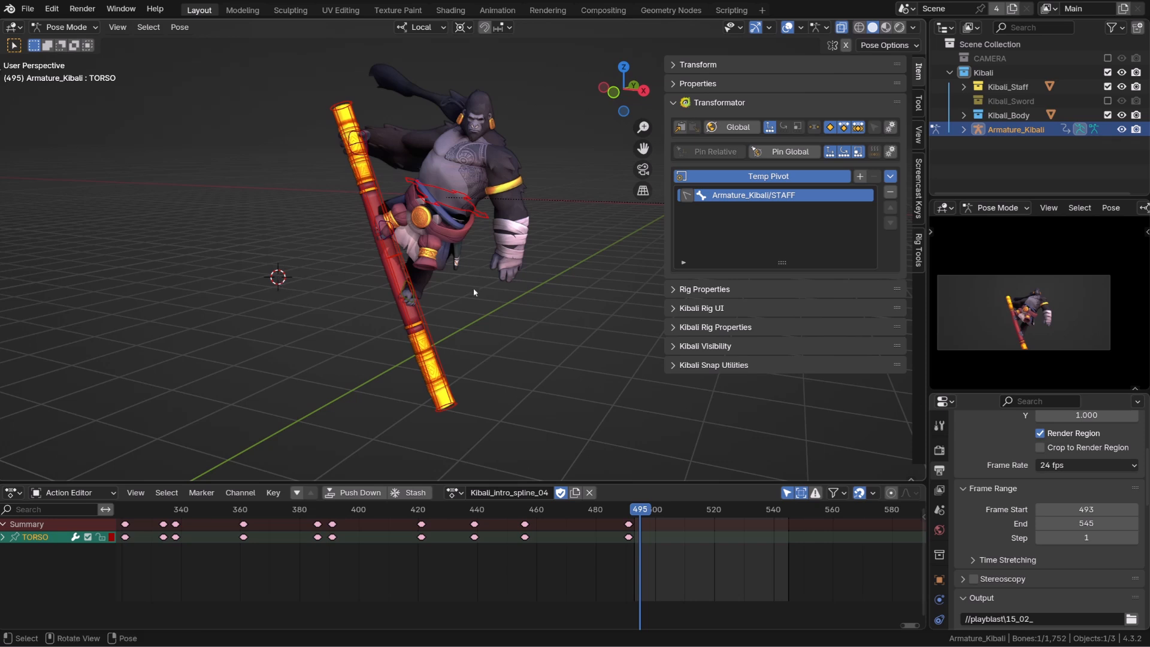
left_click(445, 412)
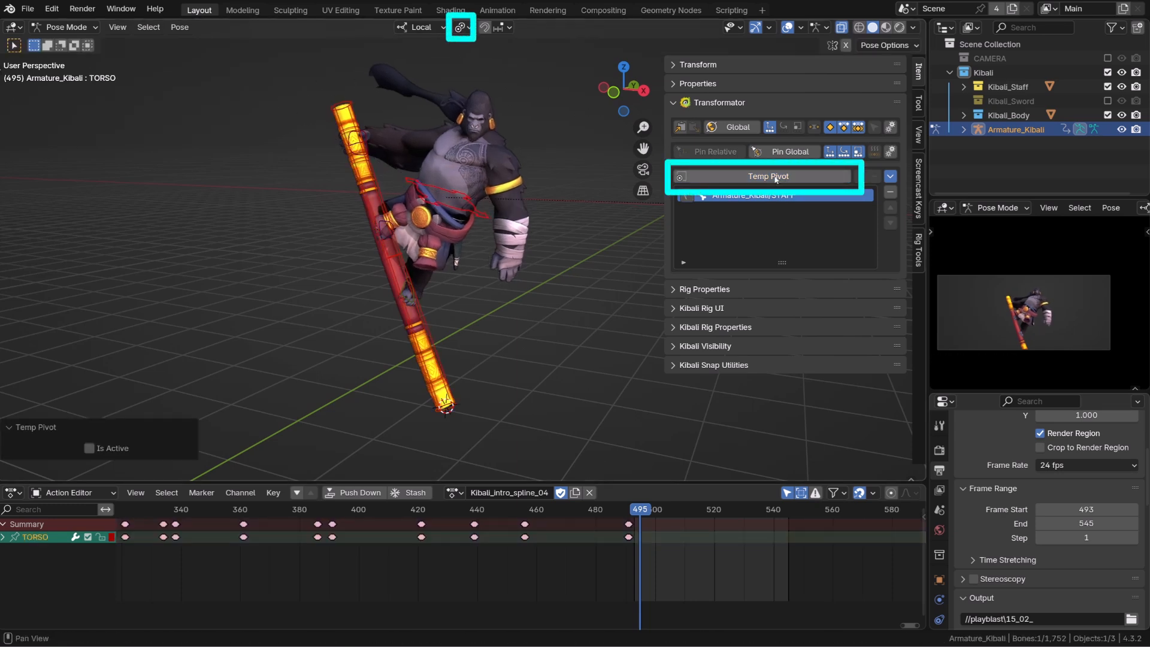
Re-enable Temp Pivot, add TORSO to the pivot list and make it active
left_click(767, 176)
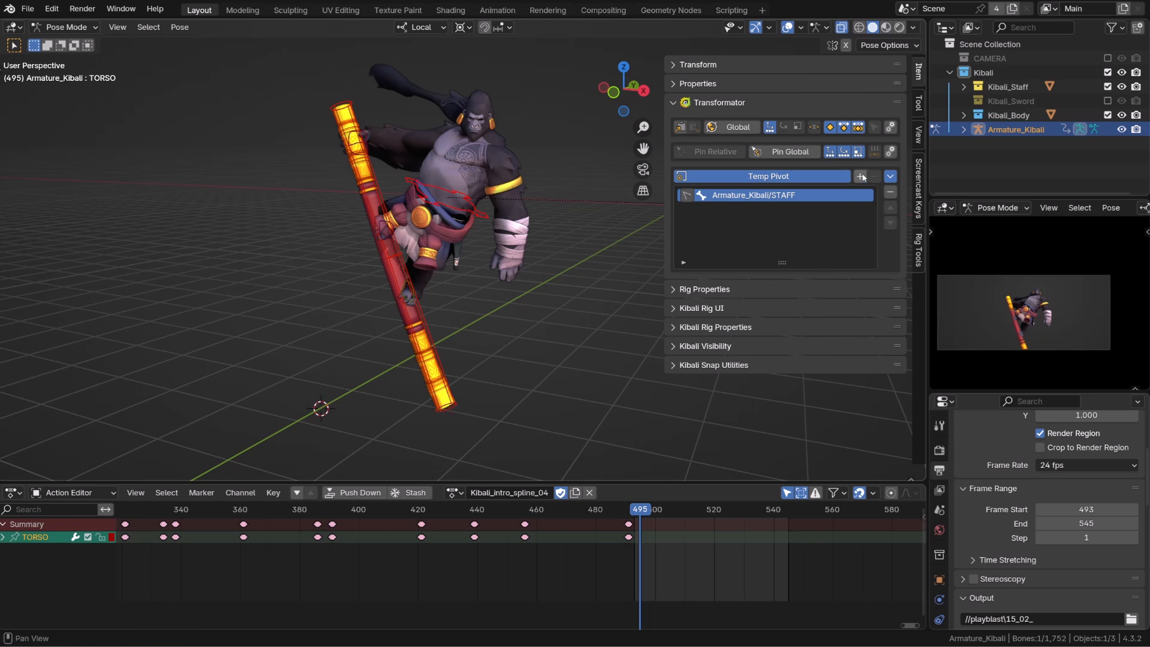
left_click(860, 176)
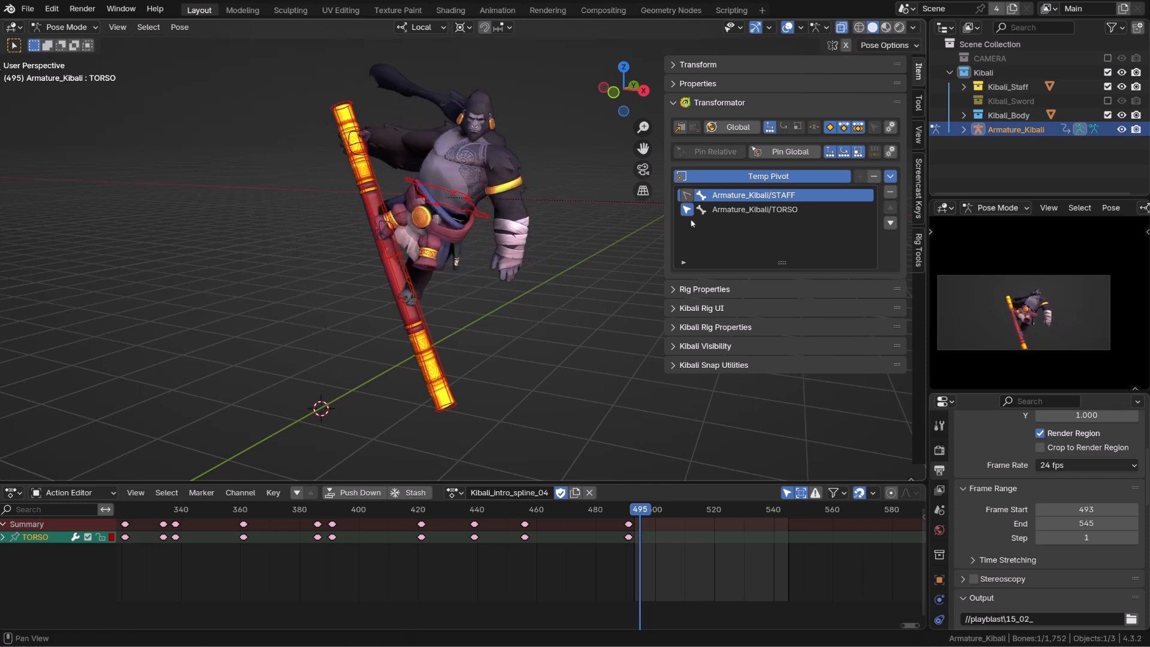
left_click(755, 194)
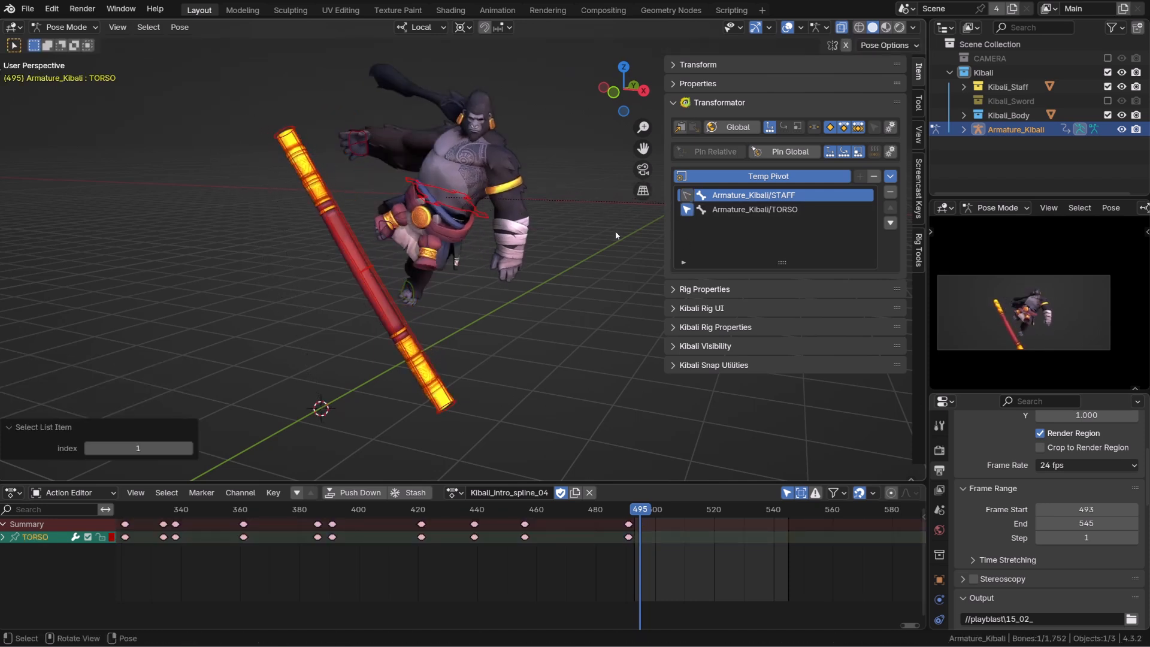
Turn off Temp Pivot and rotate STAFF around its stored pivot, keyed over frames 495–545
left_click(771, 195)
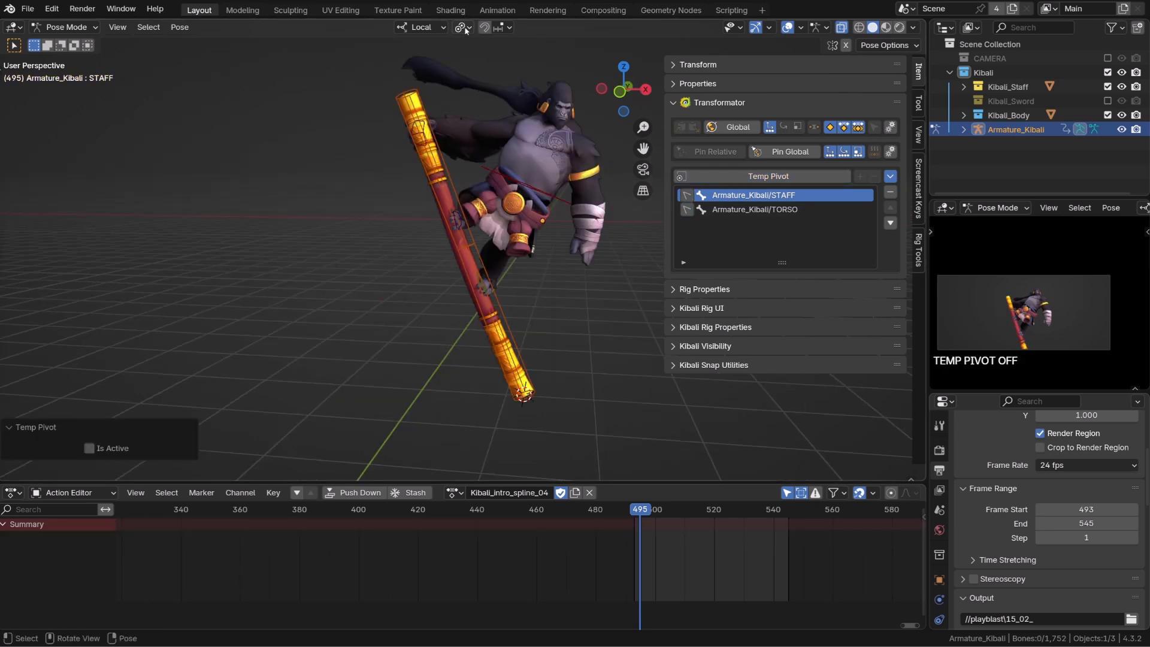
left_click(89, 448)
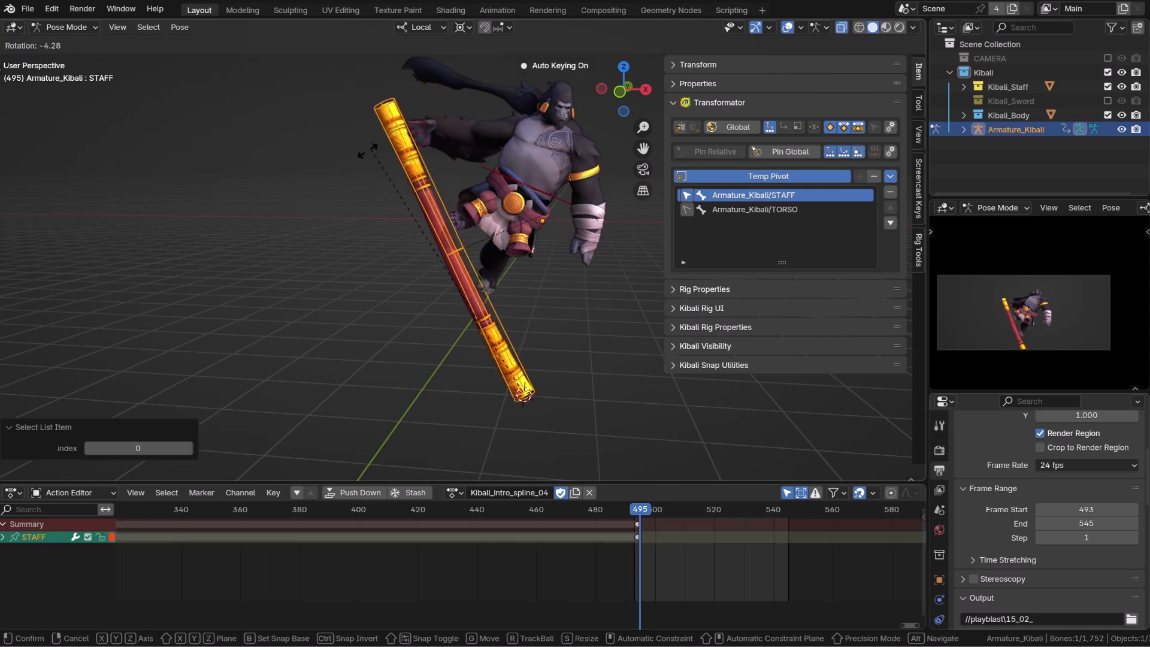
left_click(755, 210)
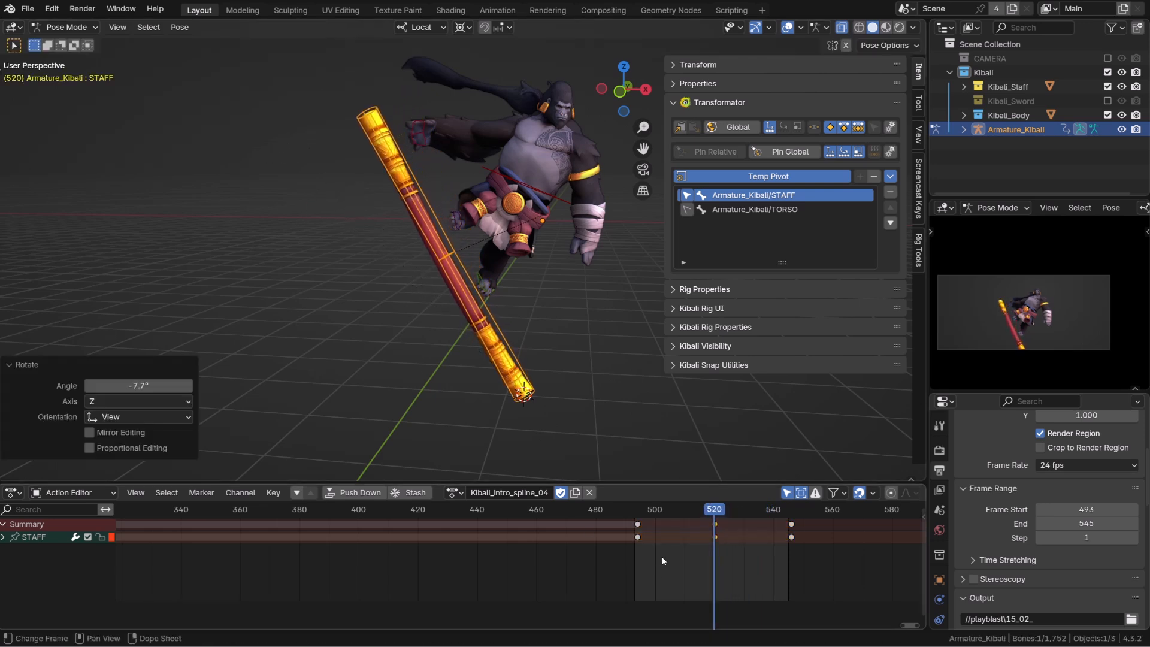
mouse_move(646, 525)
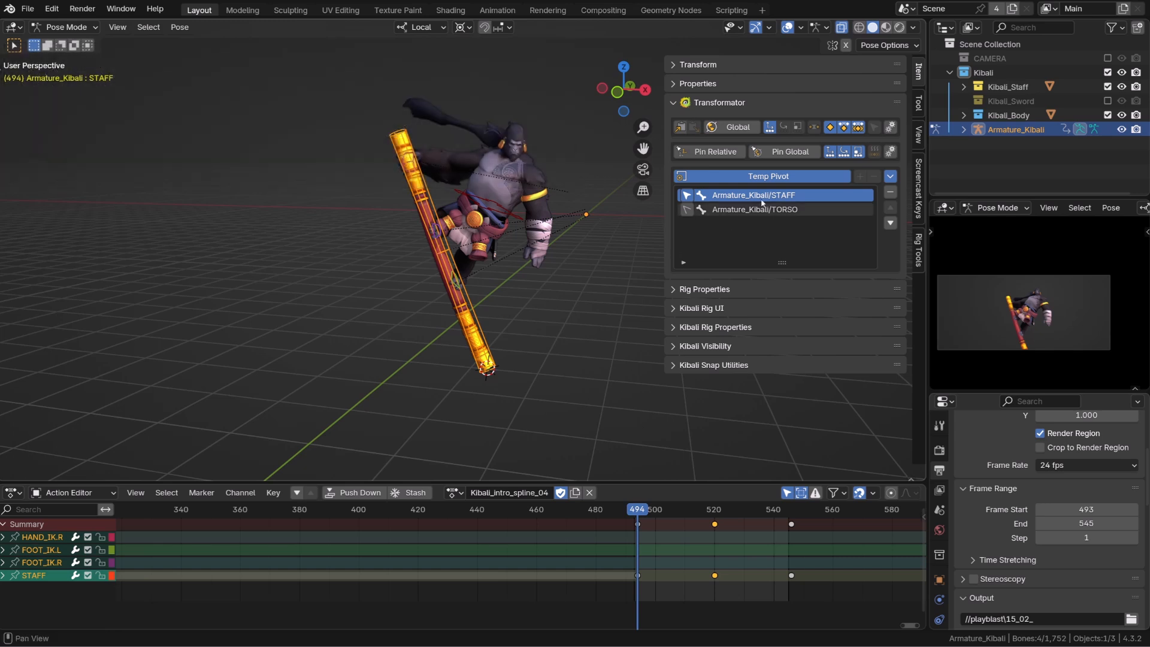
Copy HAND_IK.R, FOOT_IK.L and FOOT_IK.R relative to STAFF into a buffer named hands_fit
left_click(734, 127)
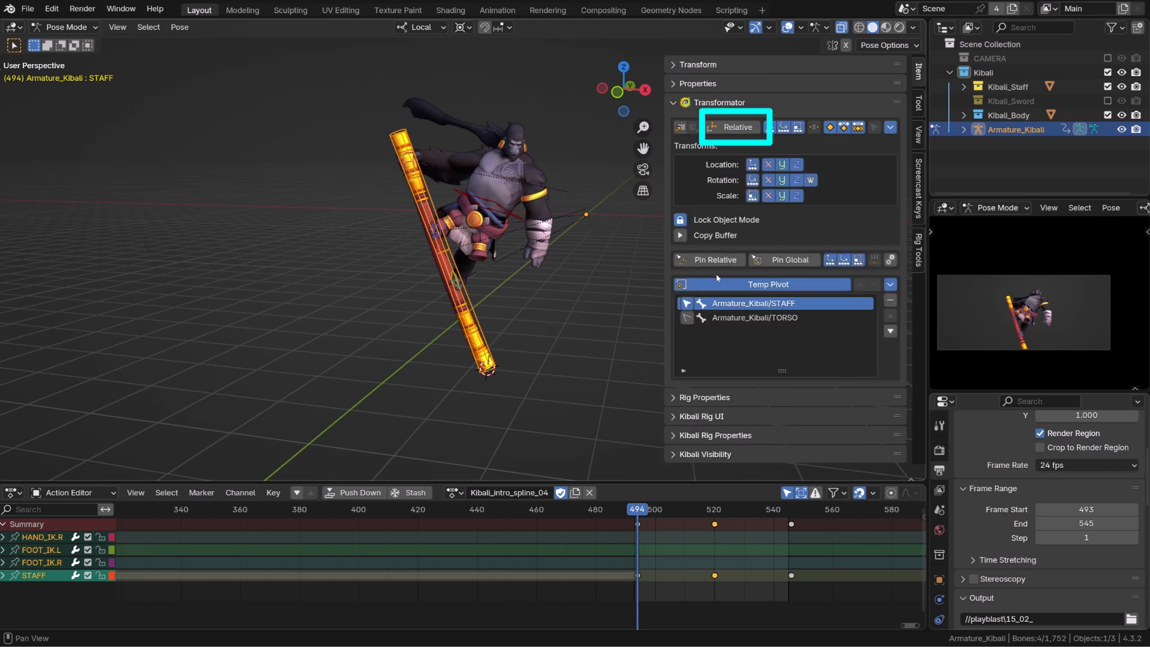
left_click(680, 236)
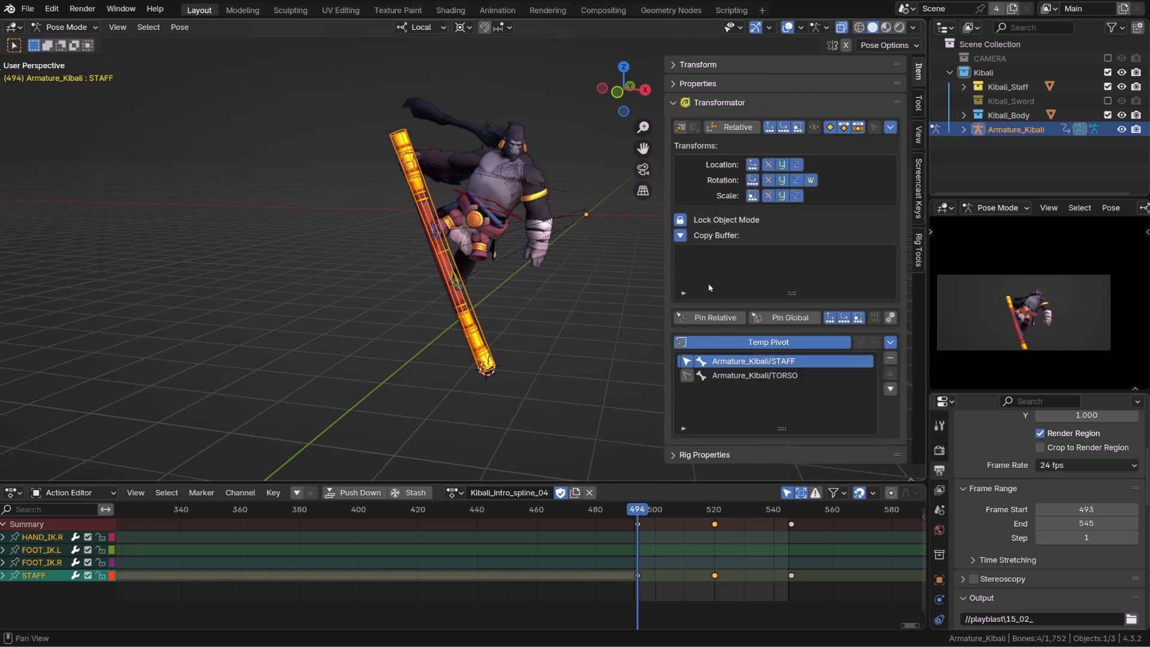
mouse_move(450, 248)
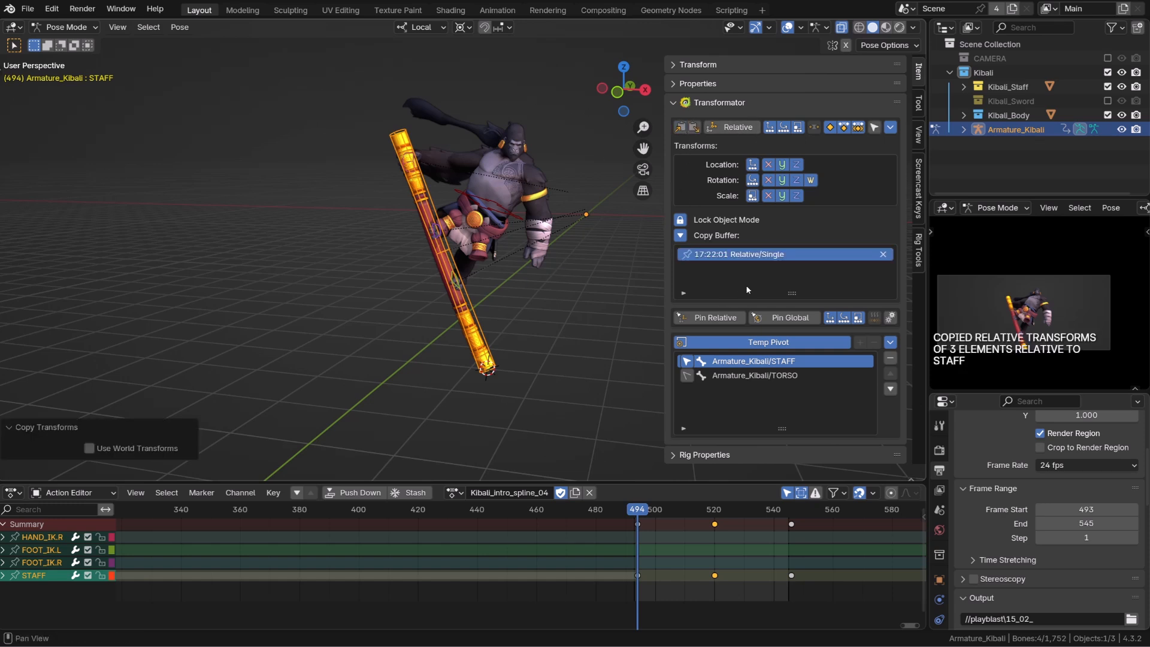
left_click(765, 254)
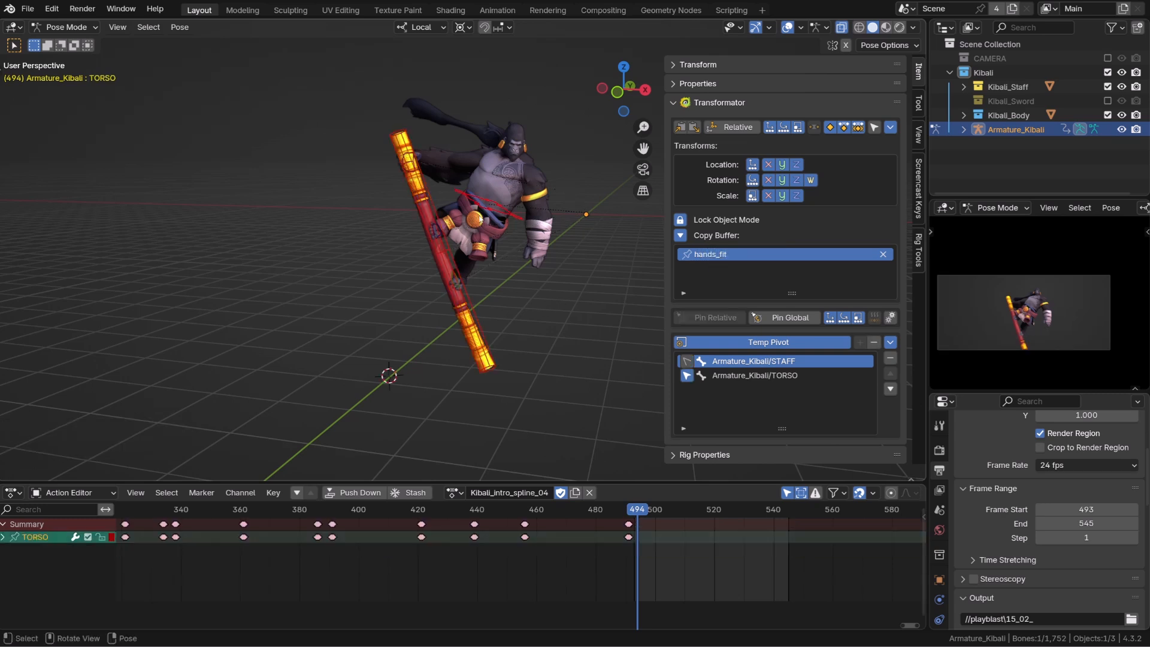
left_click(753, 361)
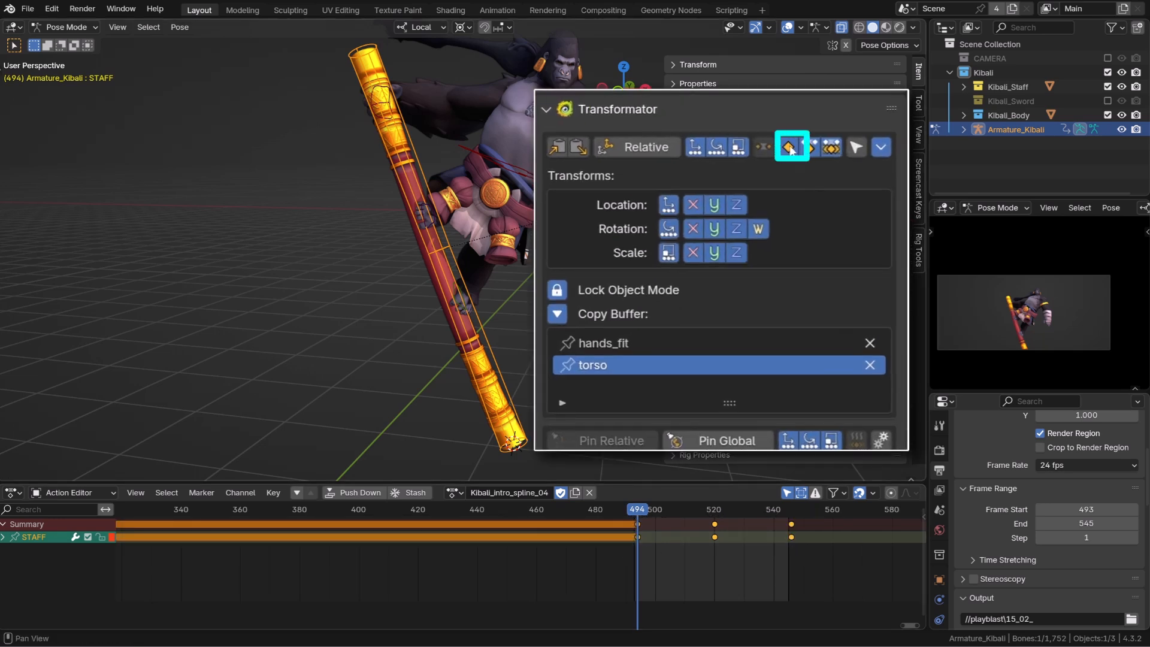
Paste hands_fit as keys on every STAFF frame (495–545), then scrub to verify
left_click(810, 146)
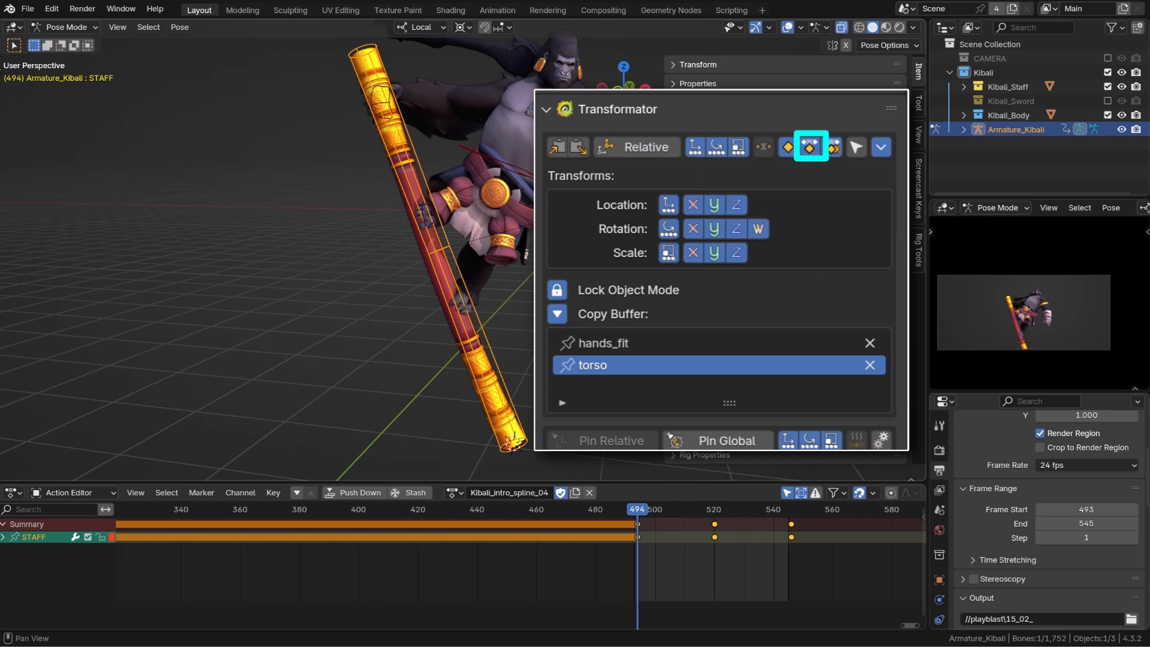
left_click(834, 147)
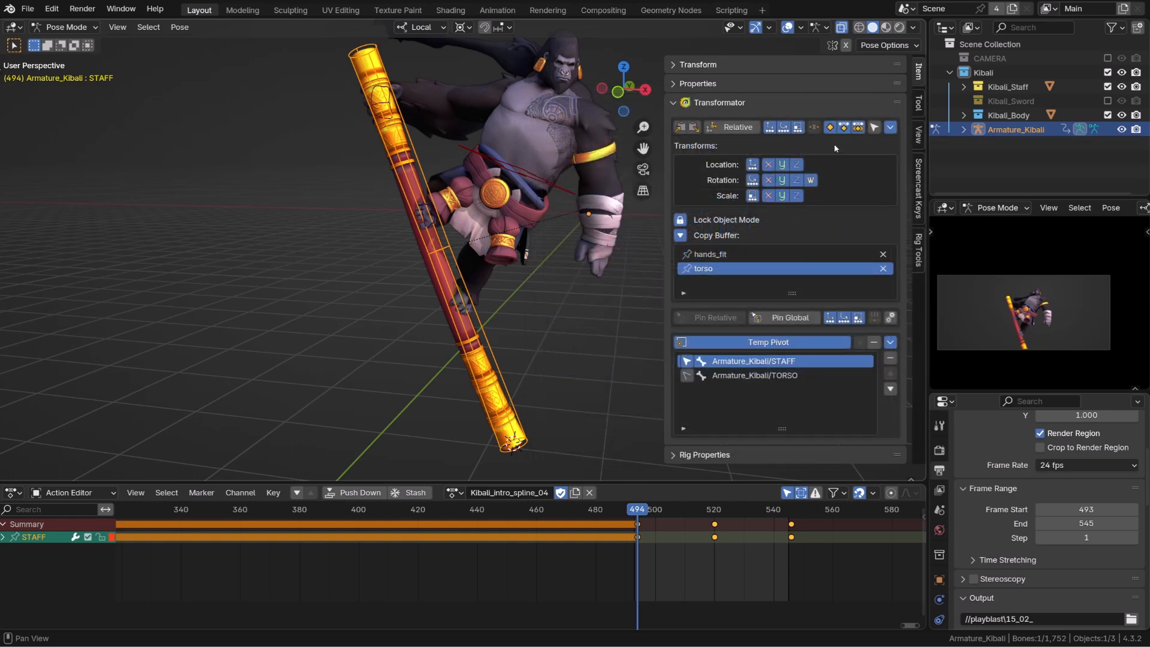
left_click(733, 254)
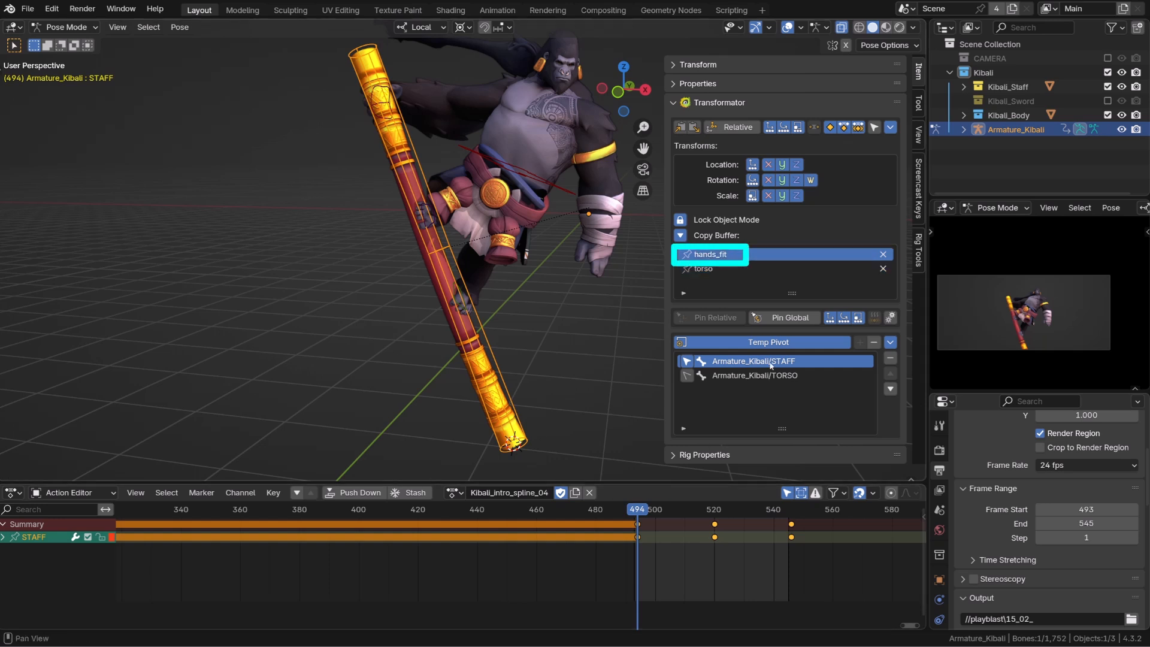
mouse_move(560, 367)
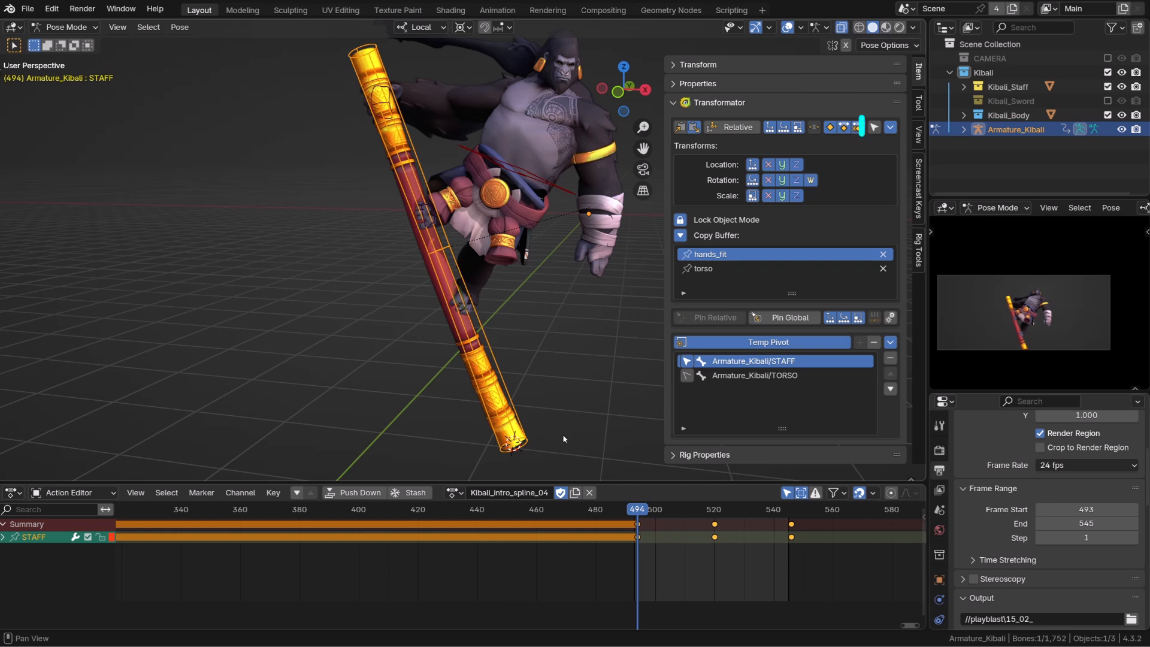
left_click(875, 127)
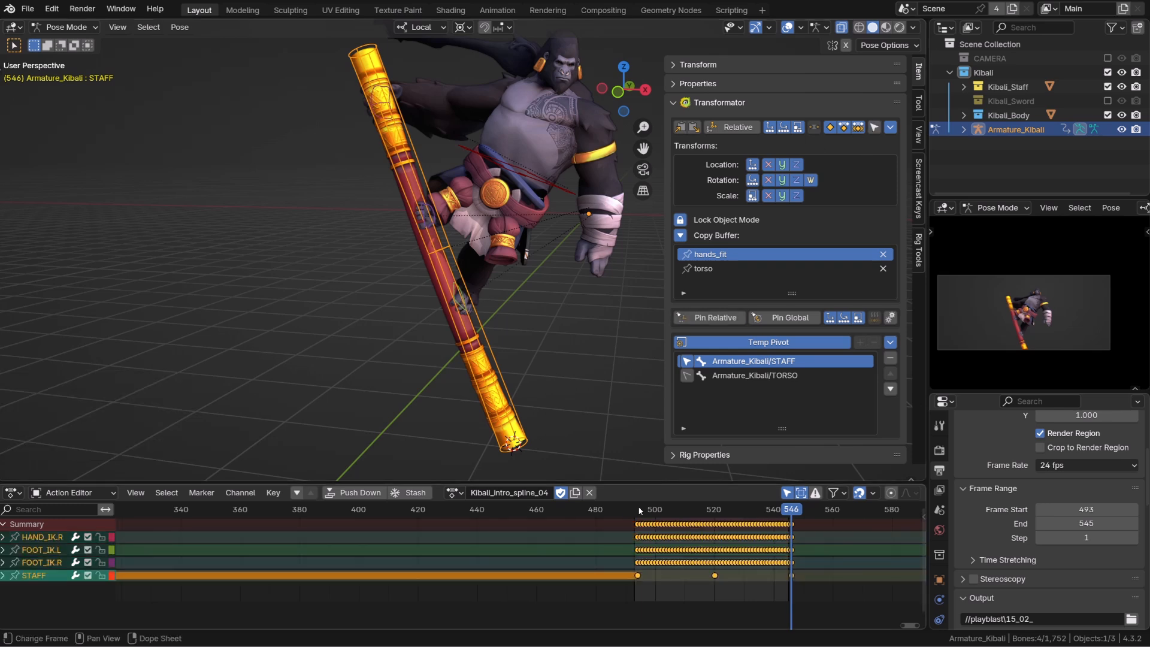
left_click(700, 510)
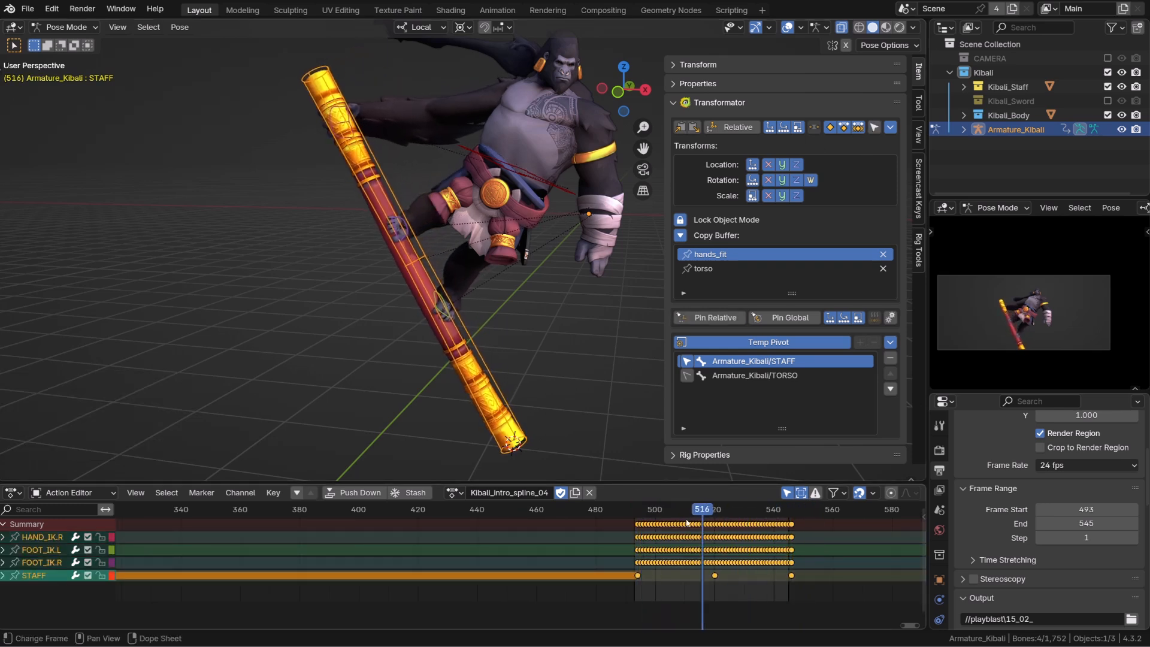
left_click(637, 508)
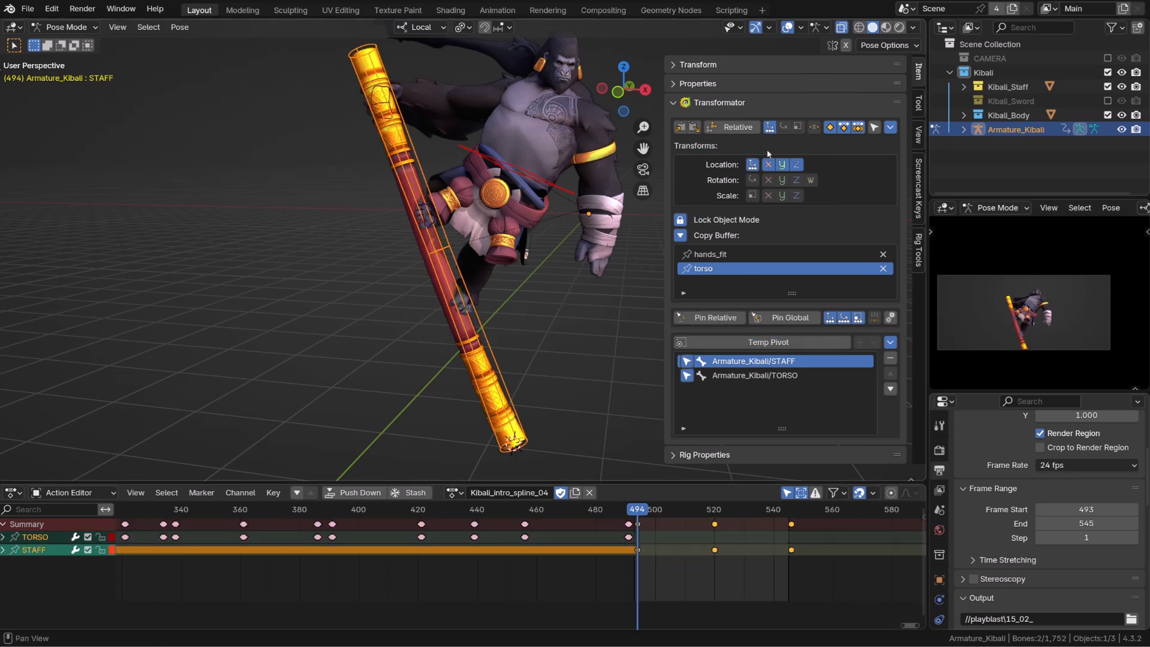
mouse_move(683, 206)
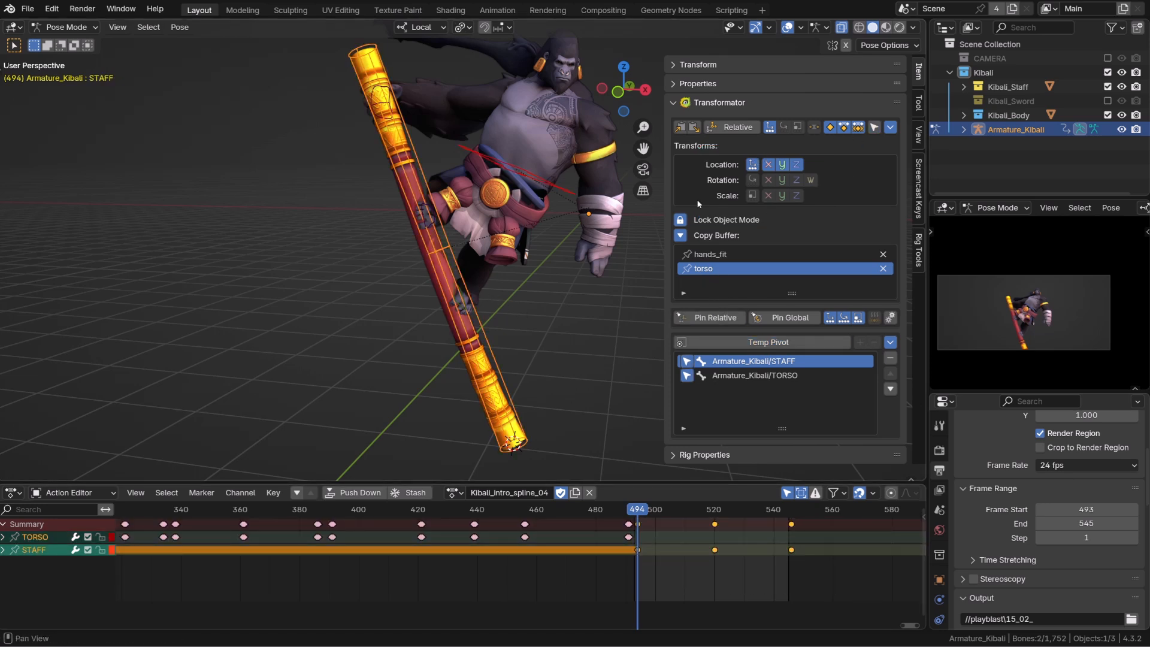
mouse_move(546, 290)
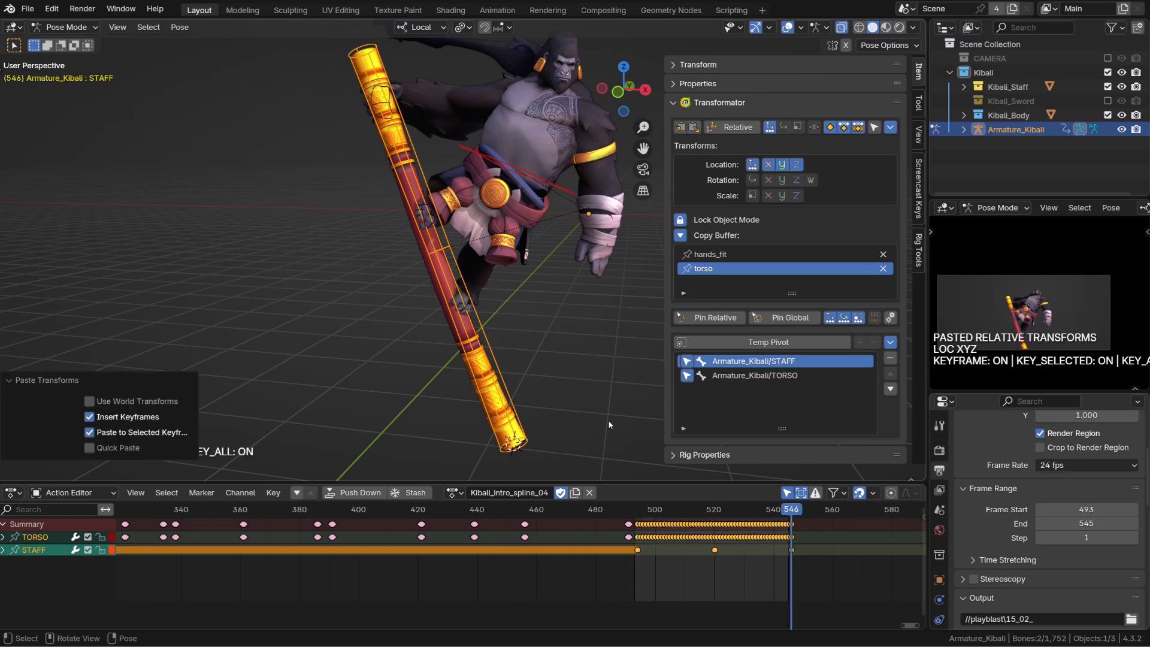
Paste the torso buffer's location-only relative offset as TORSO keys across frames 495–545
left_click(682, 510)
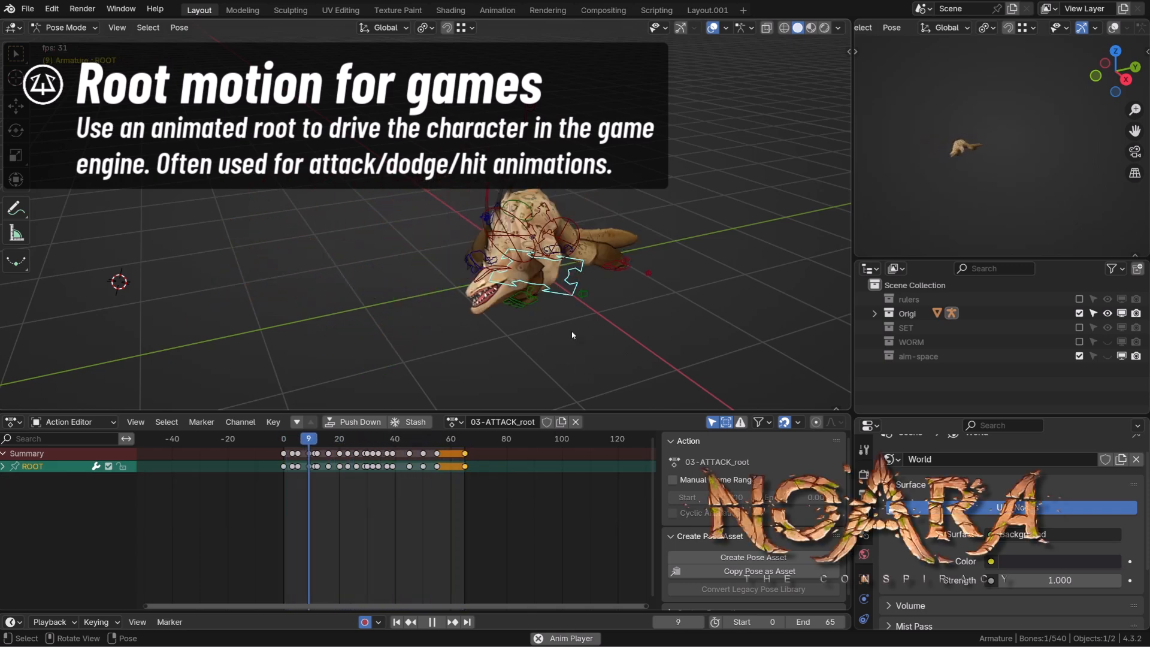
Copy keyframes of the worm's four CTRL-IK-FOOT and CTRL-TORSO controllers into buffer 'base'
left_click(431, 639)
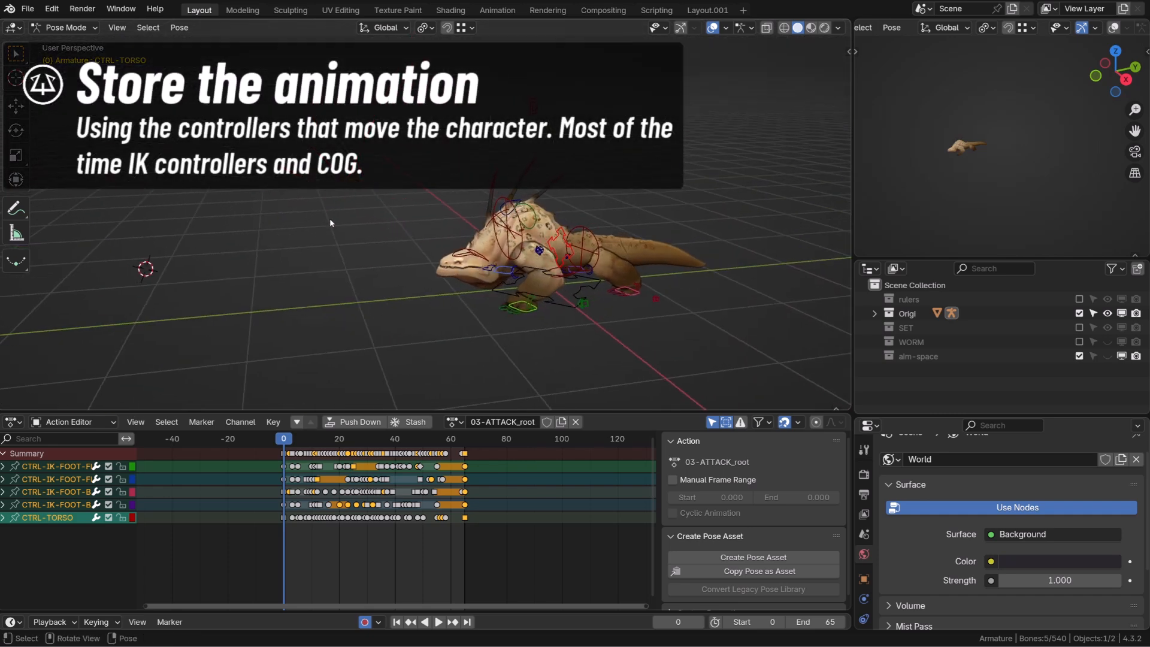
mouse_move(261, 446)
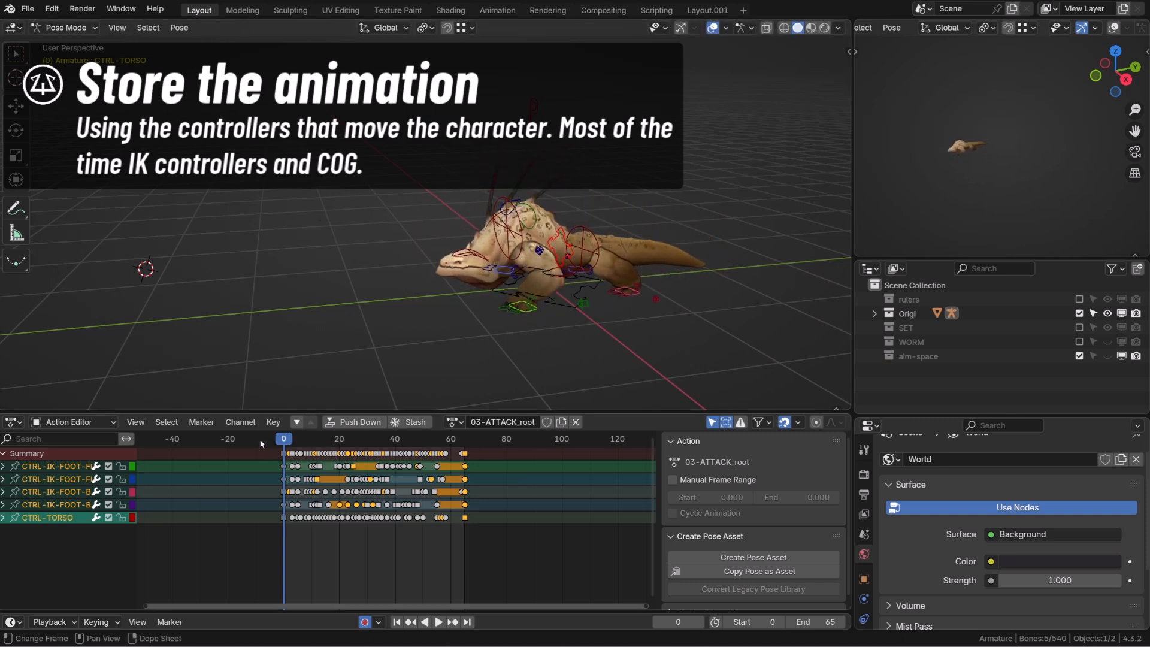
left_click(439, 623)
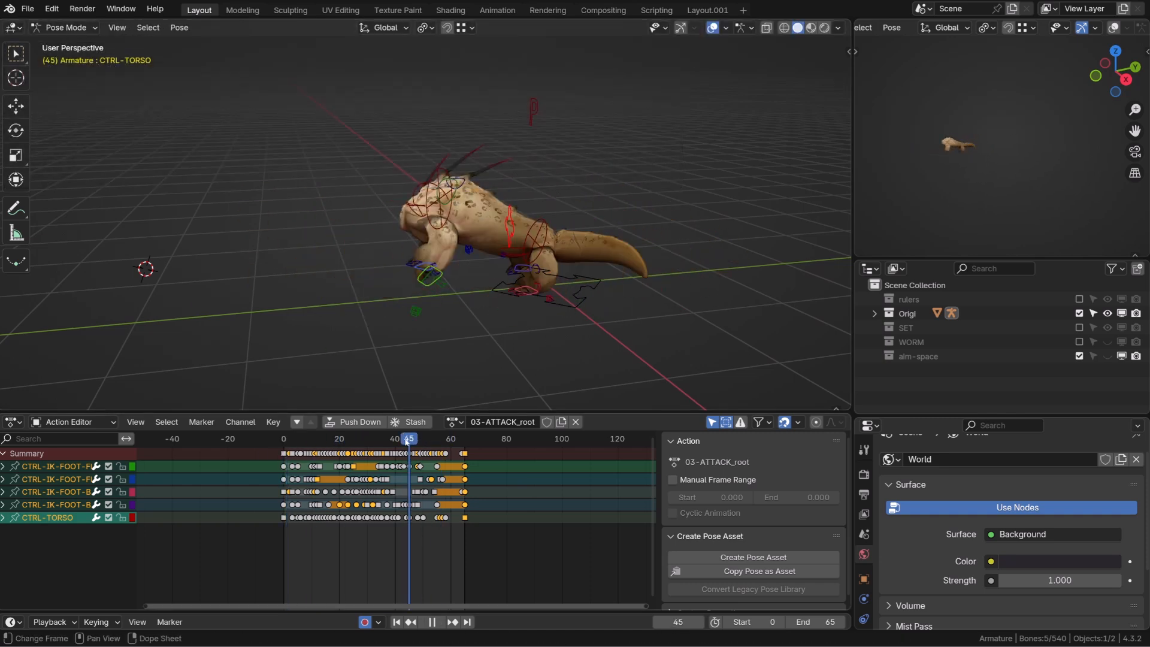
left_click_drag(408, 439, 400, 438)
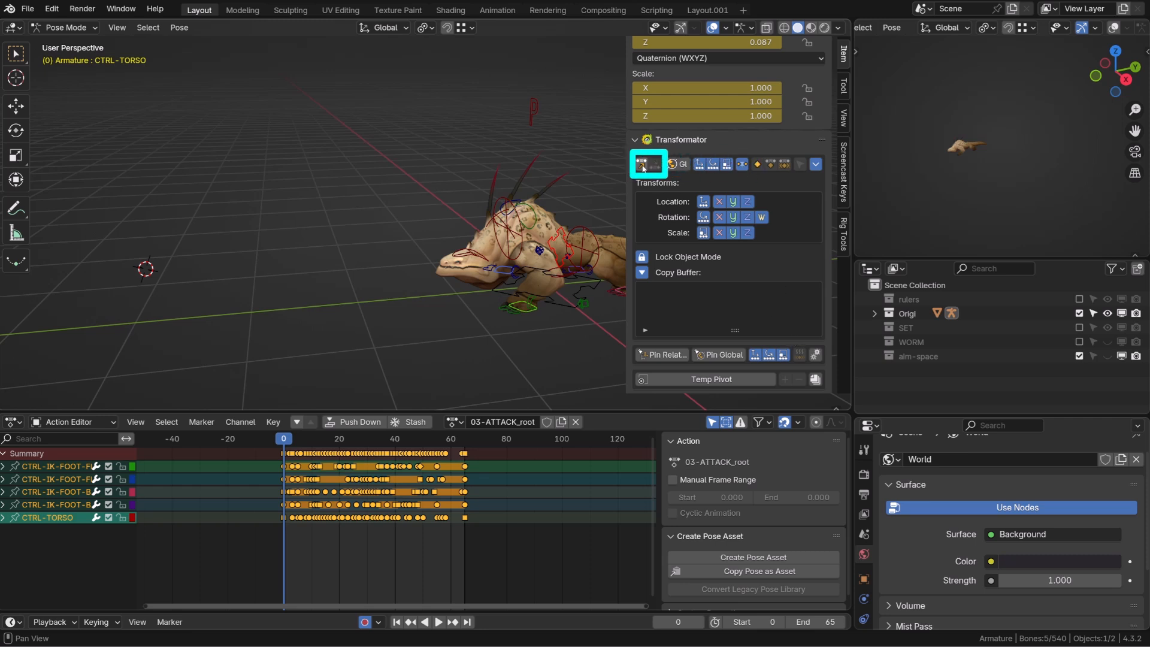
left_click(649, 163)
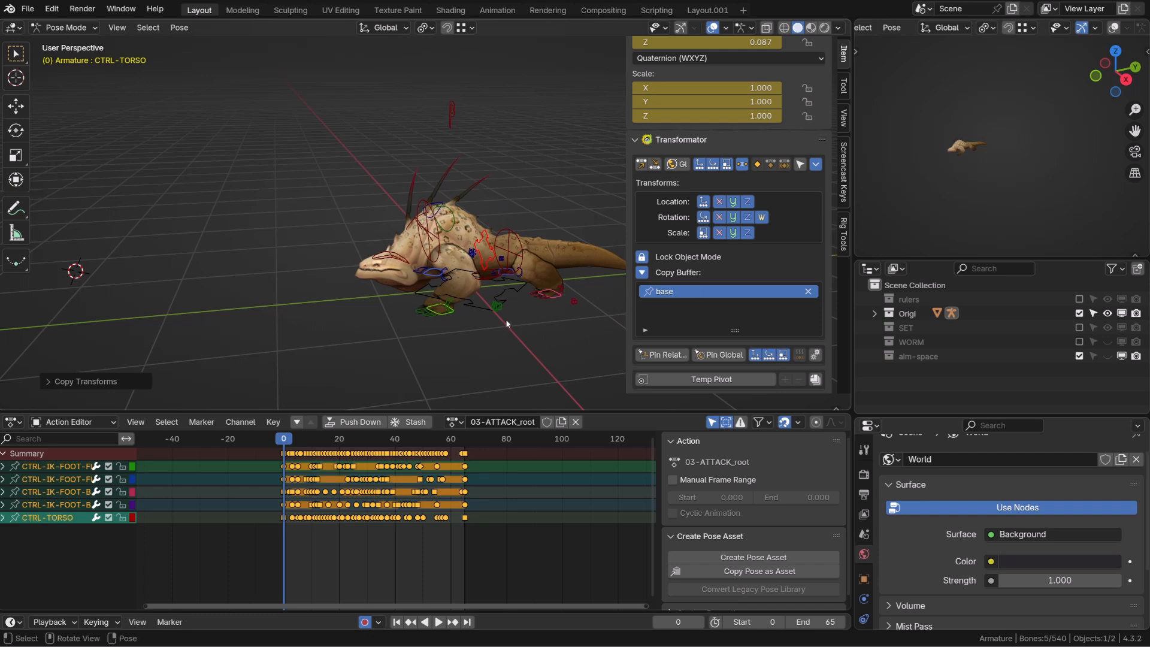
left_click_drag(506, 323, 493, 327)
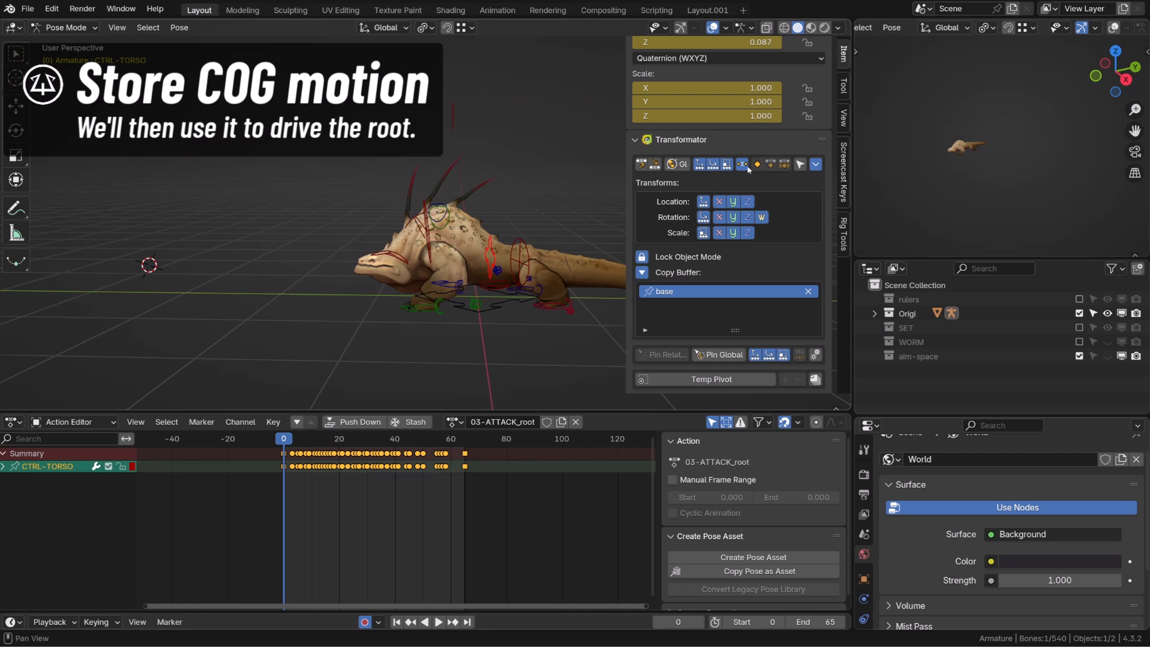
Copy CTRL-TORSO's global over-time motion as buffer 'torso', then select ROOT
left_click(675, 164)
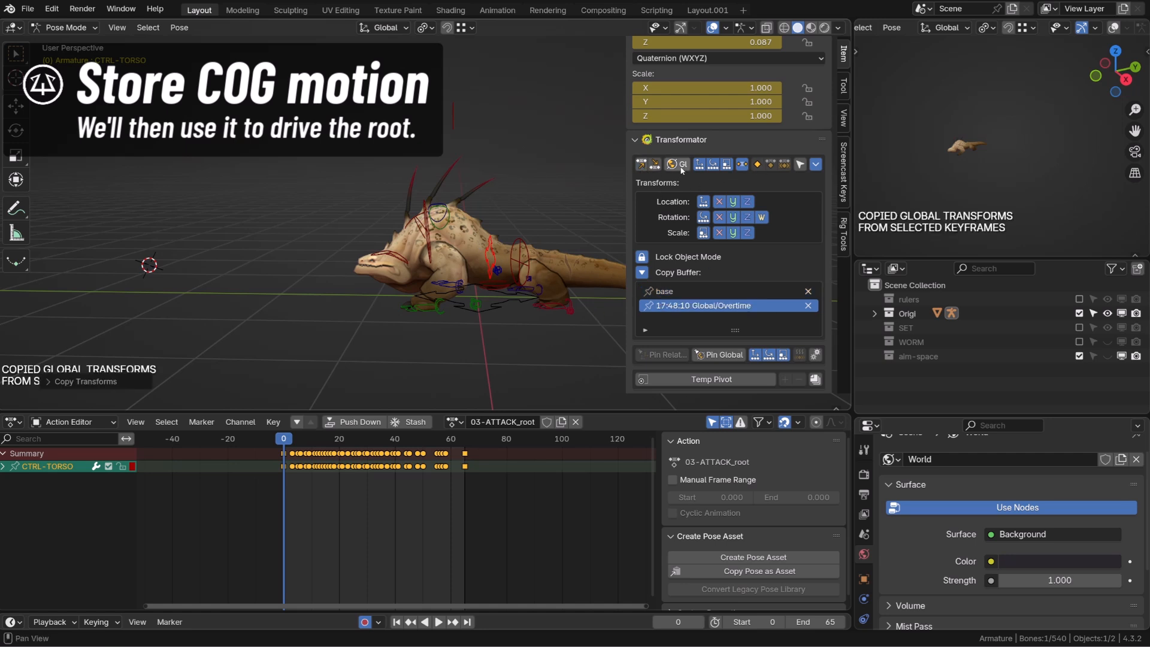
left_click(391, 438)
type("torso")
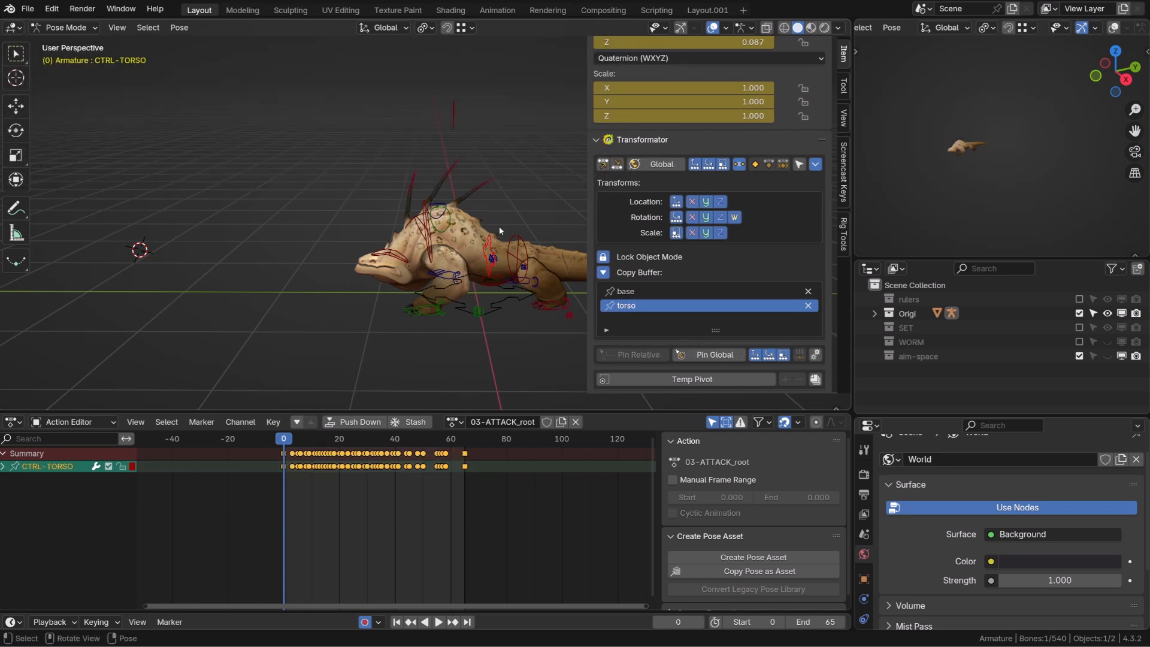
left_click(478, 298)
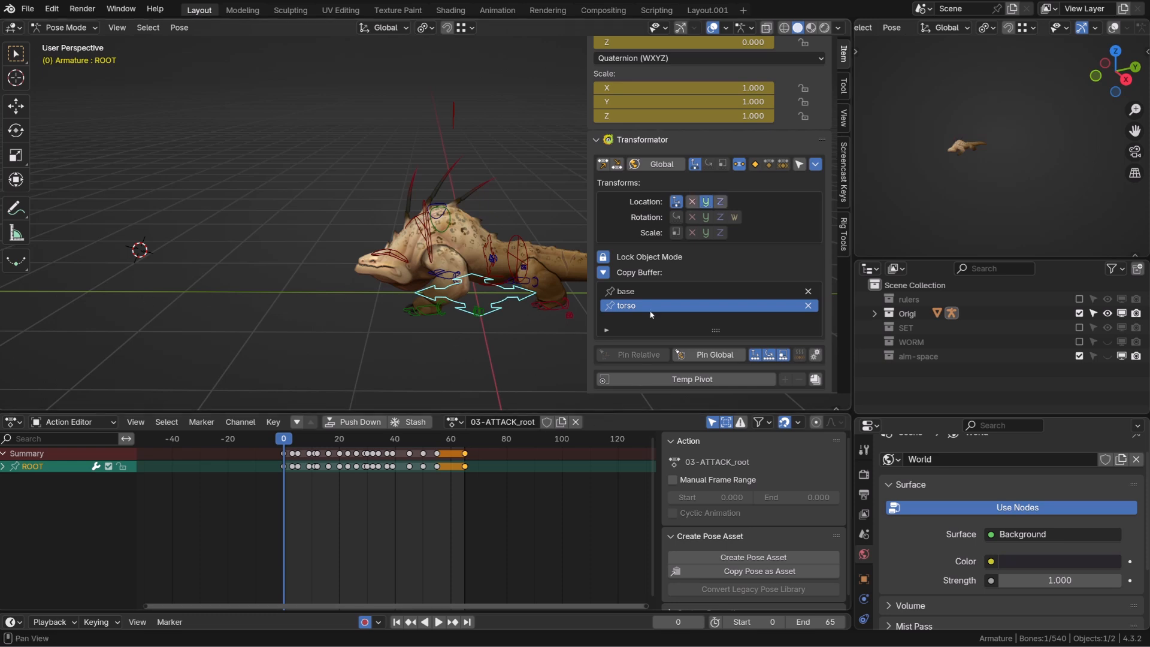
Paste the torso buffer's global Location Y onto ROOT and play back to verify
key("g")
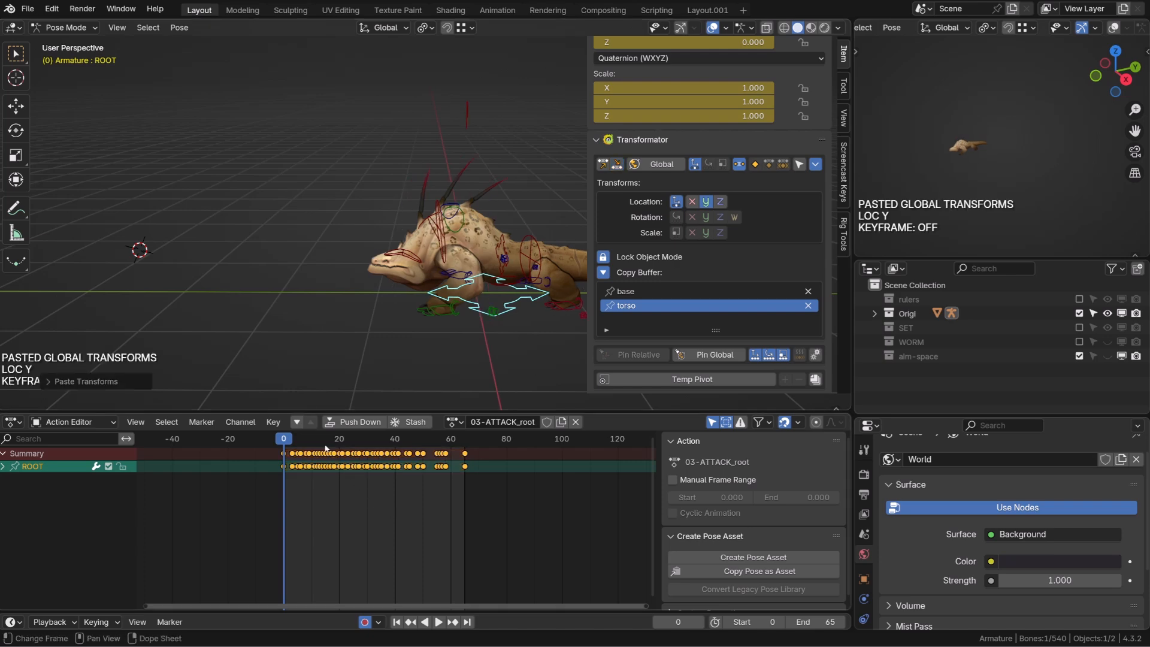
left_click(438, 640)
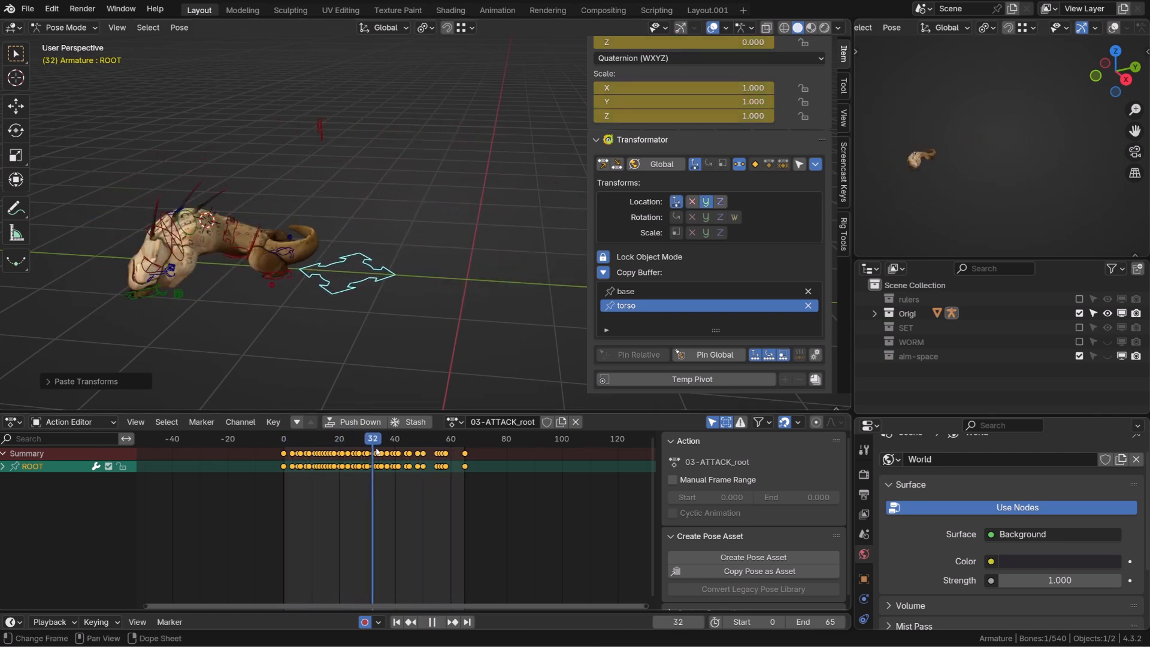
left_click(436, 439)
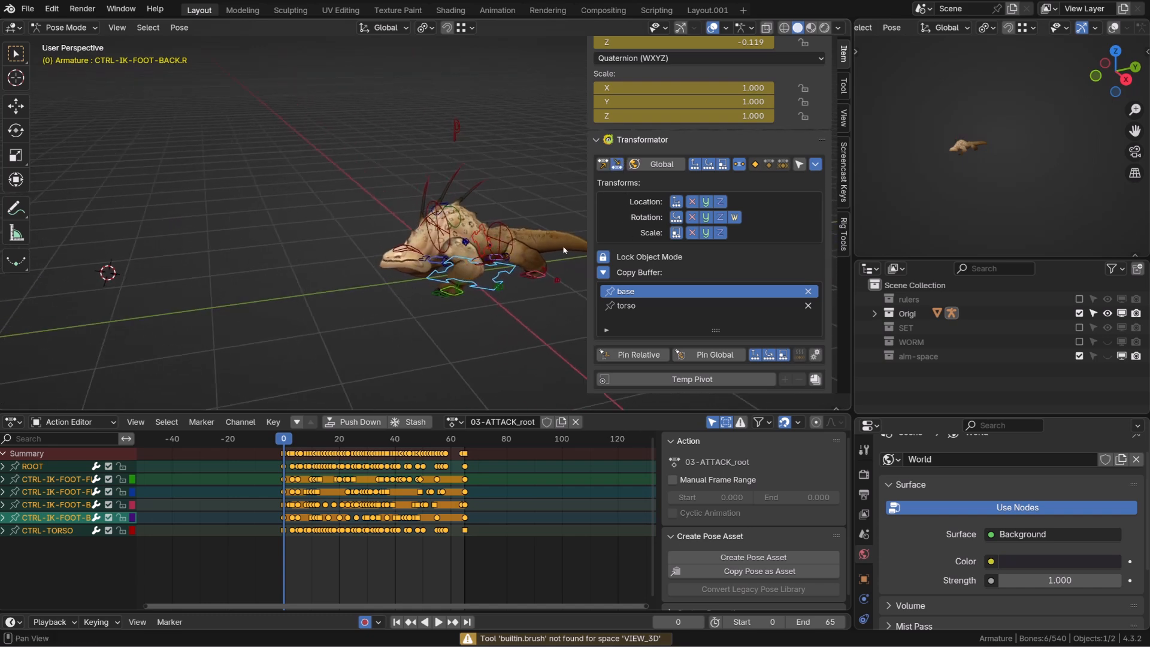
mouse_move(509, 316)
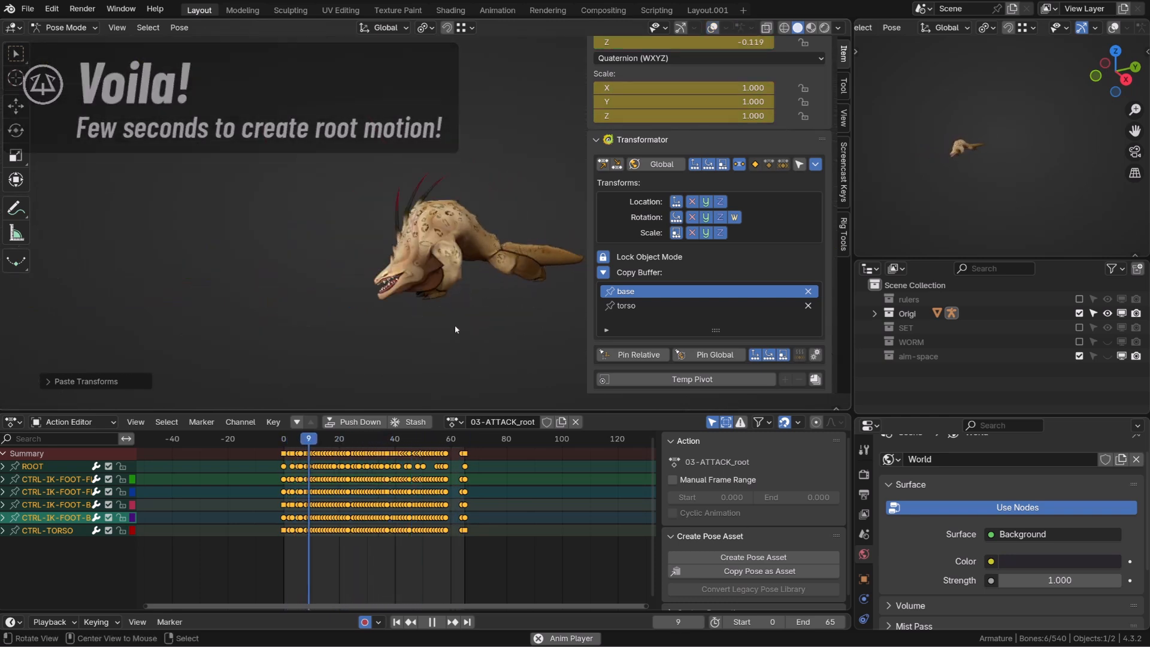
Paste stored global transforms onto the worm's controllers and play the 03-ATTACK_root action
left_click(294, 439)
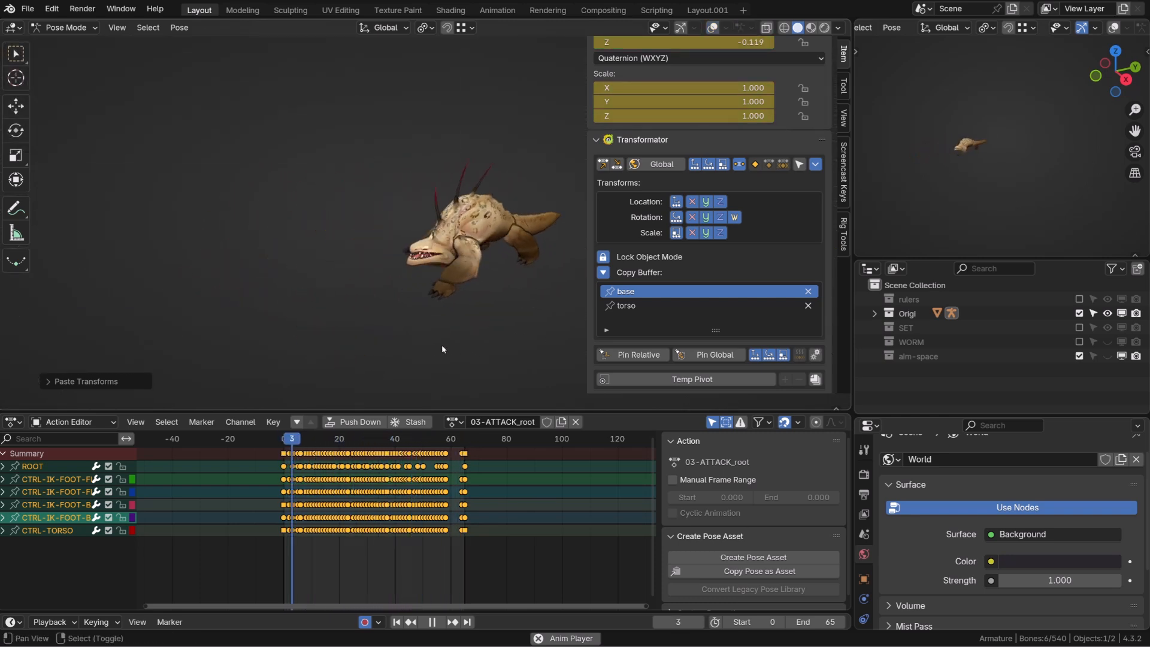
key("space")
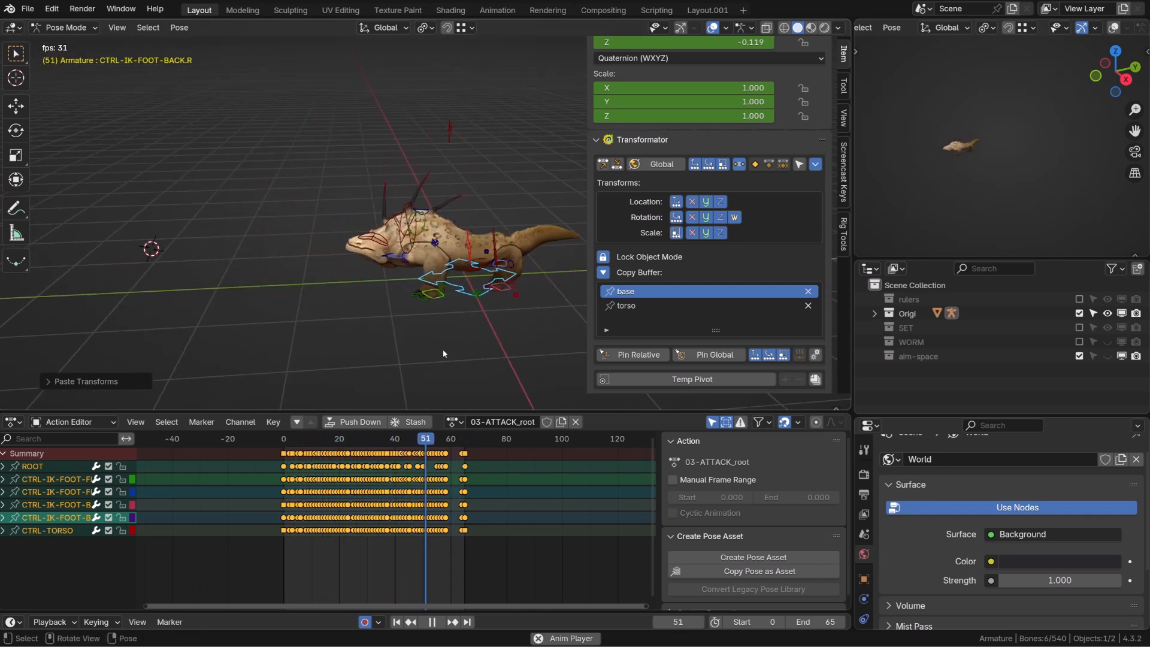
left_click(342, 439)
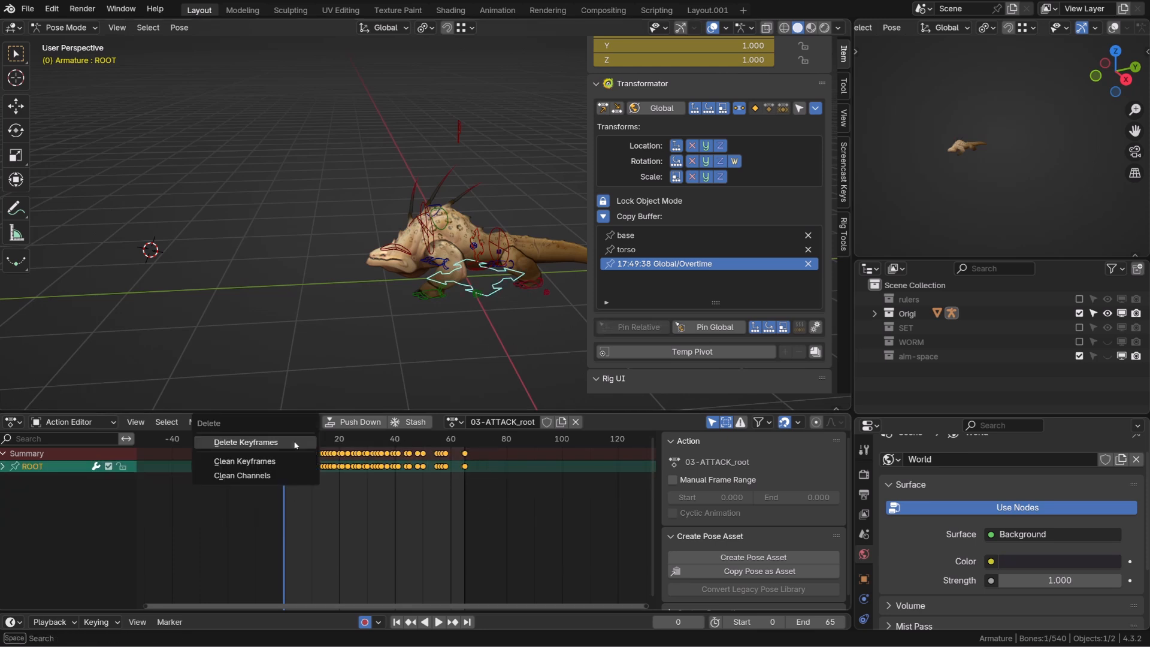
Copy ROOT's global over-time transforms, then delete its keyframes in the Action Editor
left_click(246, 442)
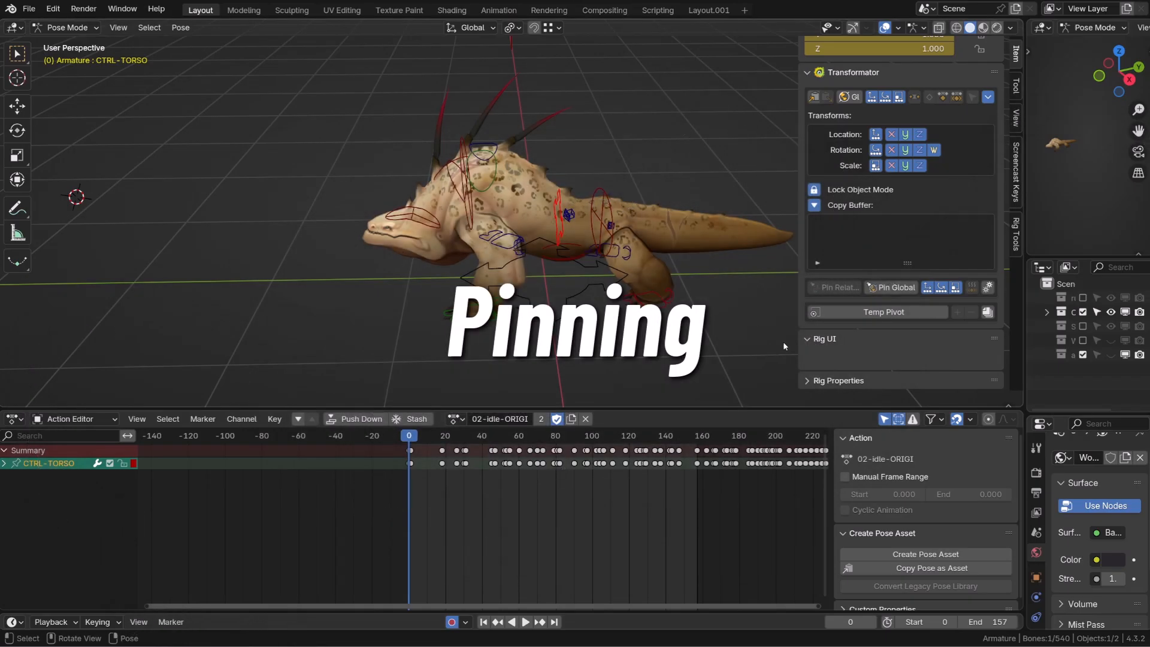
Hide the other controllers and Pin Global the CTRL-TORSO controller
left_click(526, 640)
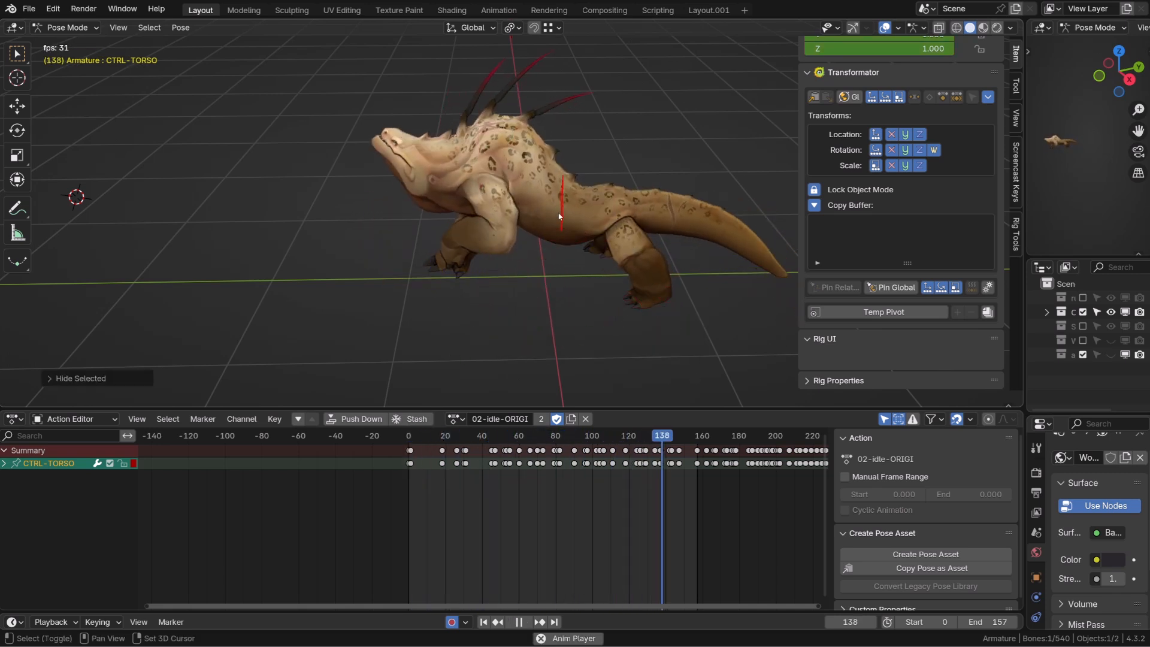
left_click(895, 287)
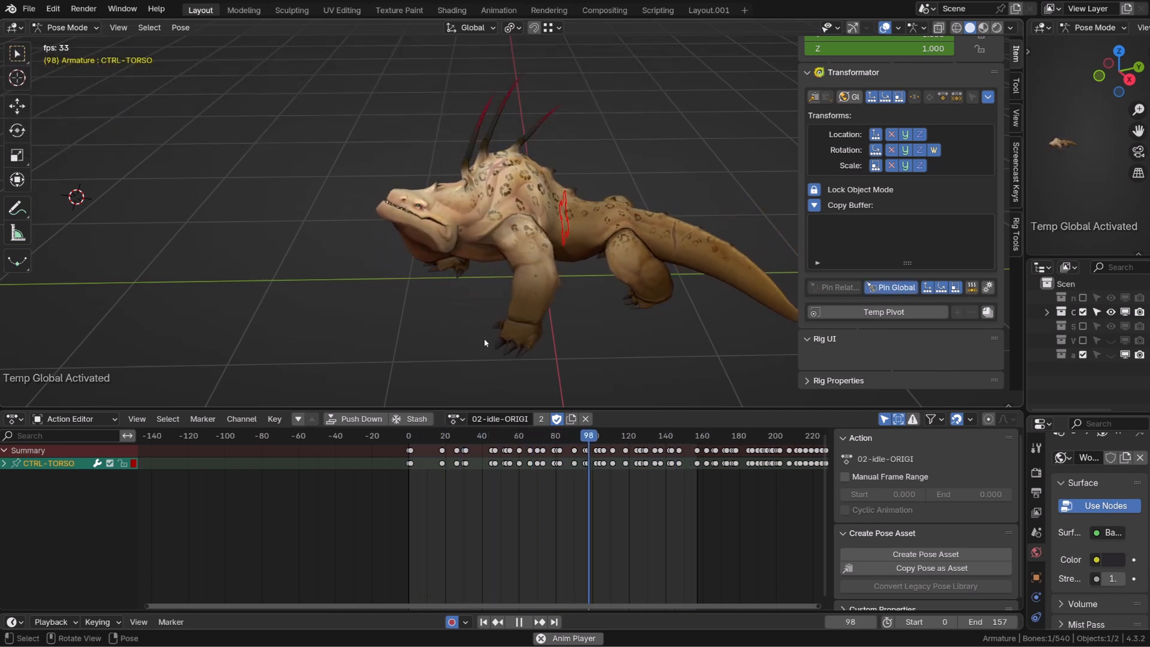
left_click(671, 436)
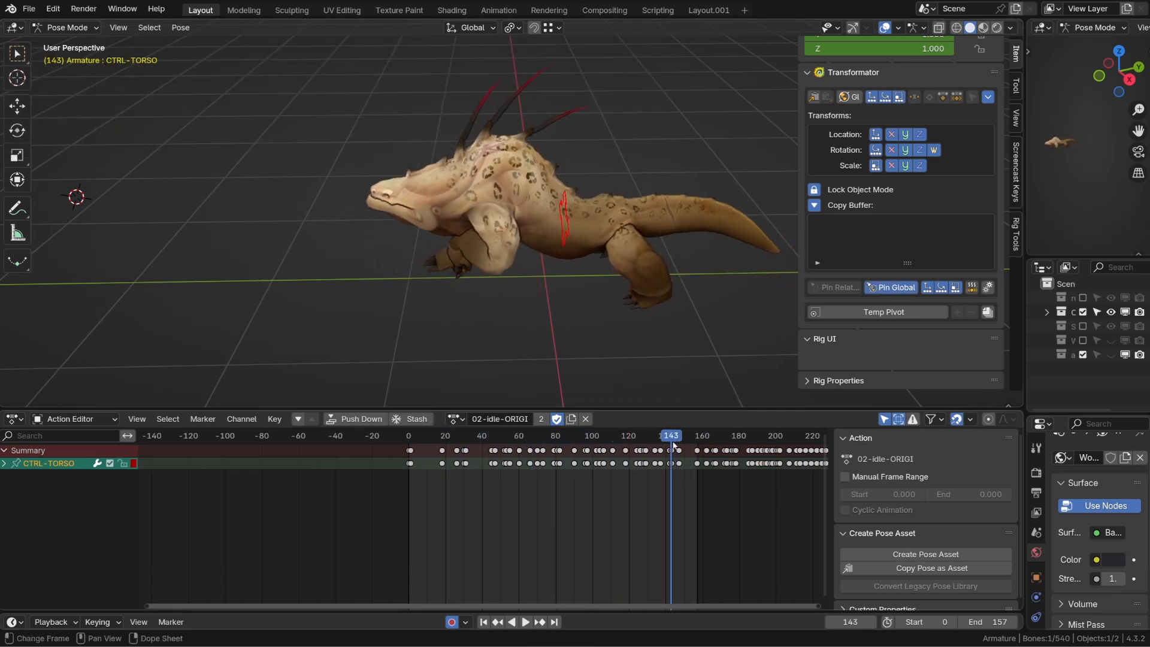
left_click(527, 637)
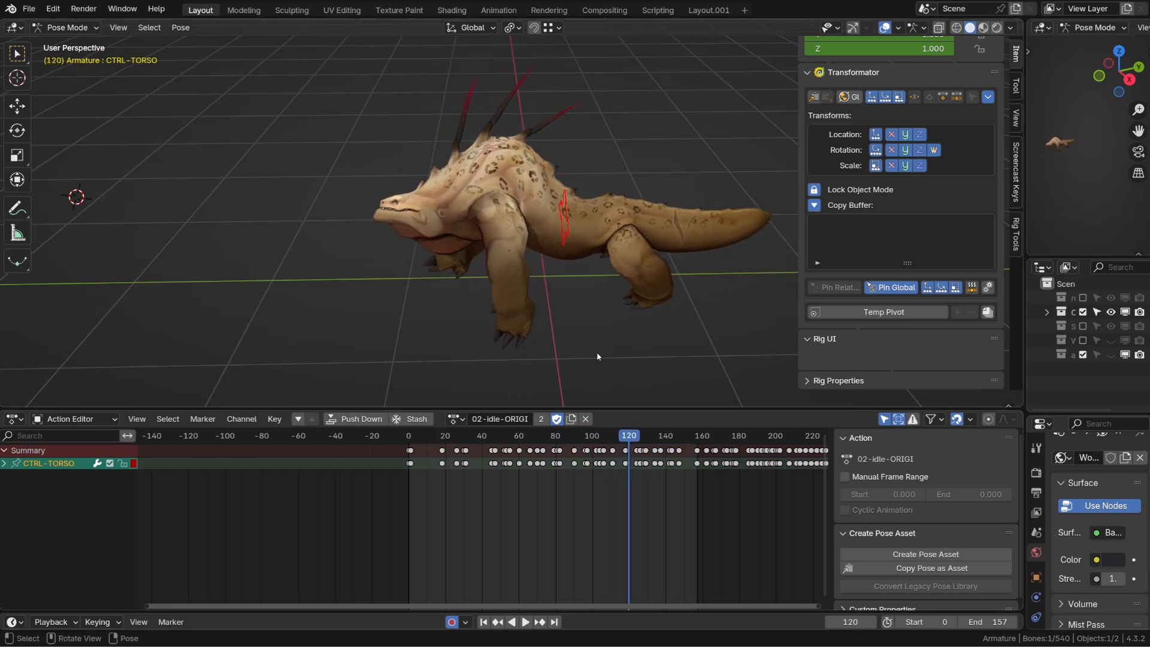
Expand the pin options and enable Realtime pins during idle playback
left_click(528, 638)
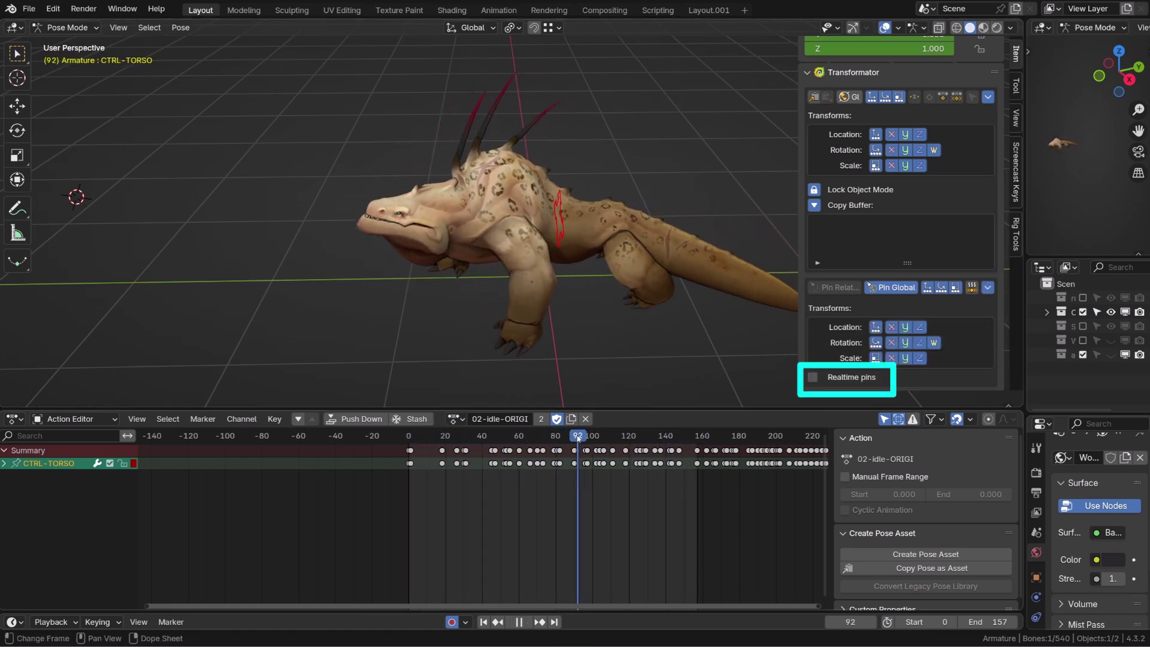
left_click(556, 436)
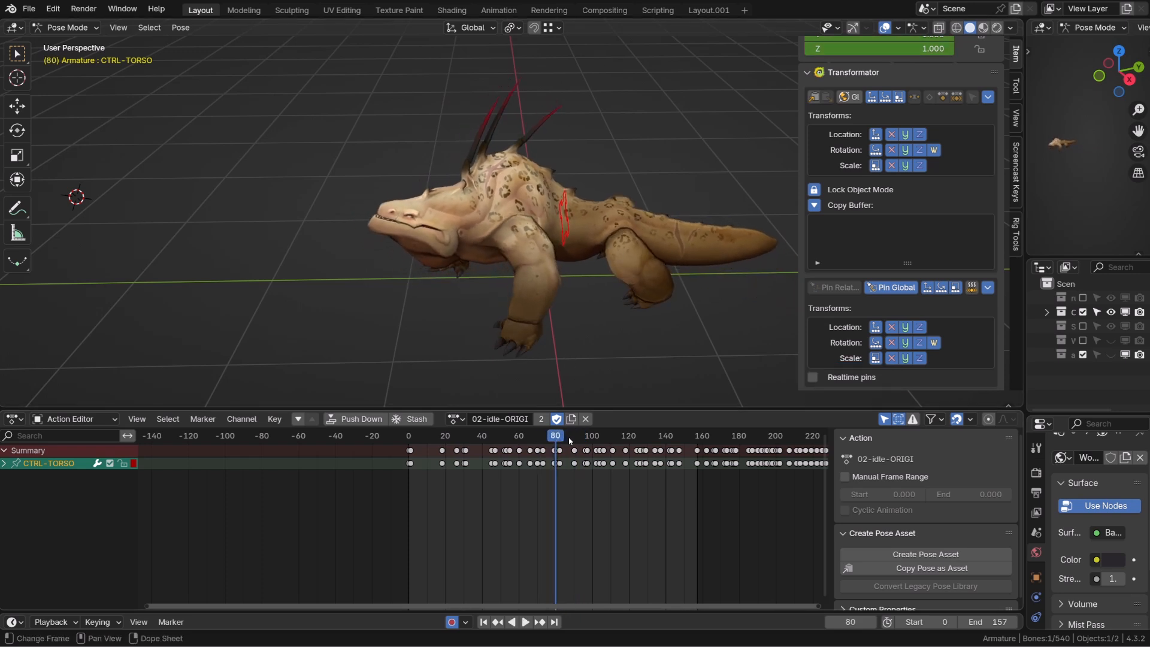
left_click(528, 639)
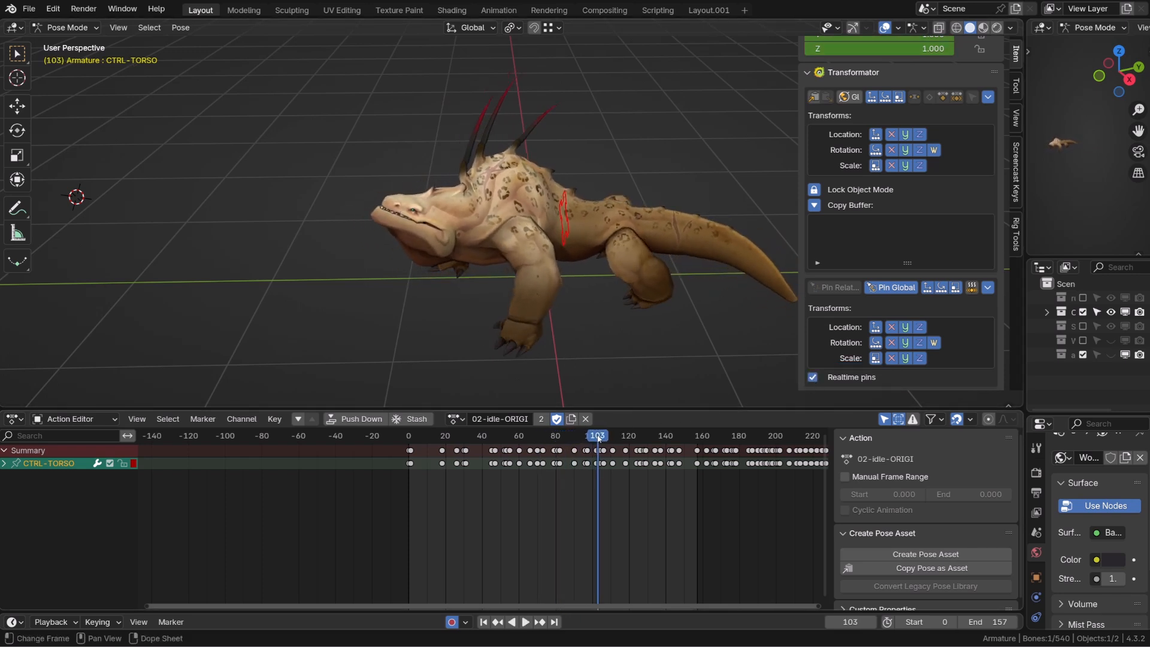
left_click(527, 640)
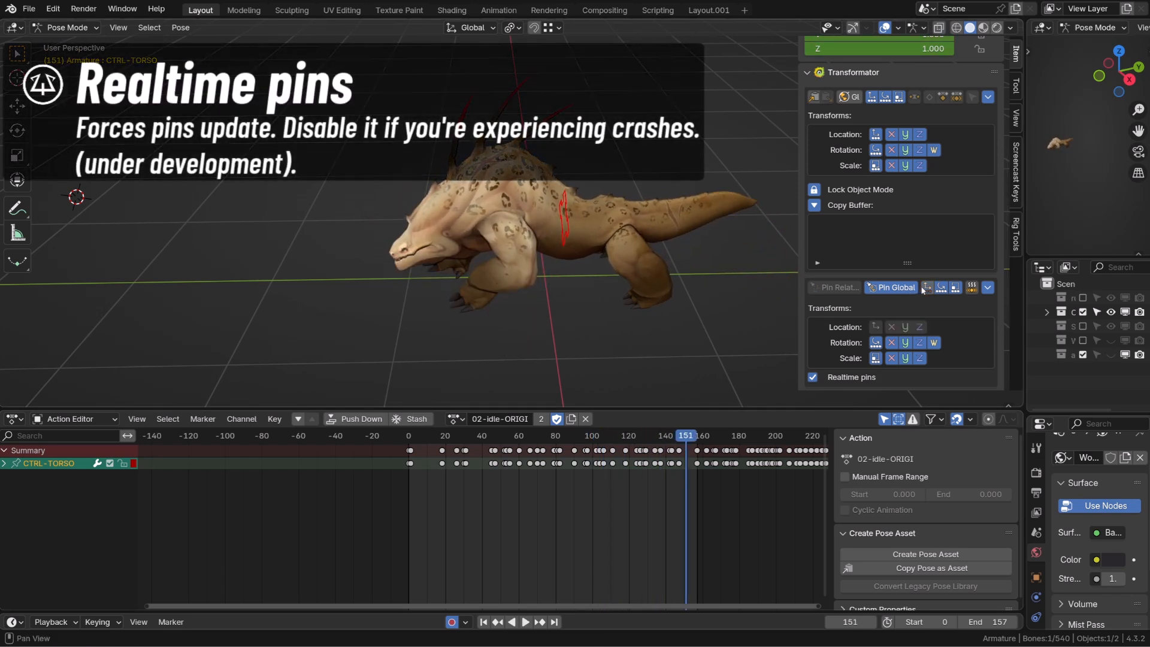
Bake CTRL-IK-FOOT-FRONT.L's pinned transforms onto the selected idle keyframes
left_click(527, 639)
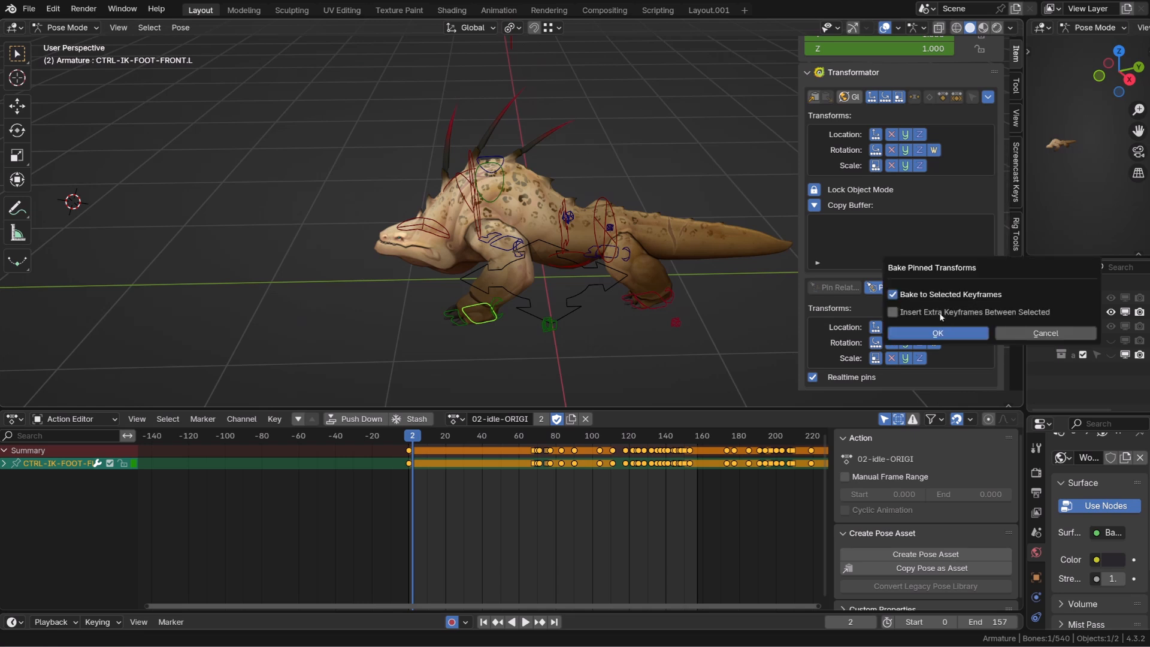
mouse_move(950, 373)
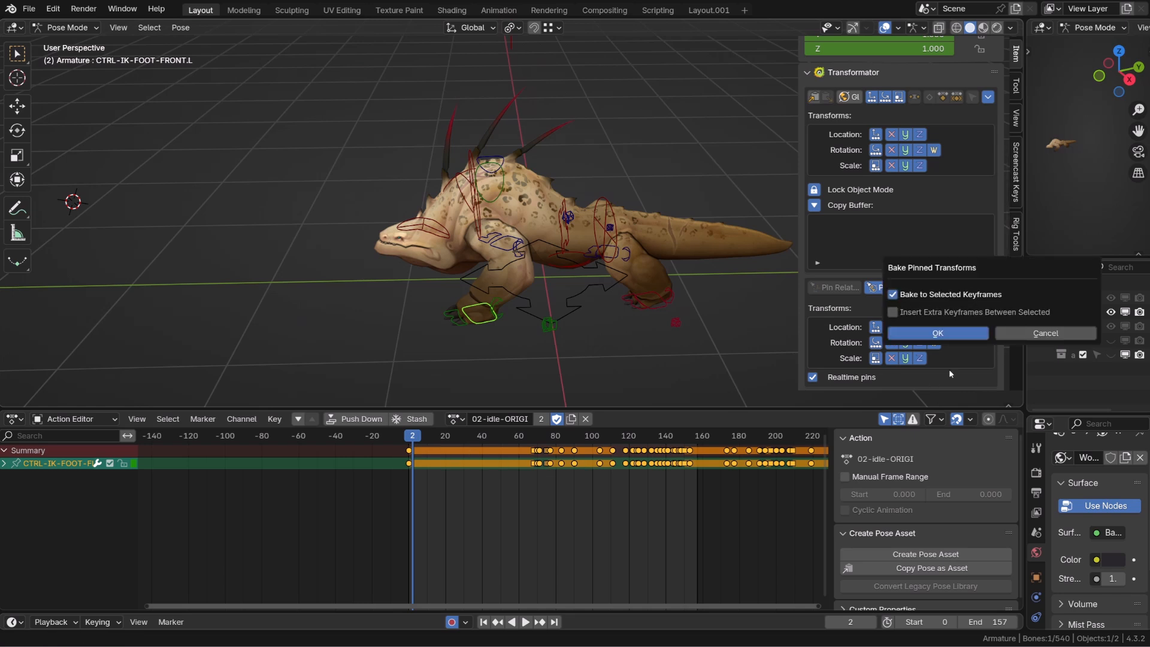
left_click(938, 333)
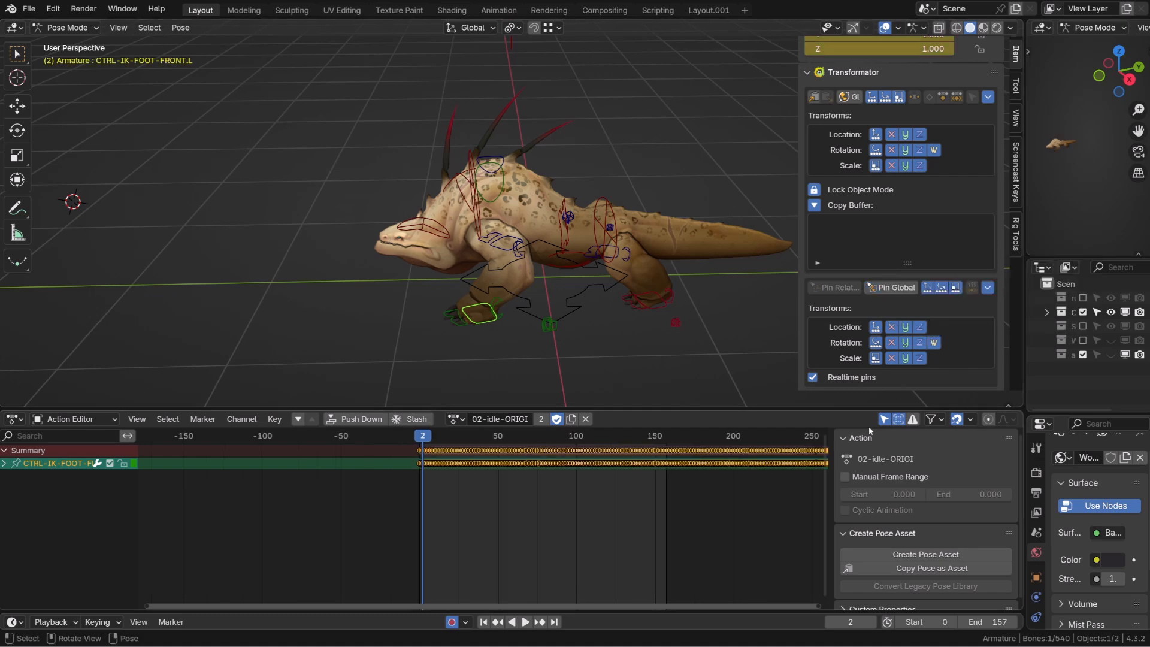
left_click(528, 639)
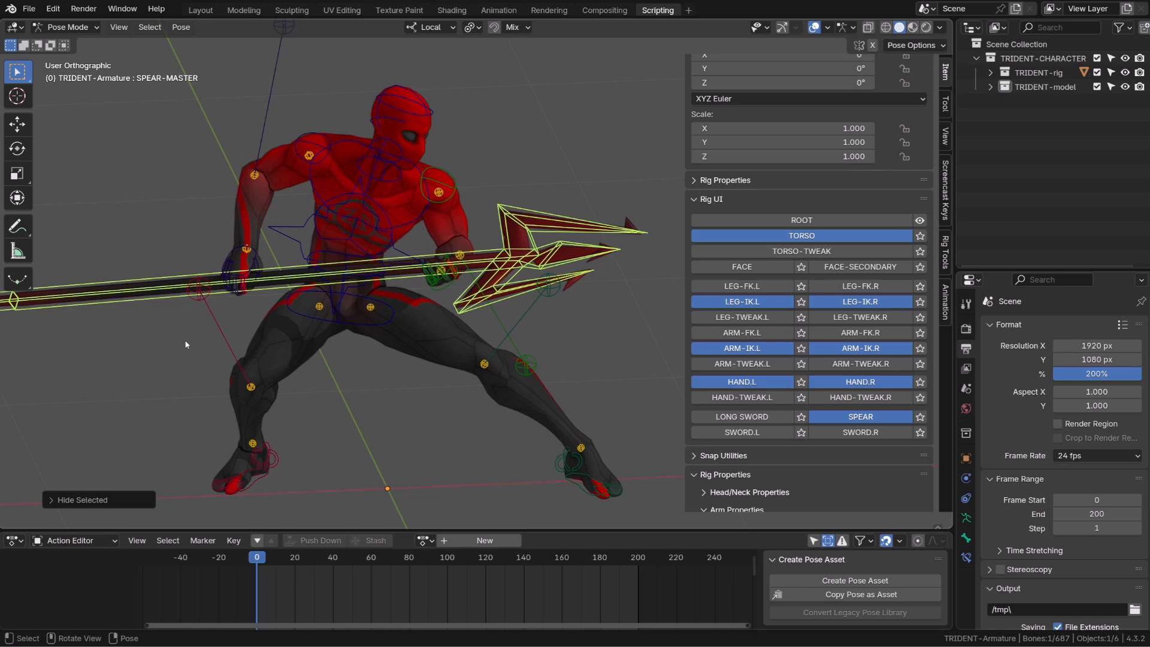
mouse_move(226, 296)
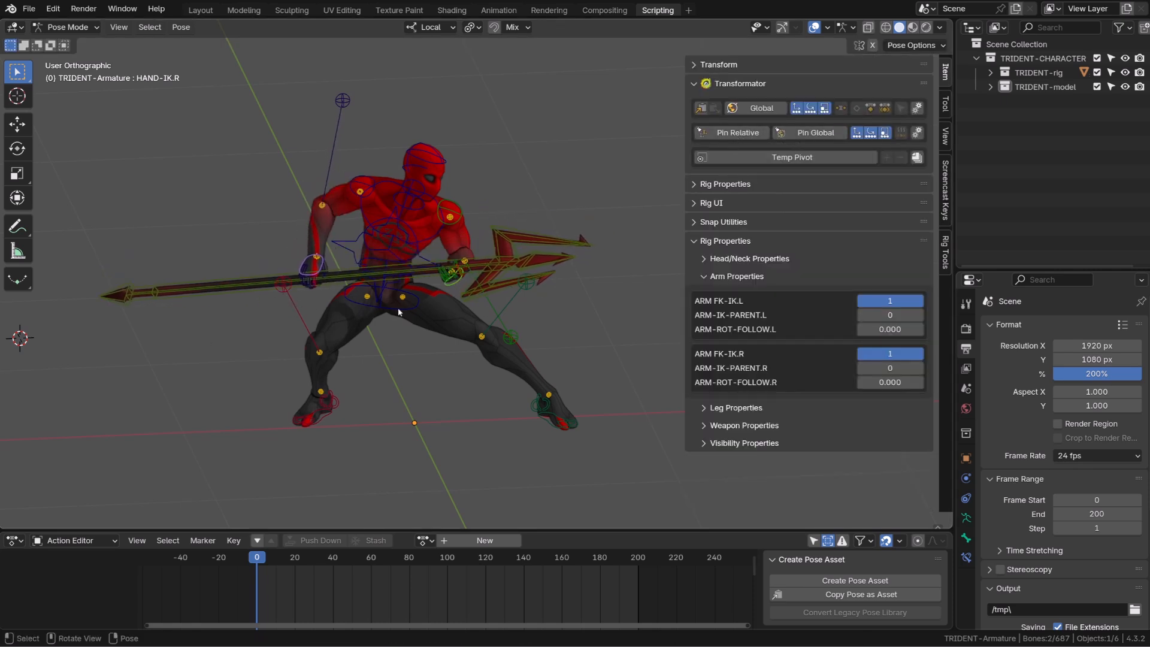
mouse_move(450, 289)
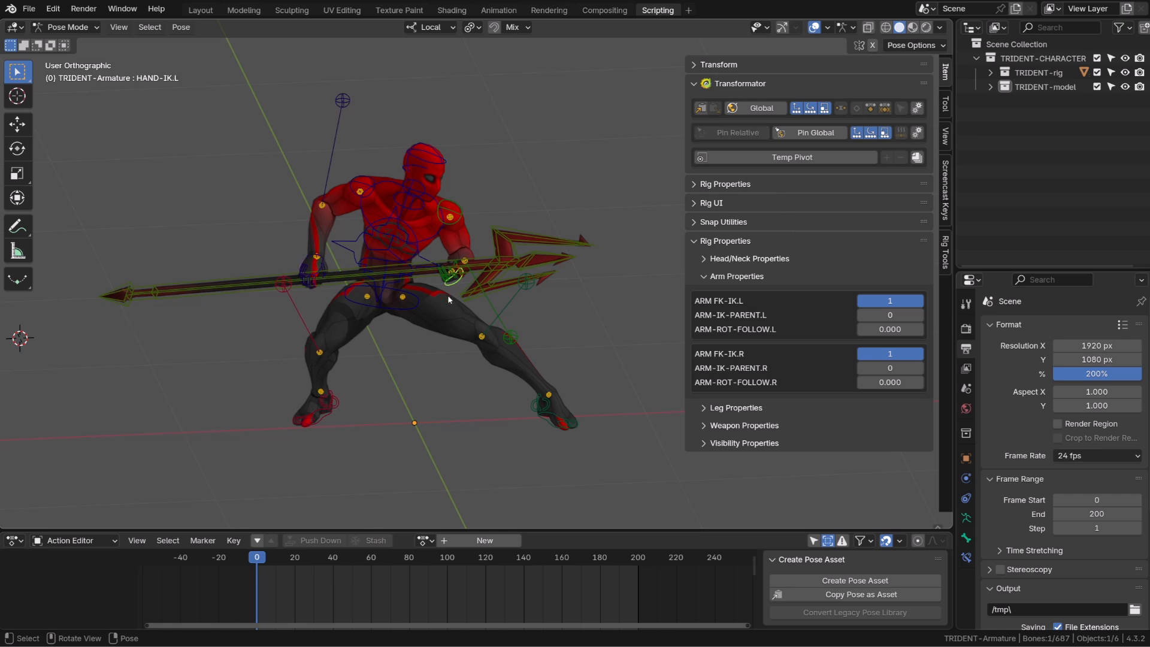
Add HAND-IK.R to the selection alongside HAND-IK.L on the TRIDENT rig
left_click(309, 268)
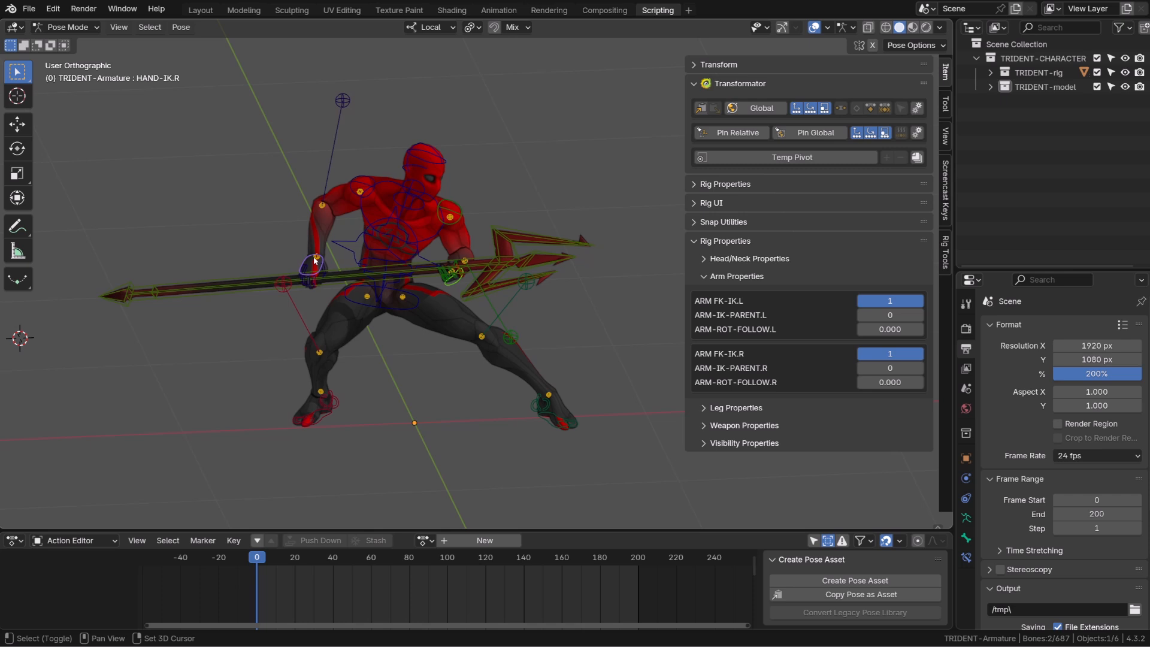
Pin the two hand IK controllers relative to each other and drag them to a new position
left_click(737, 133)
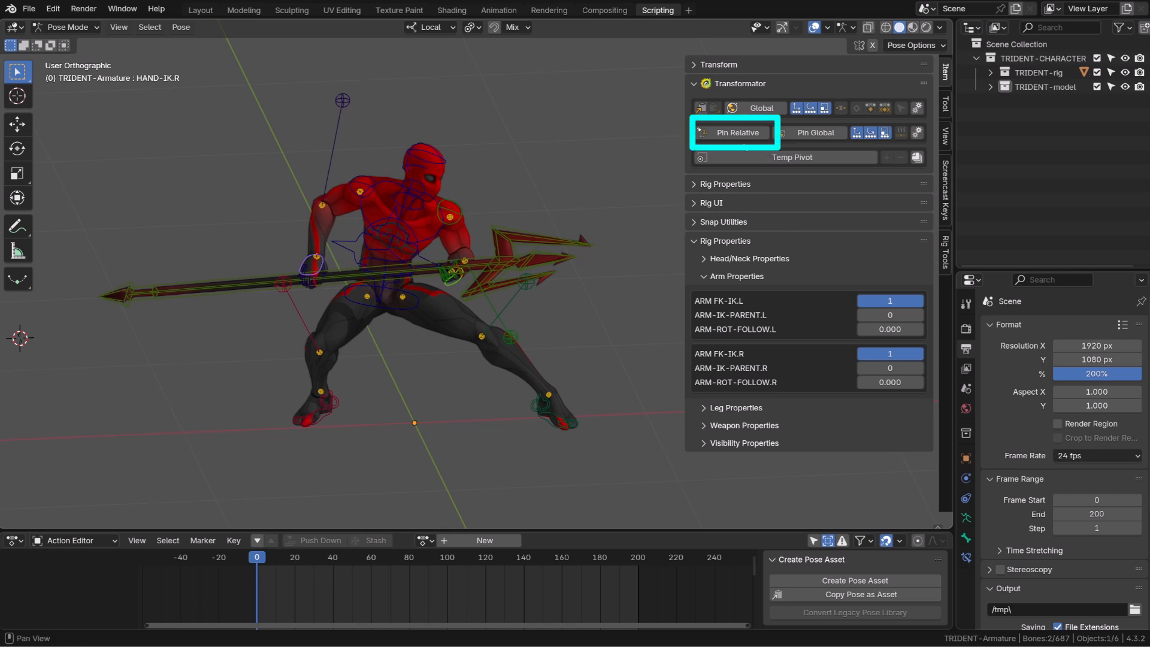
left_click(737, 132)
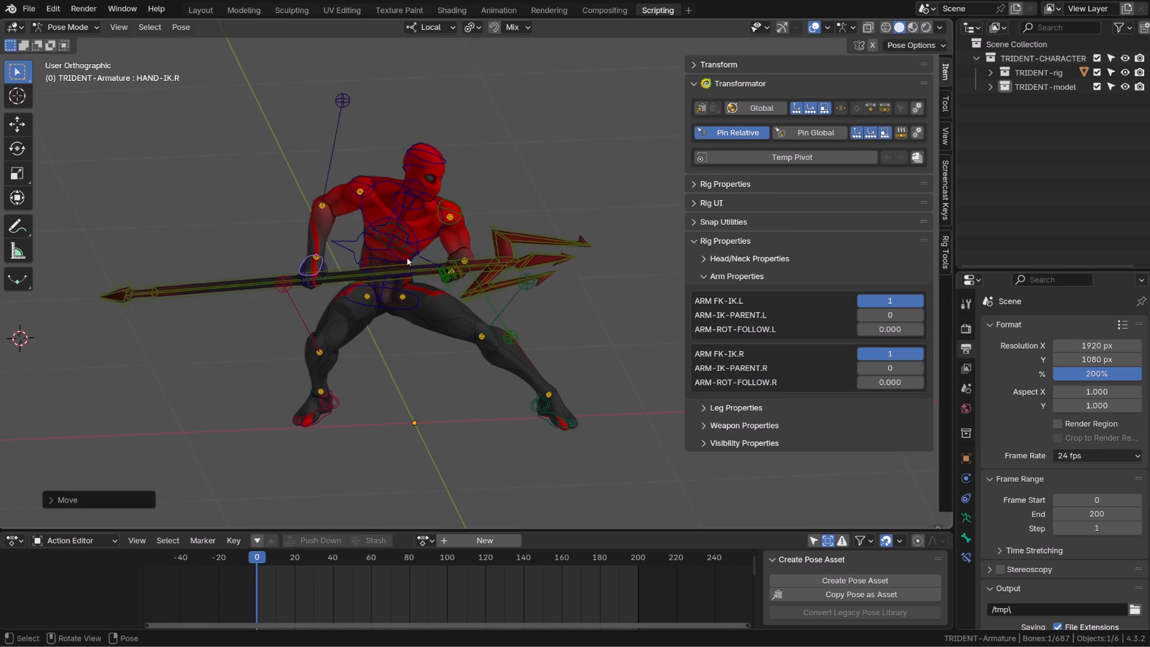
left_click_drag(407, 260, 549, 338)
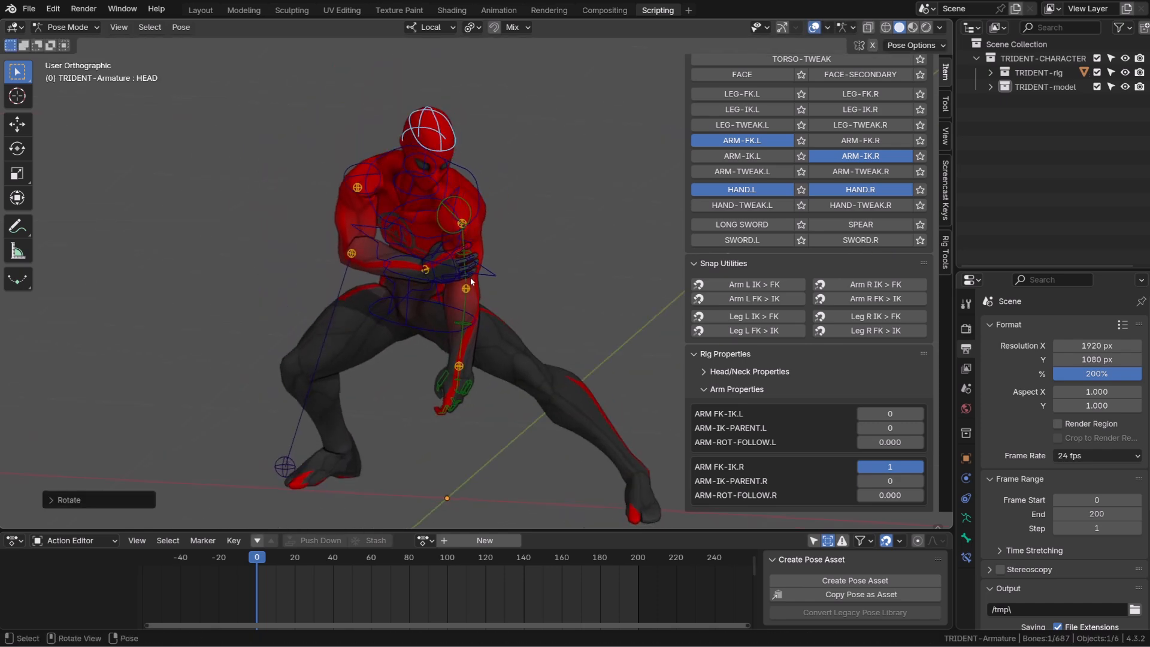
Select ARM-FK.L and enable Pin Relative on it
left_click(460, 223)
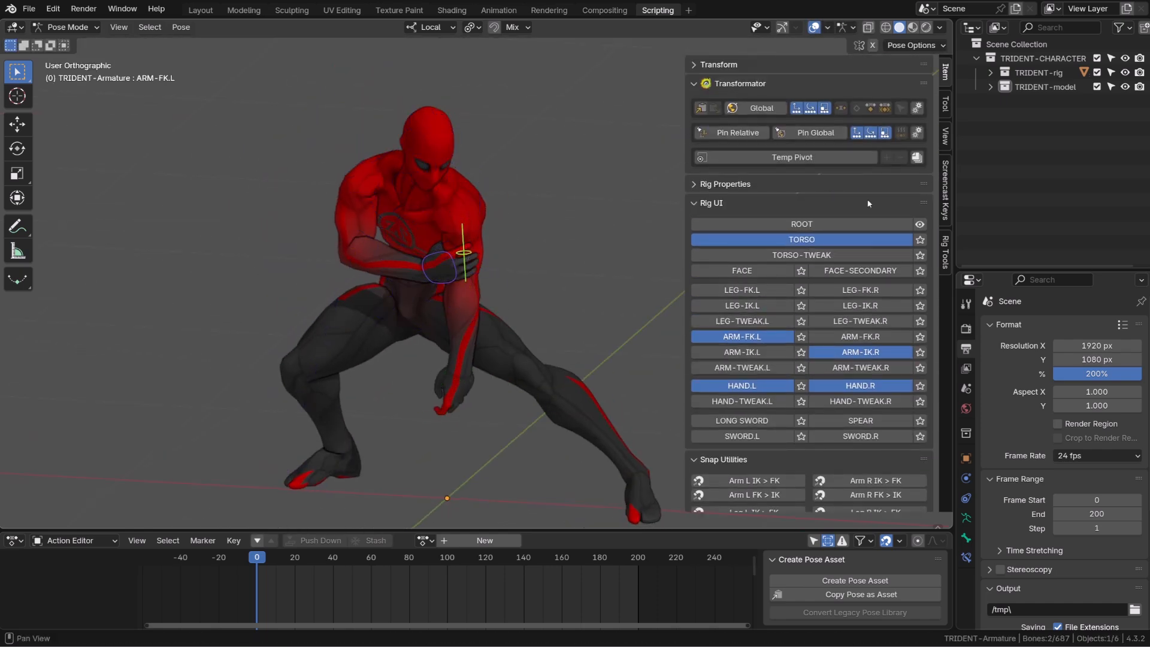
left_click(739, 133)
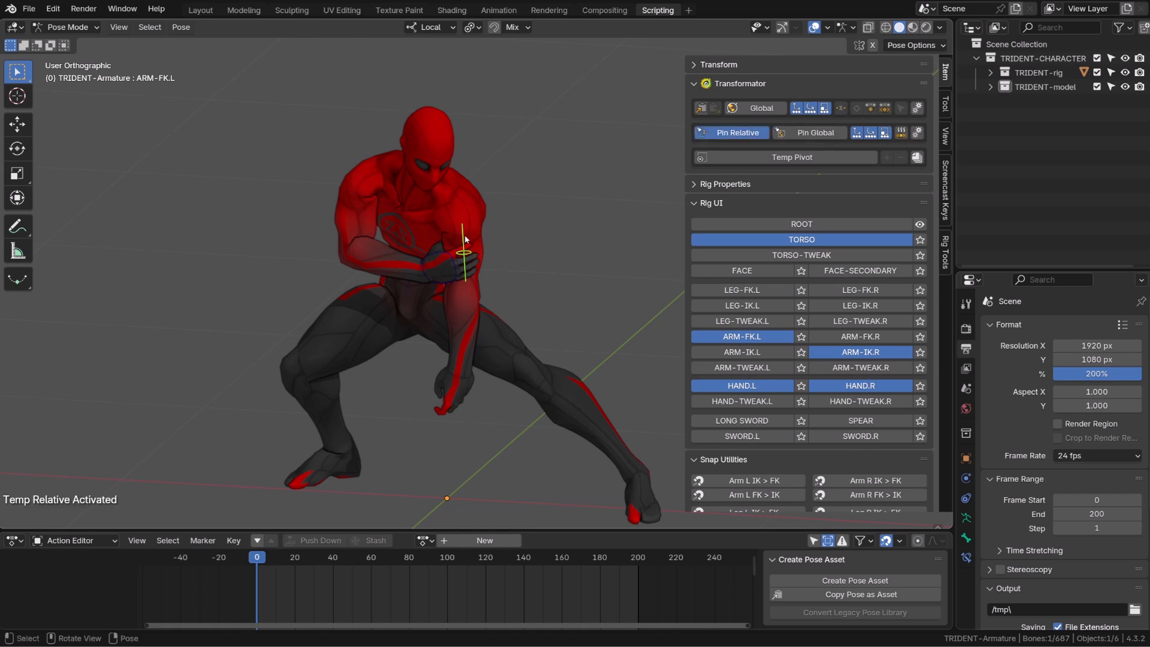